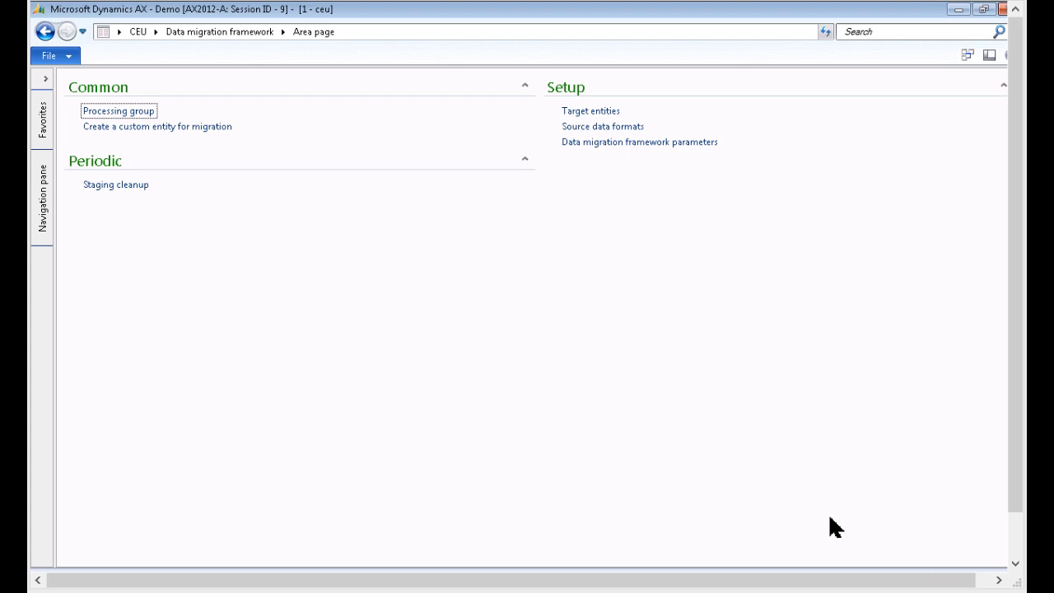
mouse_move(599, 413)
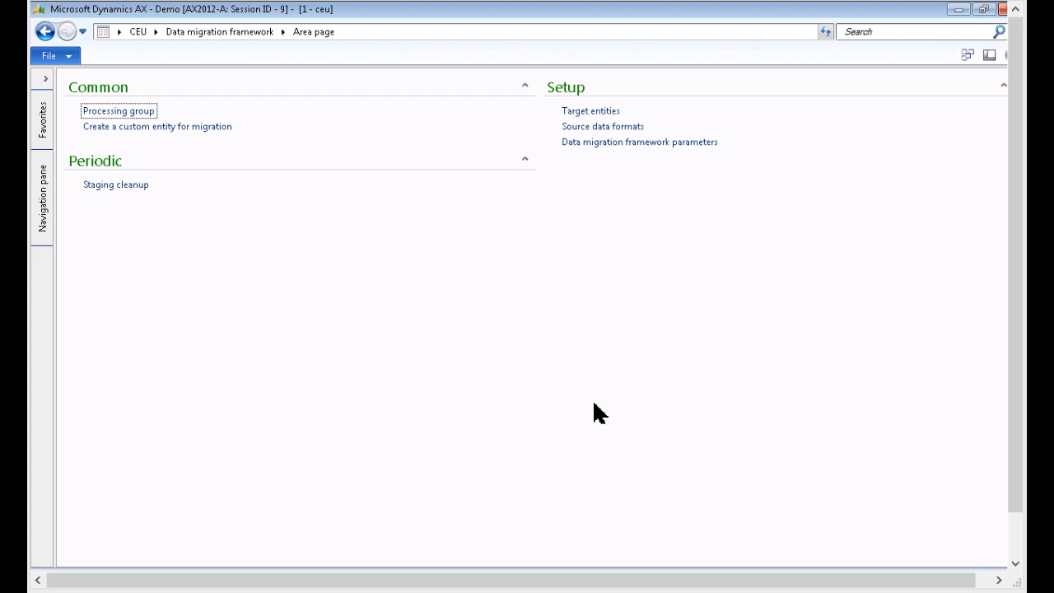
mouse_move(155, 42)
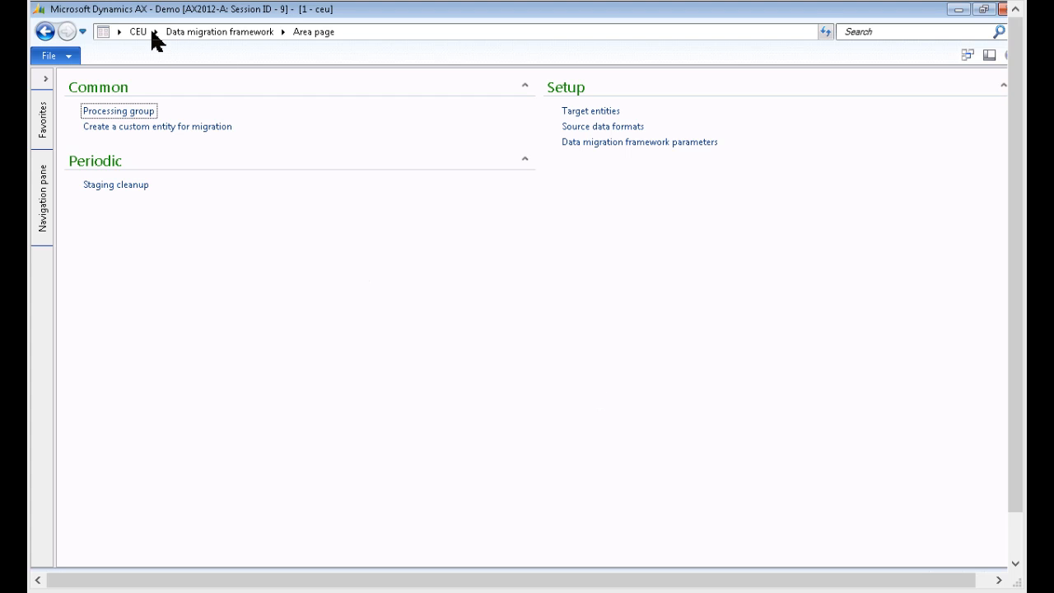
Step: From the Data migration framework module, list Target entities and select Customer and Customer address
click(154, 31)
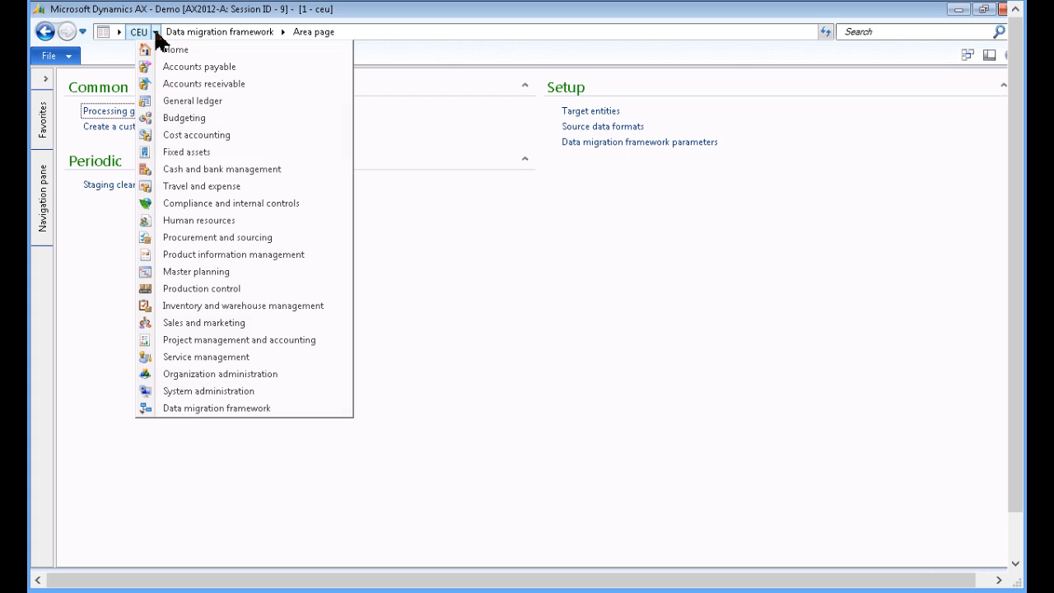
mouse_move(239, 372)
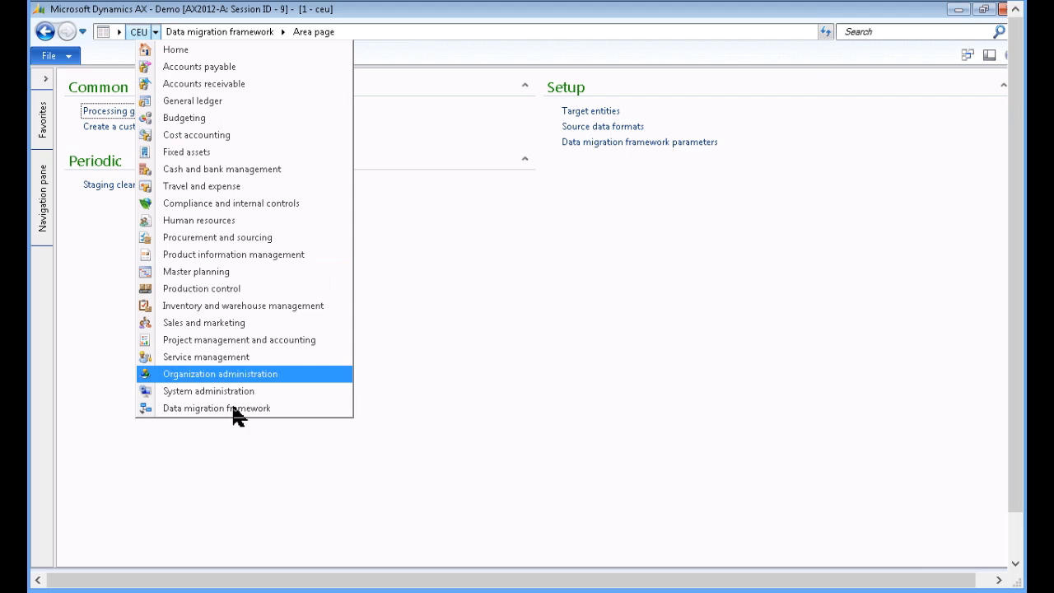
mouse_move(237, 408)
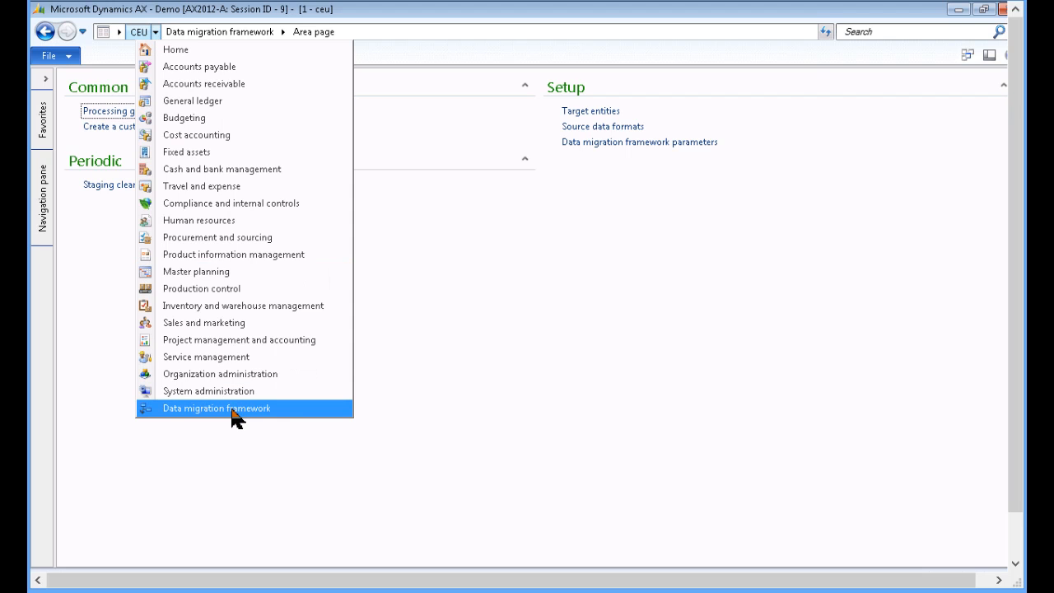
click(217, 408)
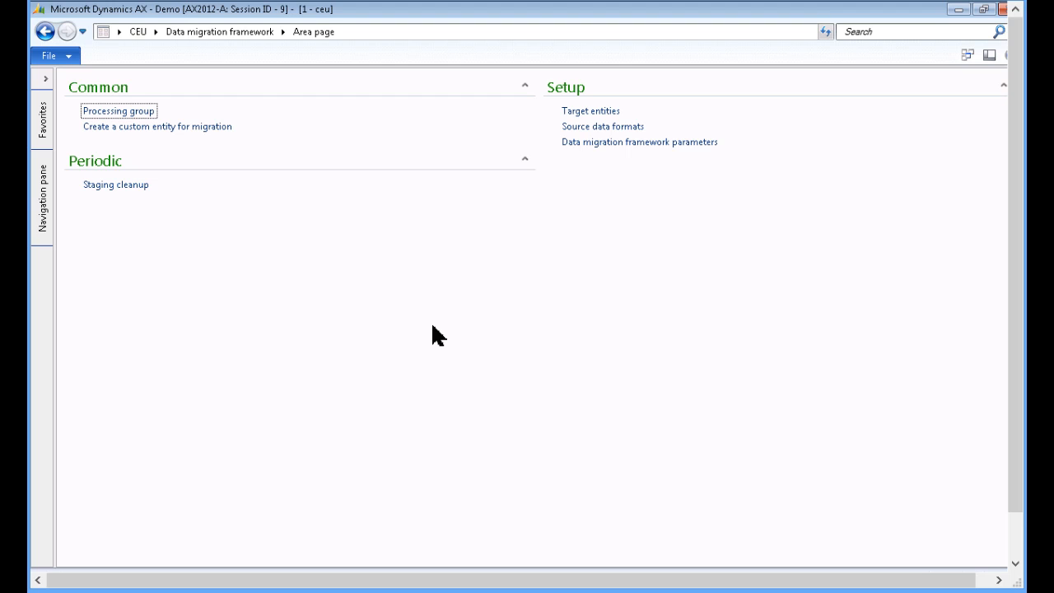
mouse_move(590, 110)
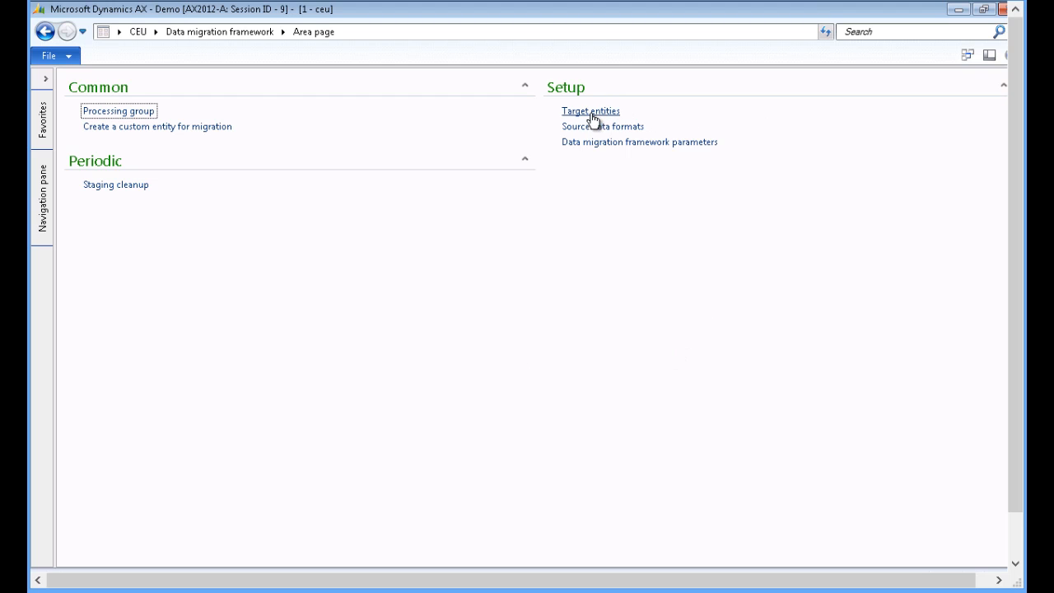
click(590, 110)
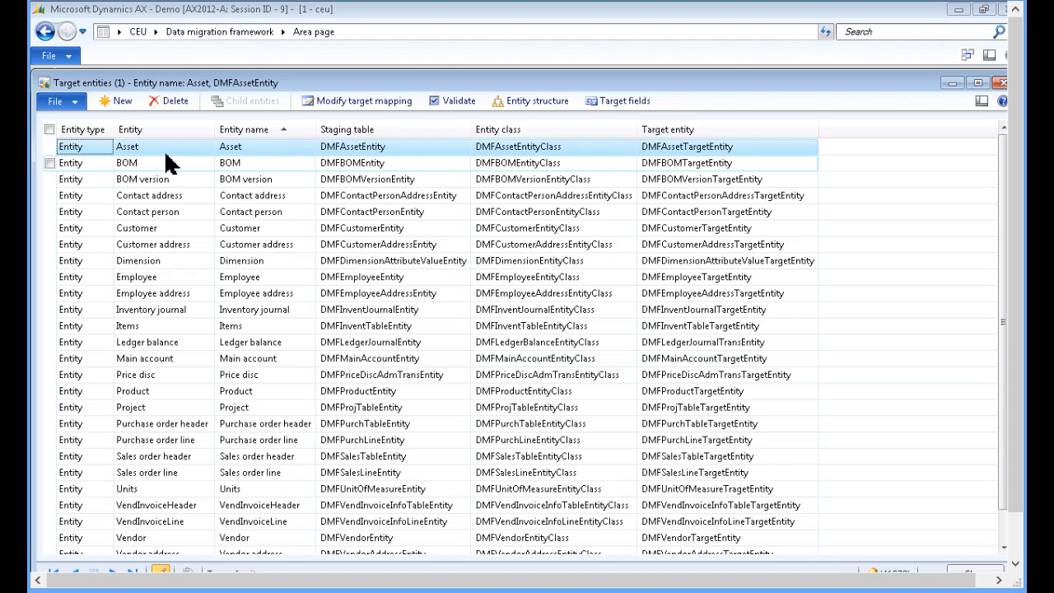
click(135, 227)
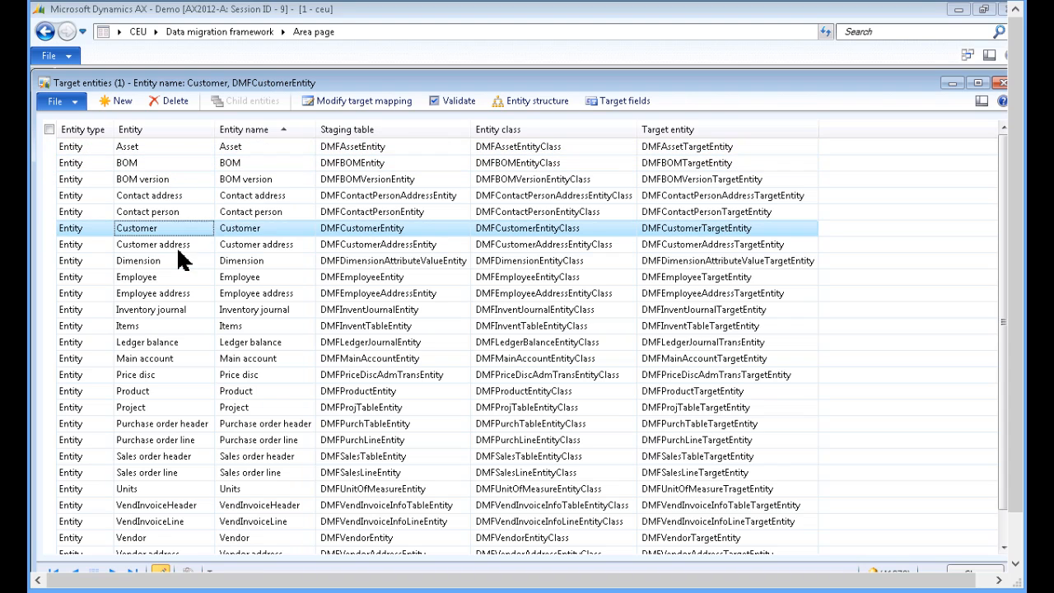
click(148, 243)
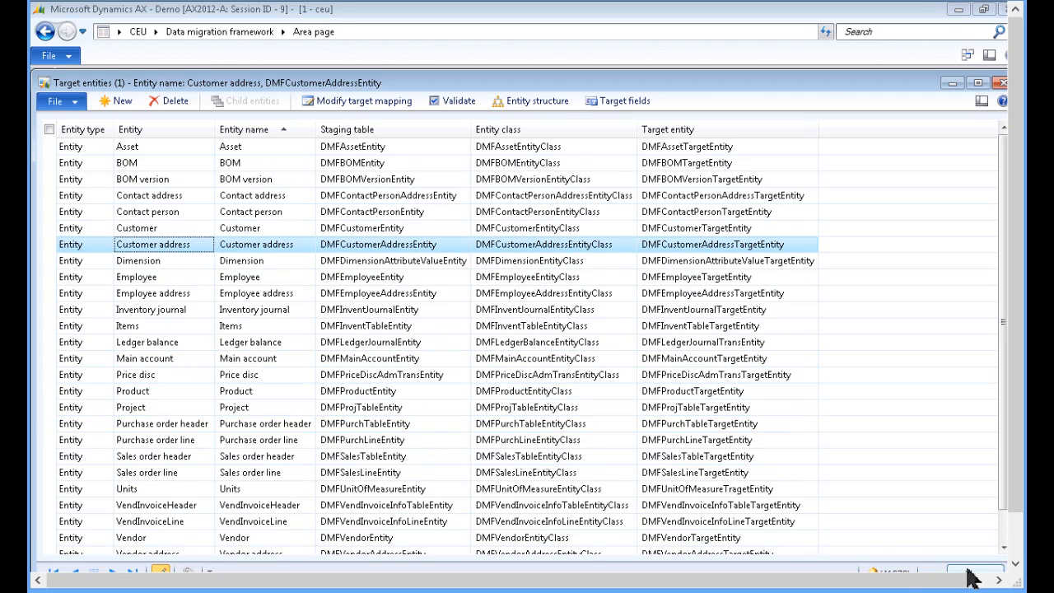
Step: Leave Target entities, start a new Source data format record and review its Type choices
click(998, 82)
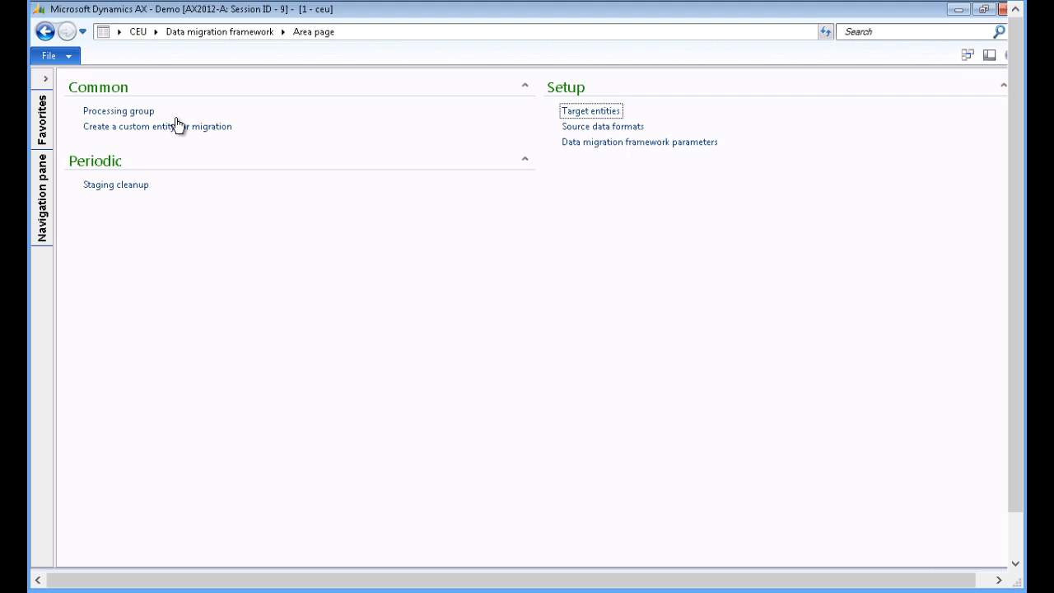
mouse_move(158, 126)
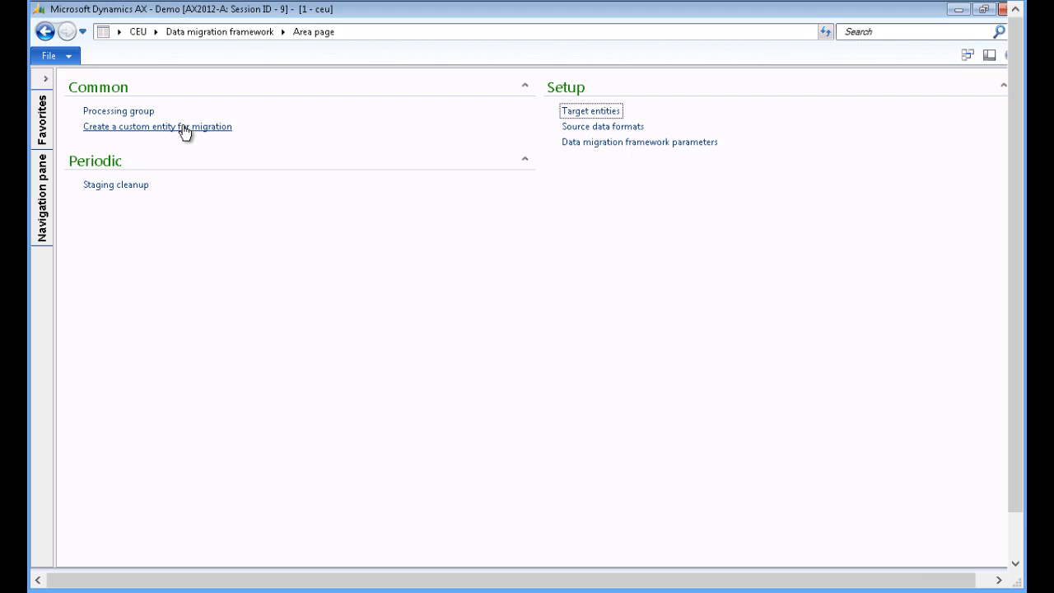
mouse_move(223, 76)
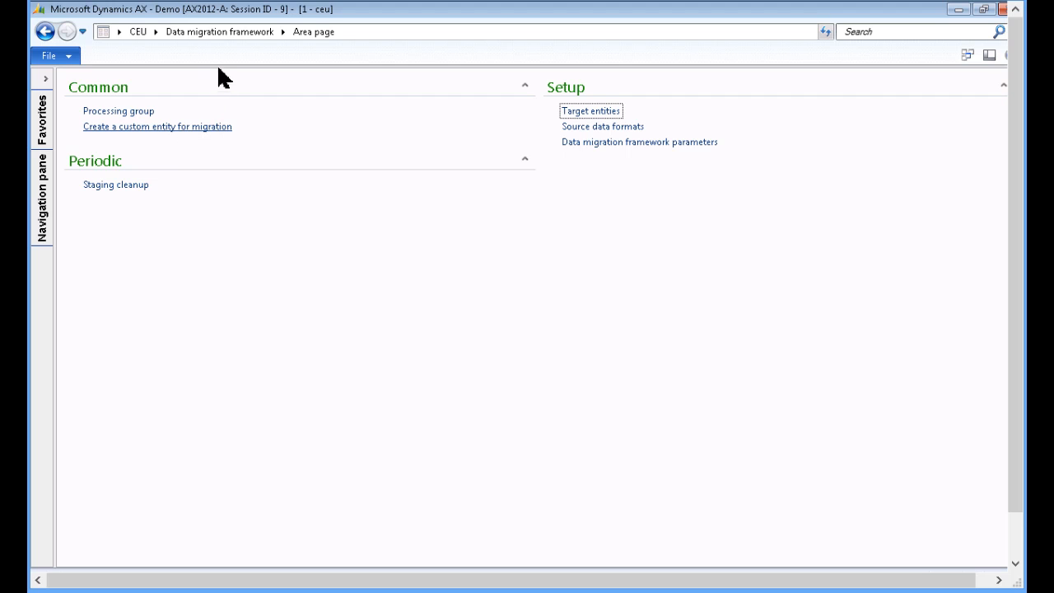
mouse_move(602, 125)
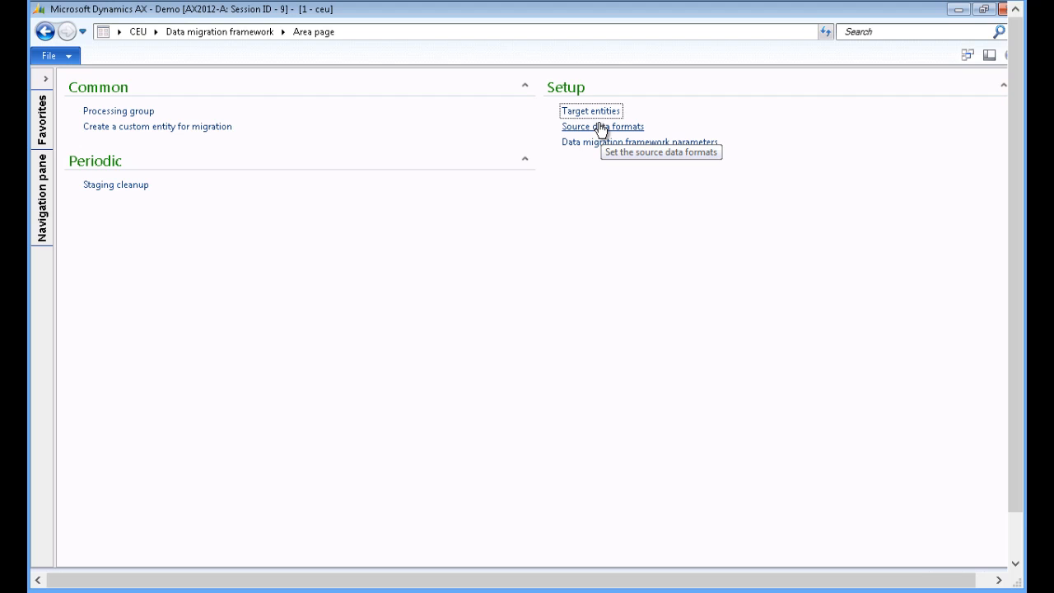
click(602, 125)
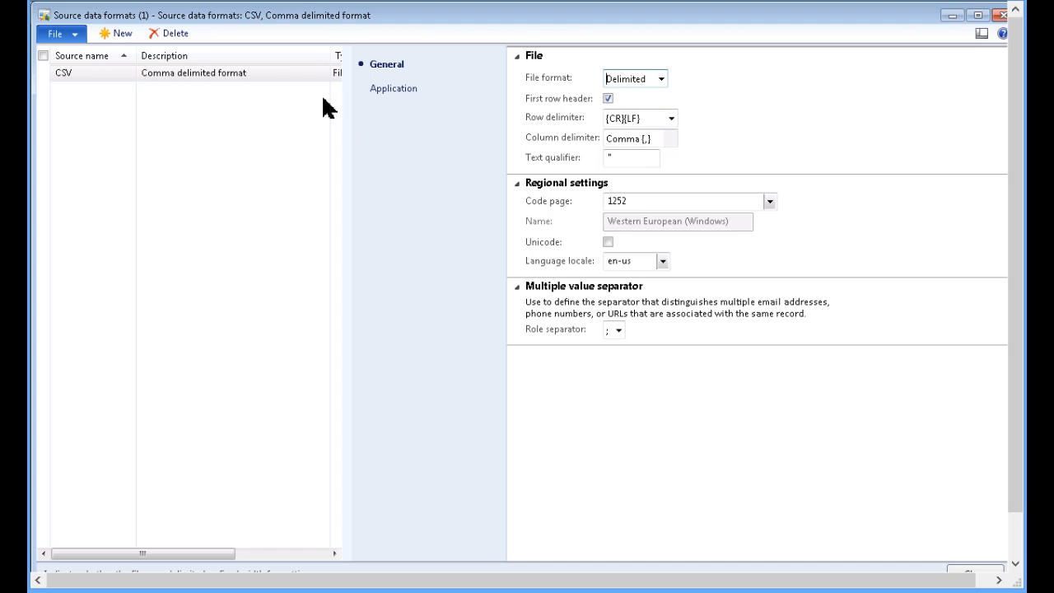
click(115, 33)
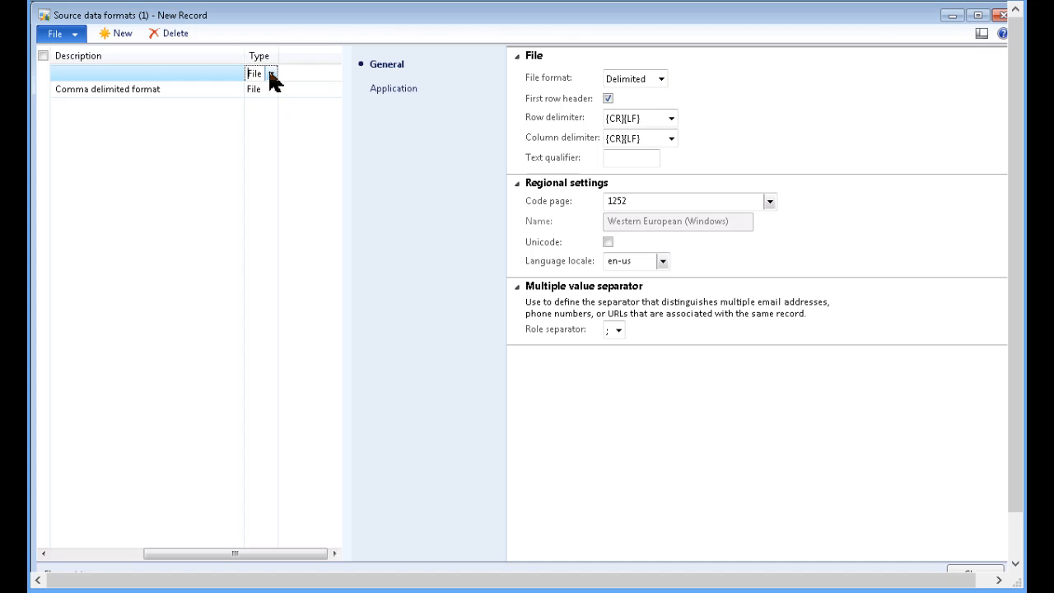
click(270, 73)
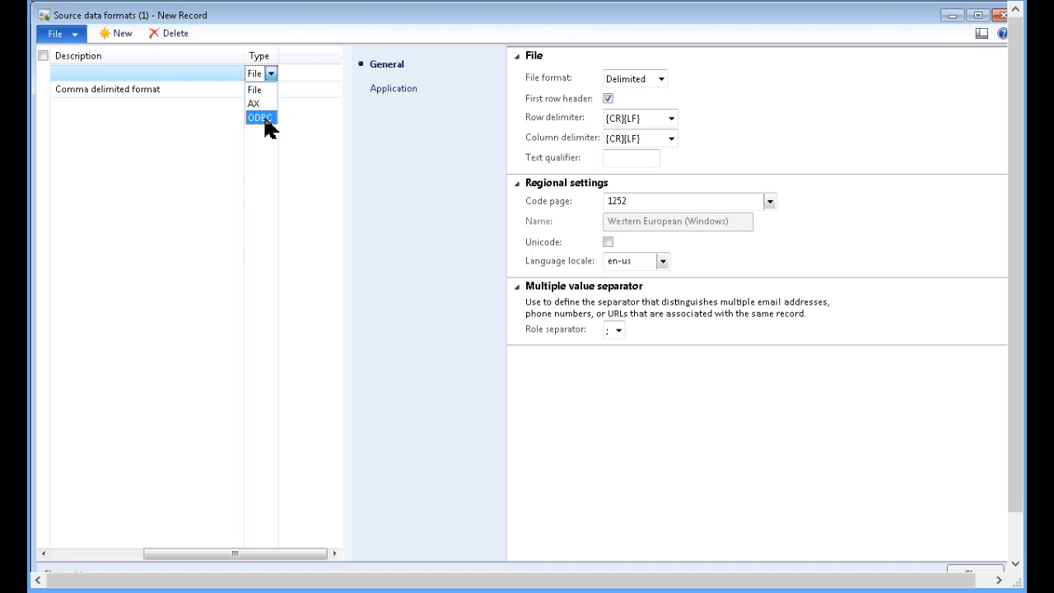
mouse_move(256, 102)
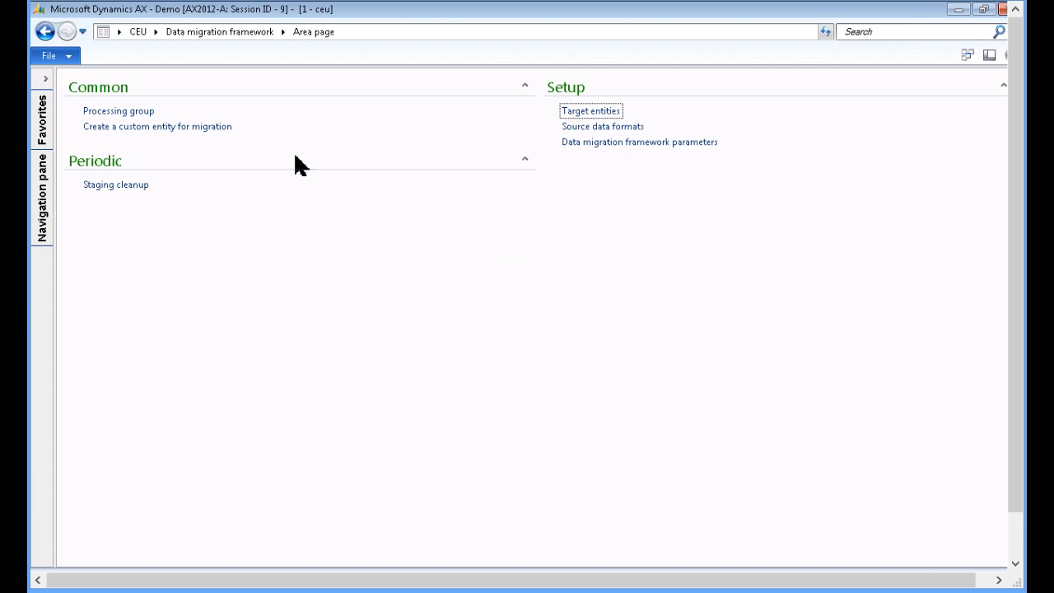
Step: List the Processing groups and select the Customers group
click(118, 110)
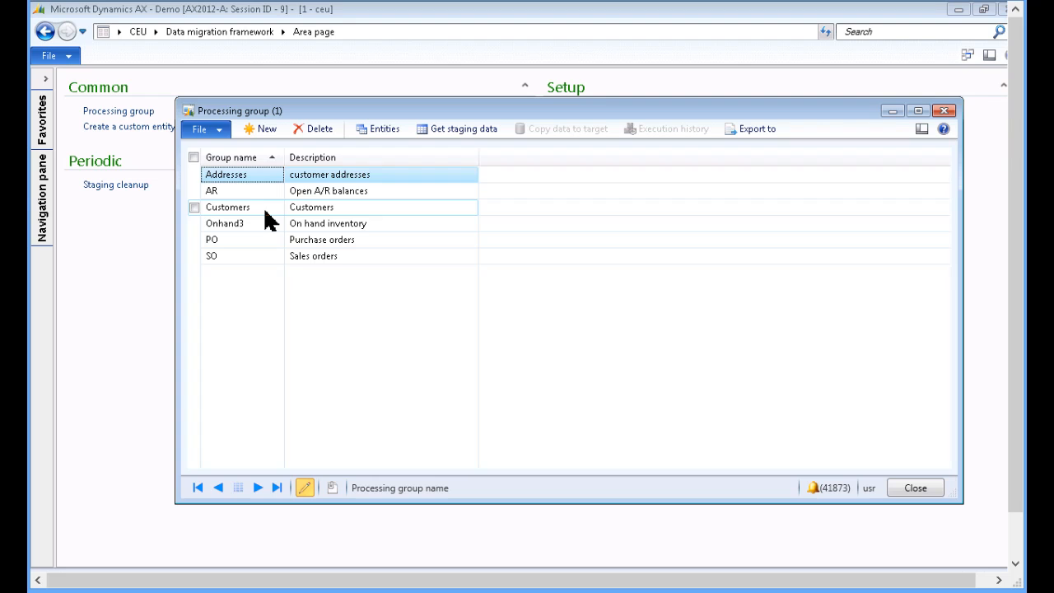
click(227, 207)
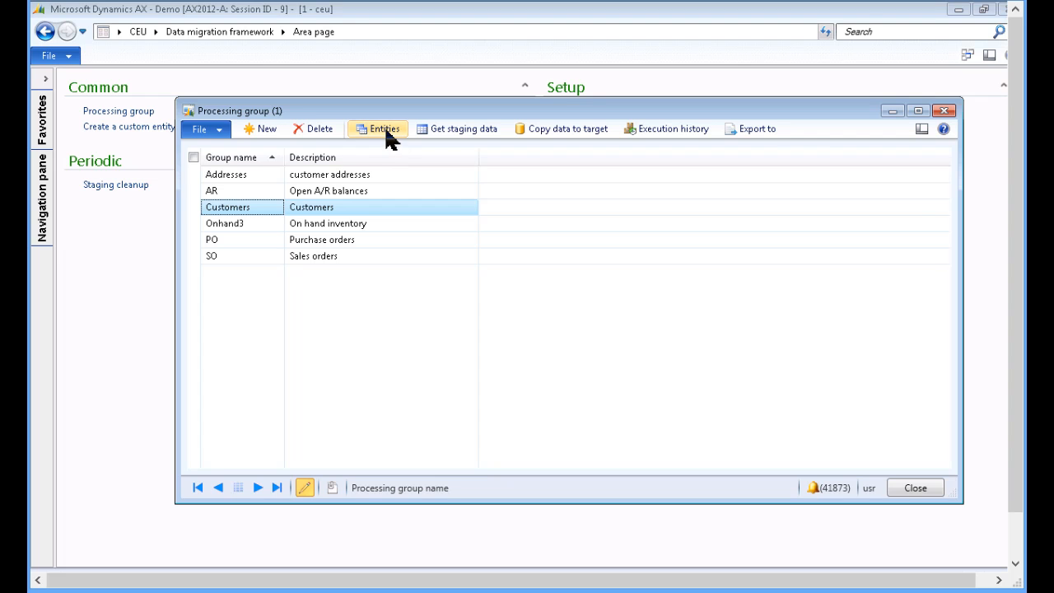
Step: View the Customers group's Customer and Customer address entities with their CSV source formats
click(377, 128)
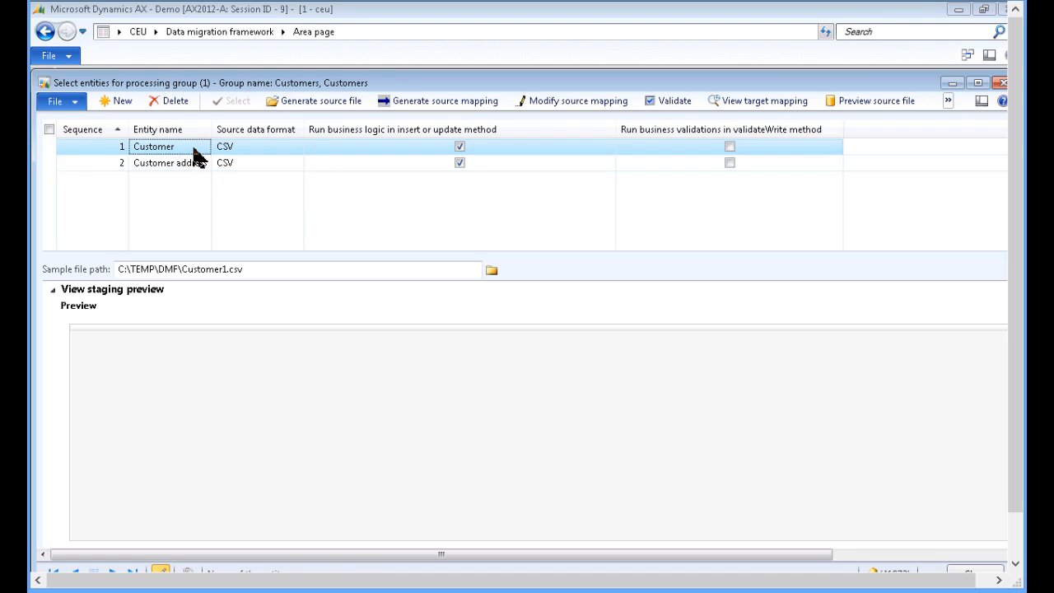
mouse_move(185, 163)
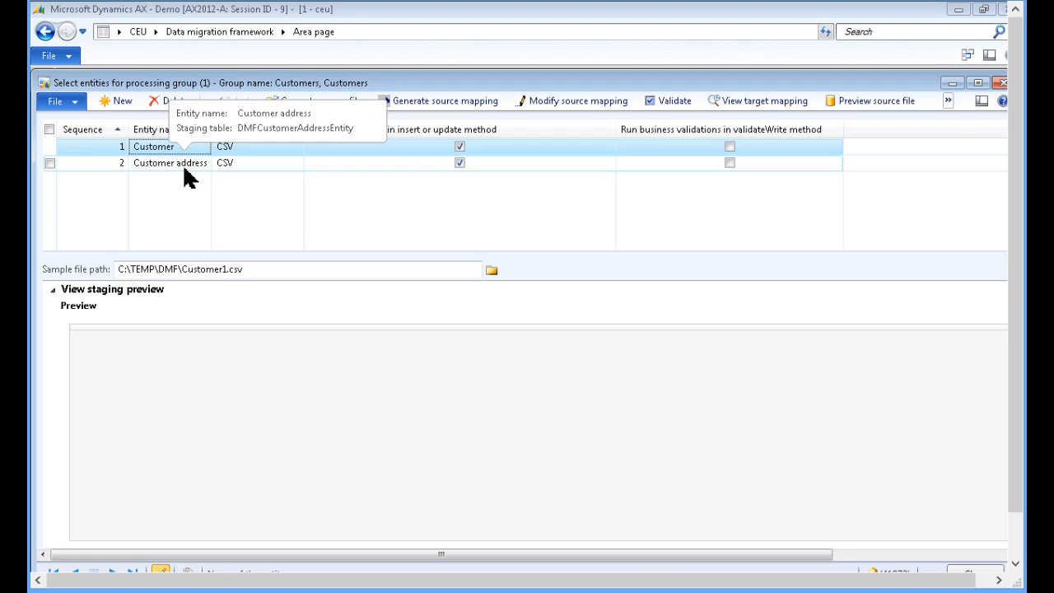
click(169, 163)
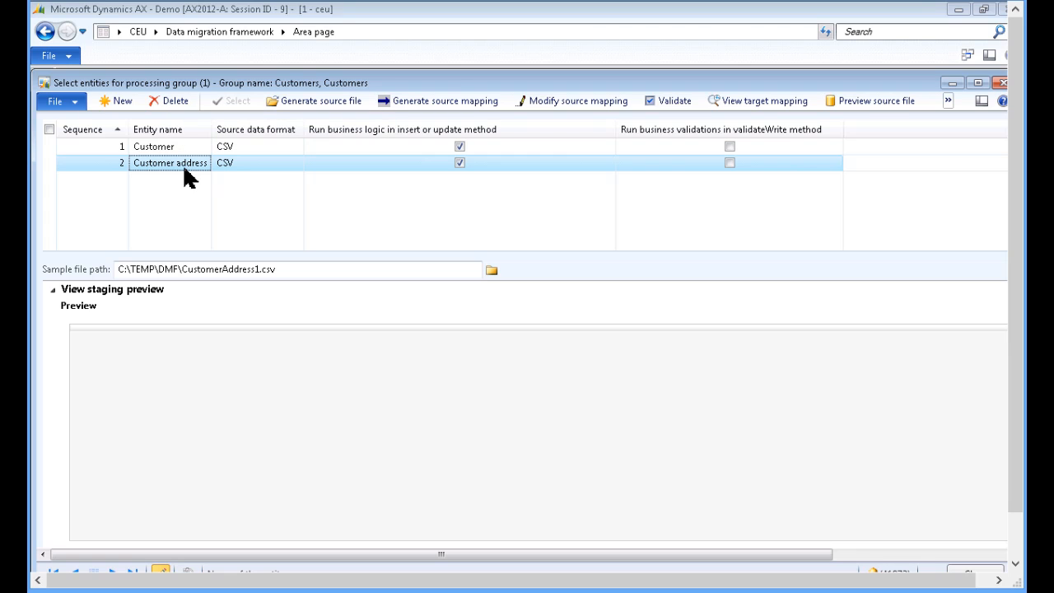
click(153, 145)
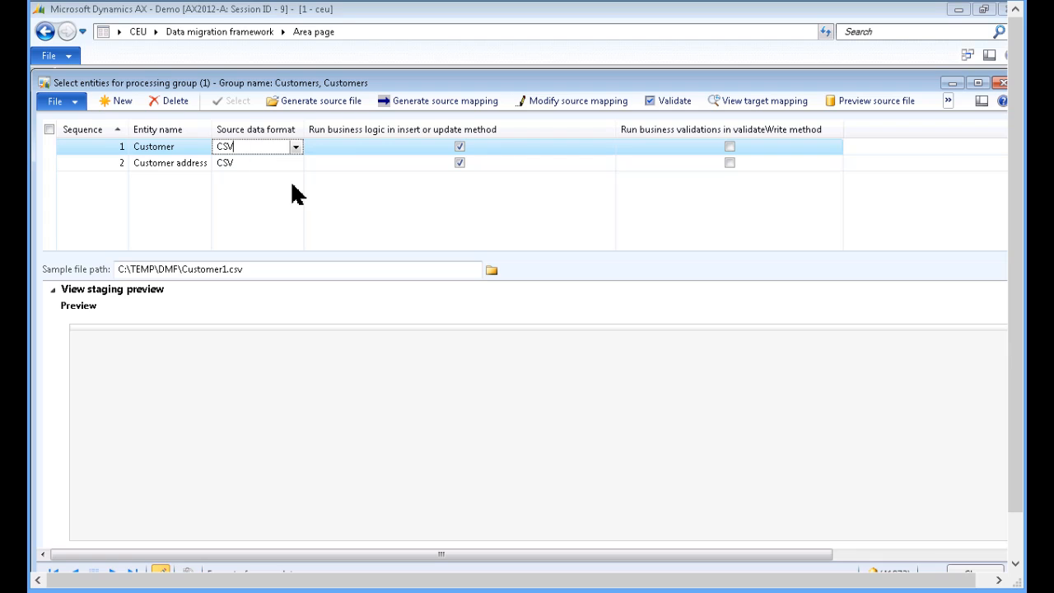
click(299, 270)
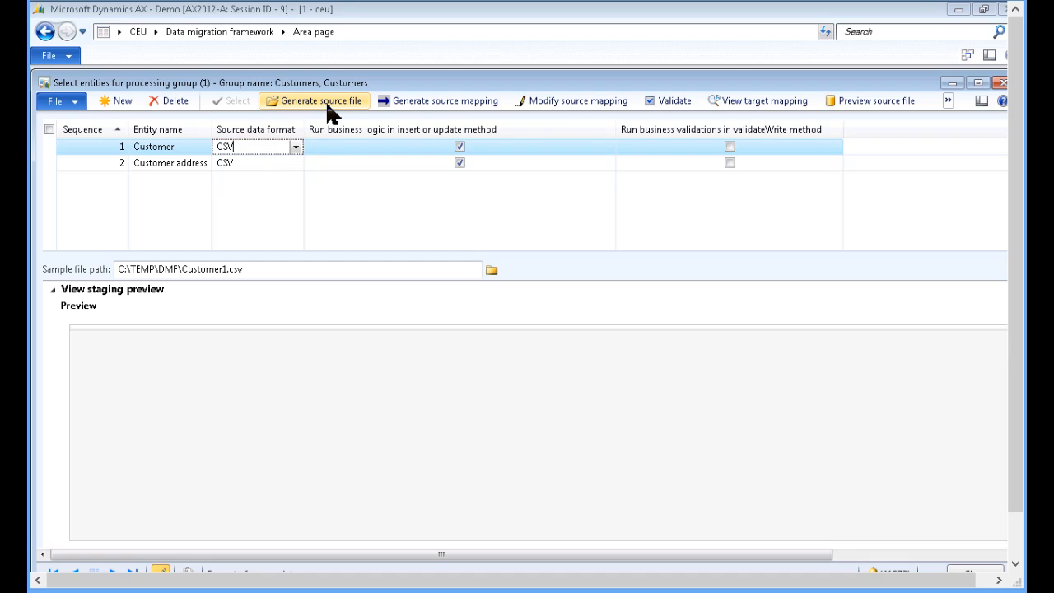
mouse_move(323, 100)
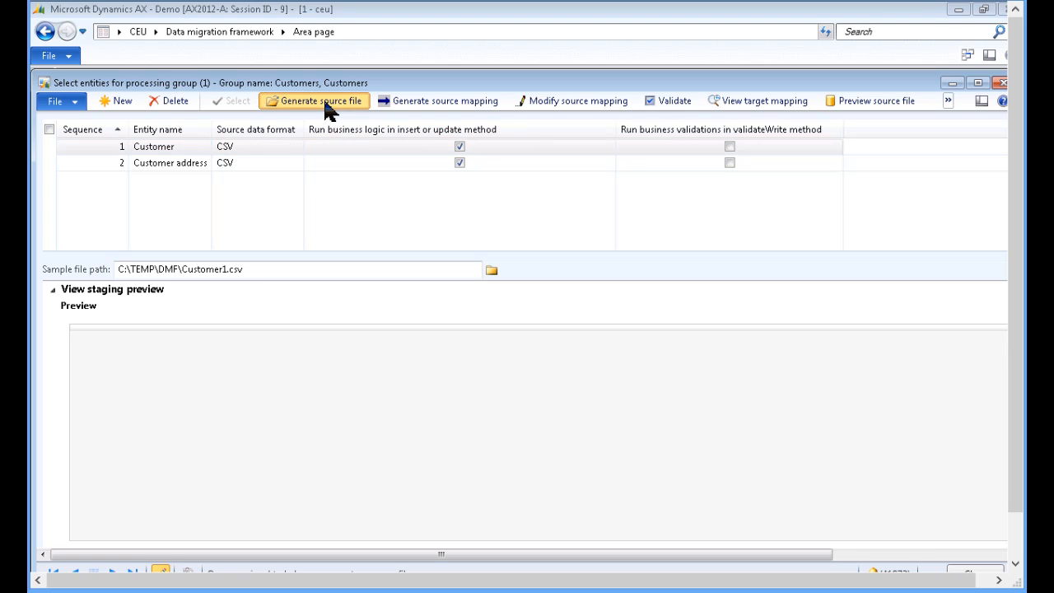
Step: Run the sample file wizard for Customer, keep the existing mapping, review the field list and finish
click(315, 100)
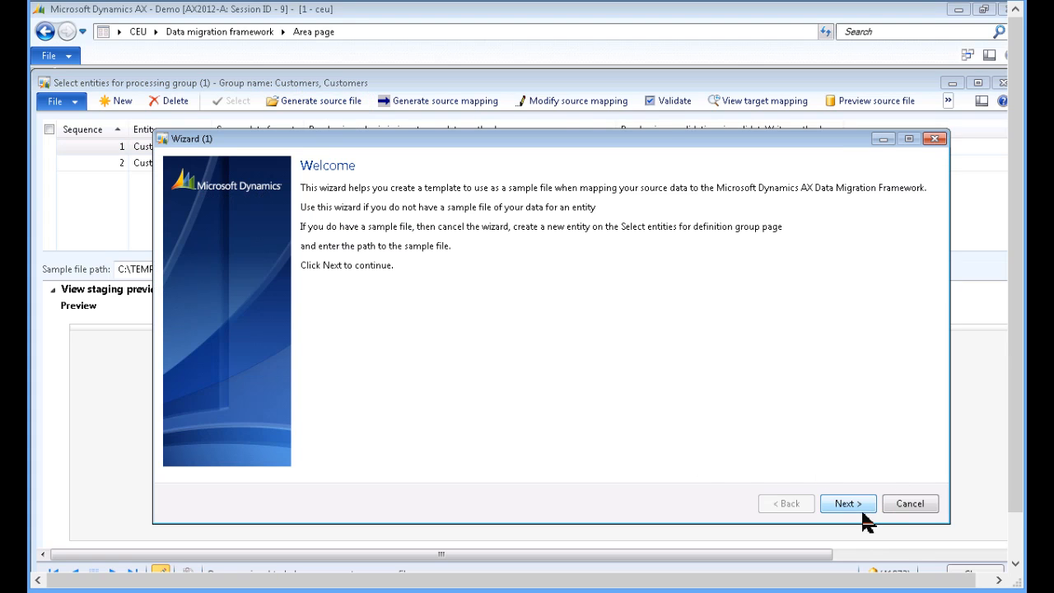
click(846, 504)
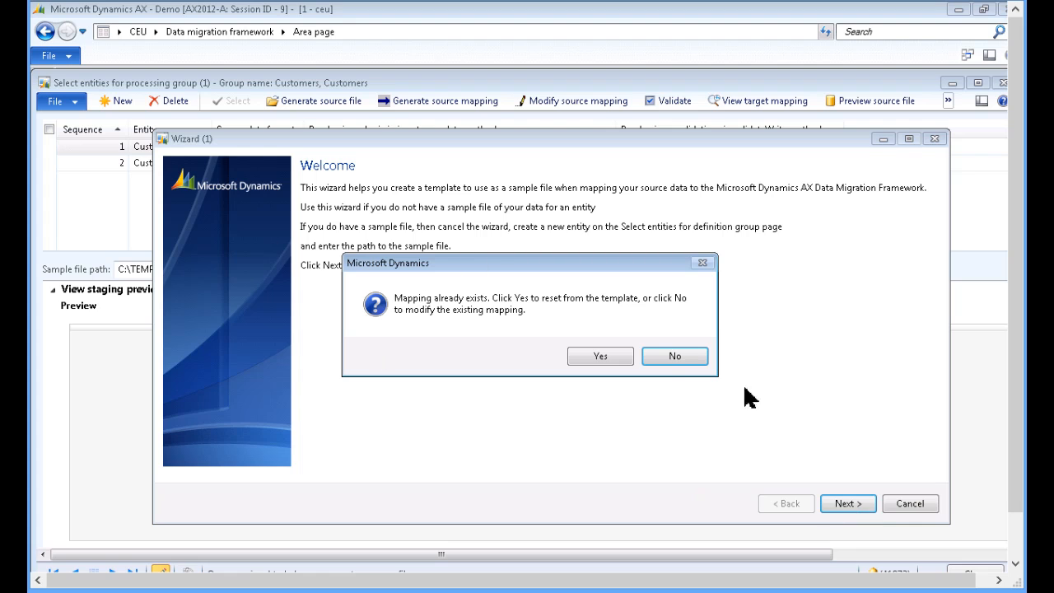
mouse_move(675, 356)
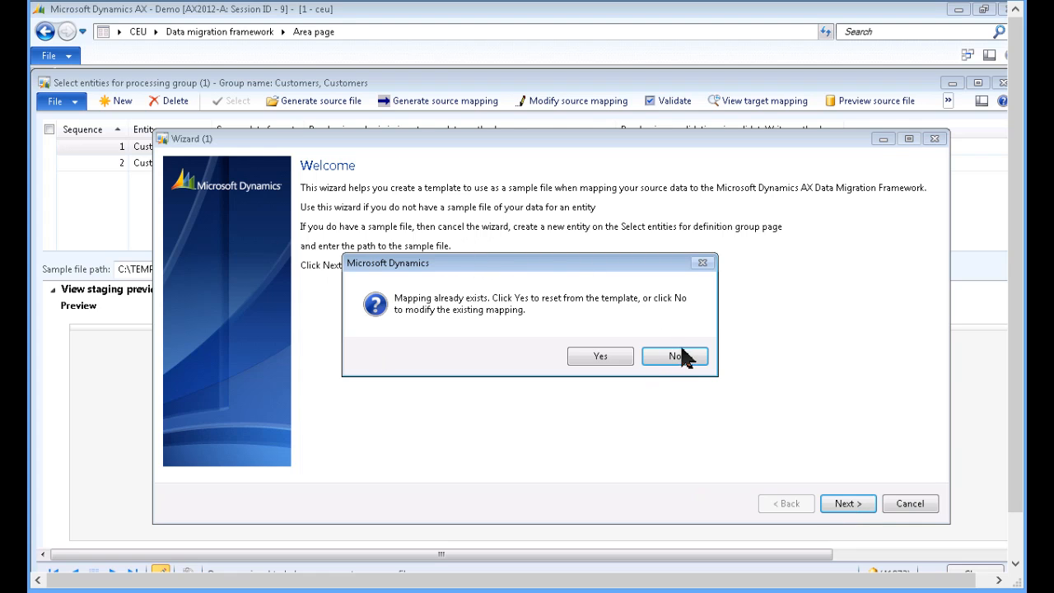
click(675, 356)
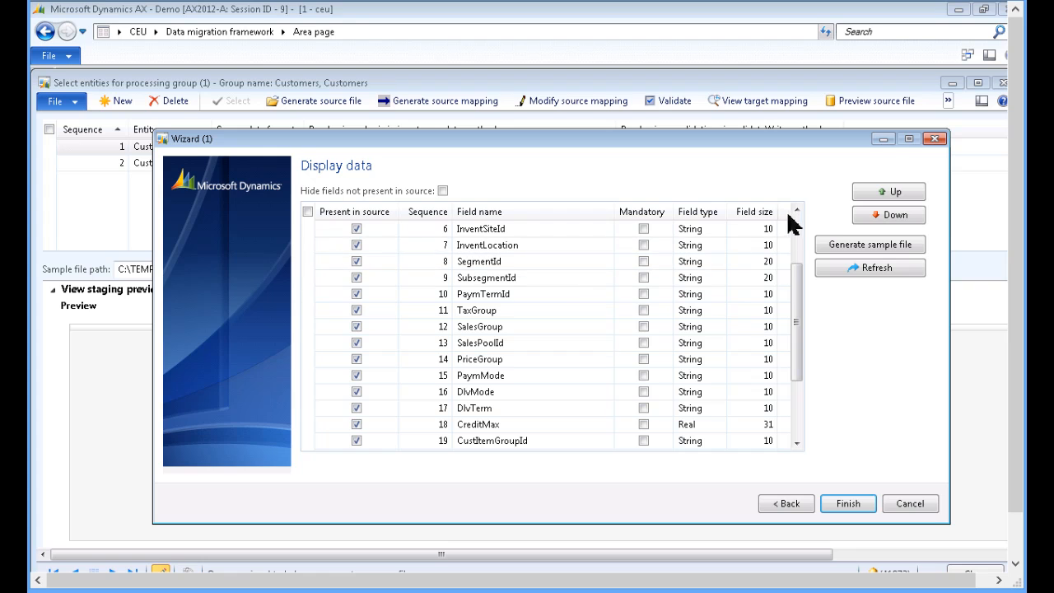
scroll(up, 3)
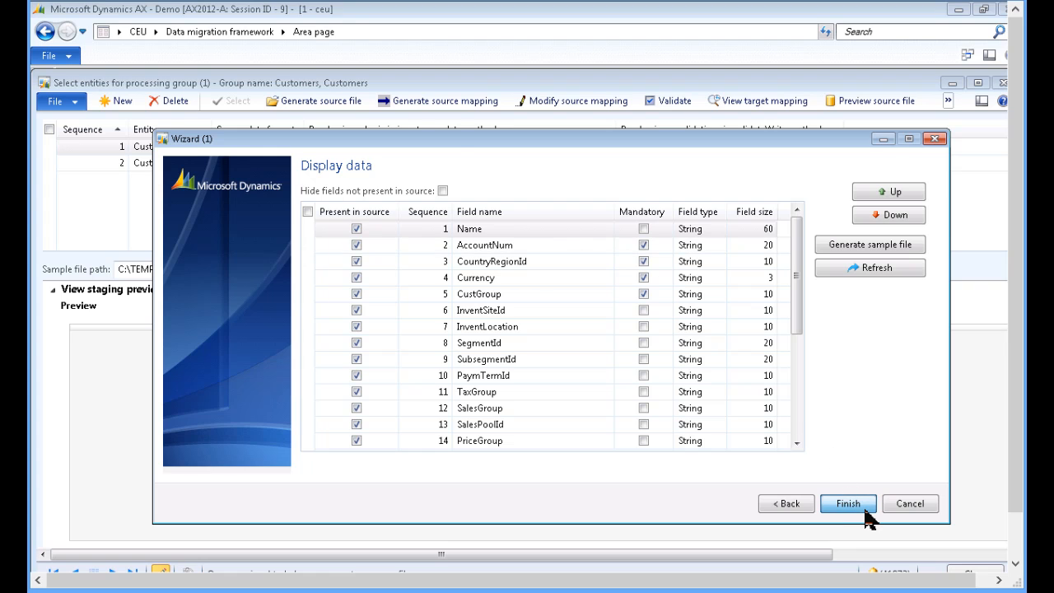
click(848, 504)
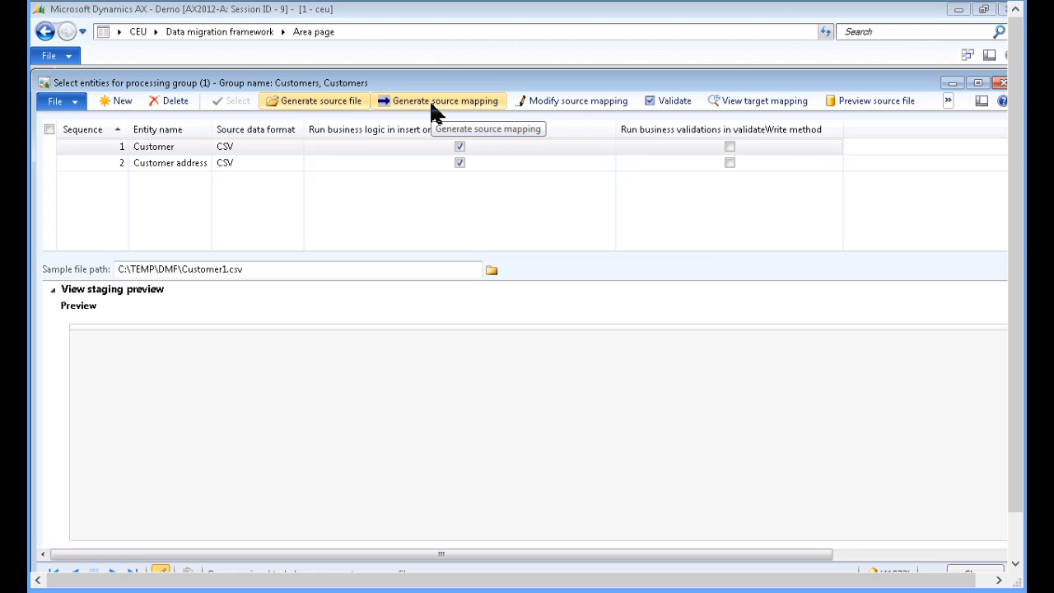
Step: Generate the Customer source mapping from scratch and dismiss the success Infolog
click(438, 100)
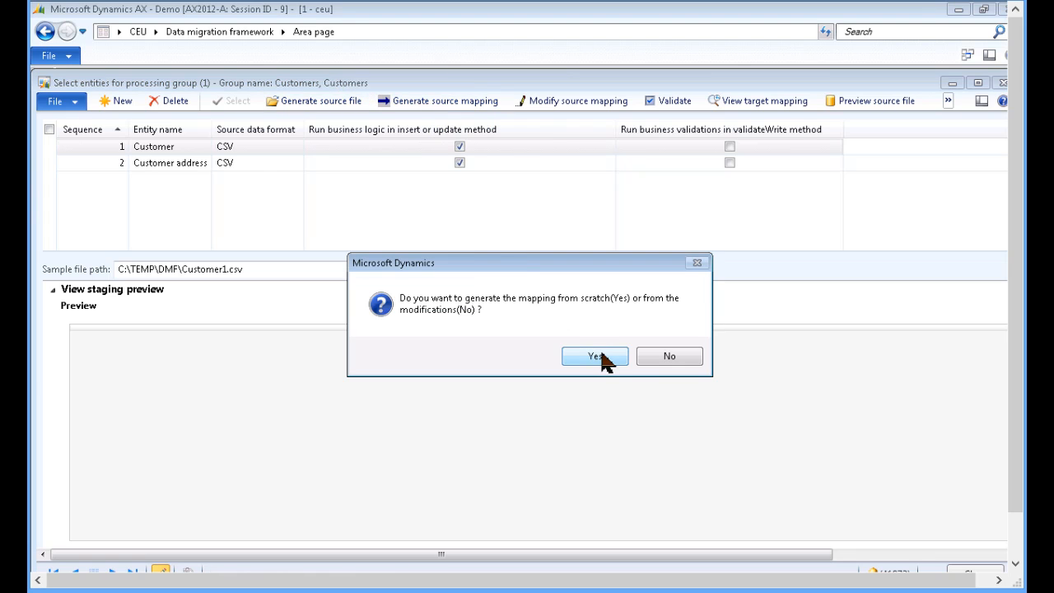
click(593, 356)
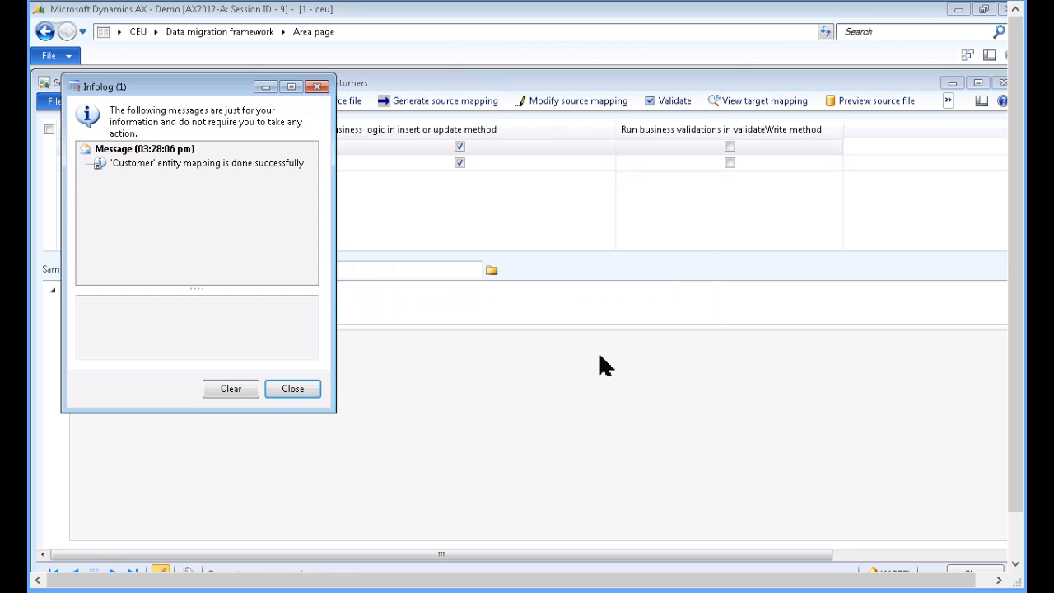
mouse_move(293, 389)
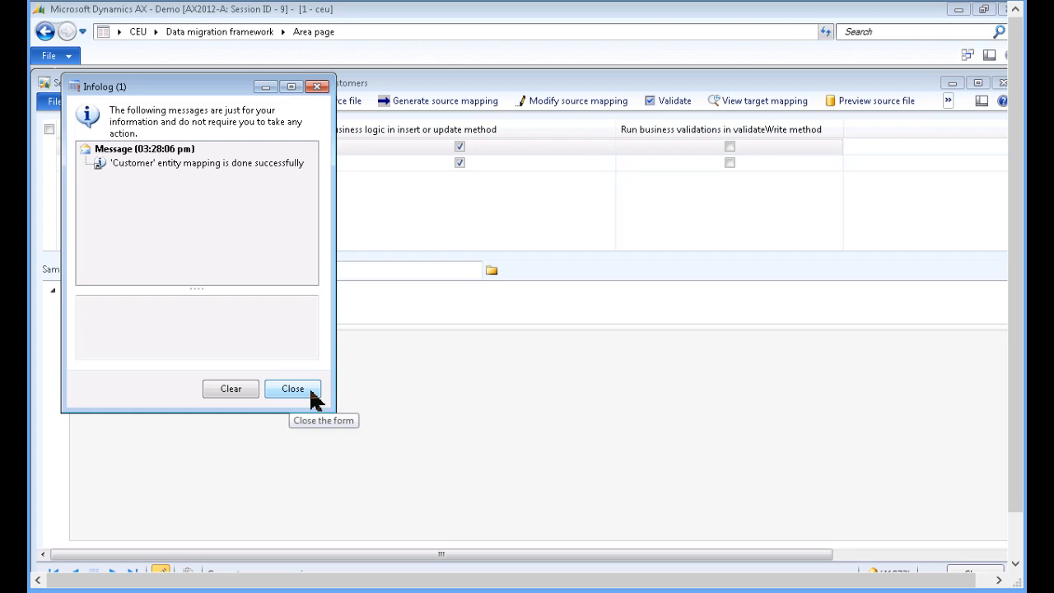
click(293, 388)
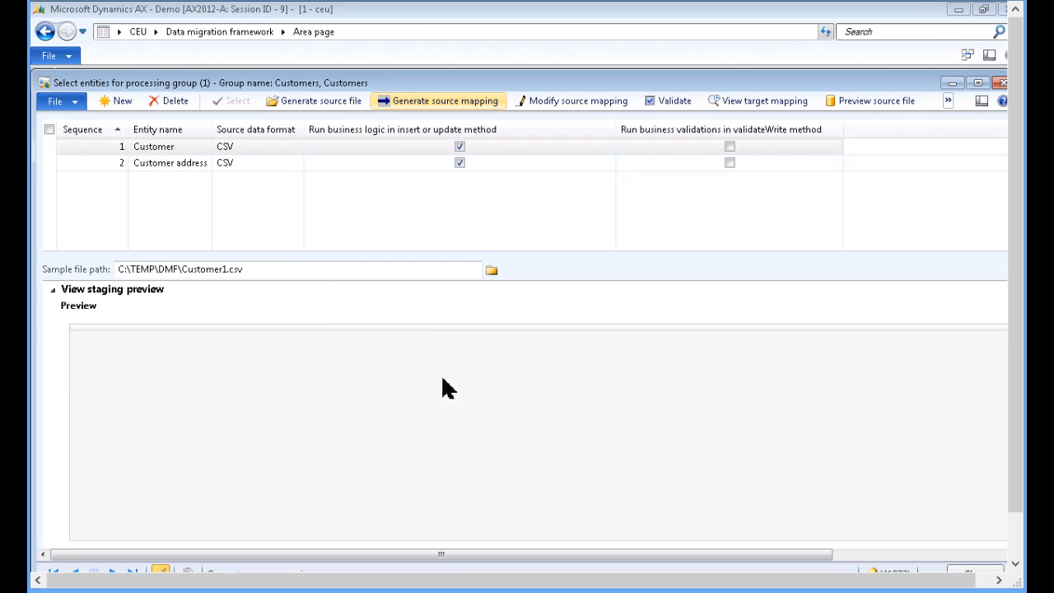
mouse_move(571, 101)
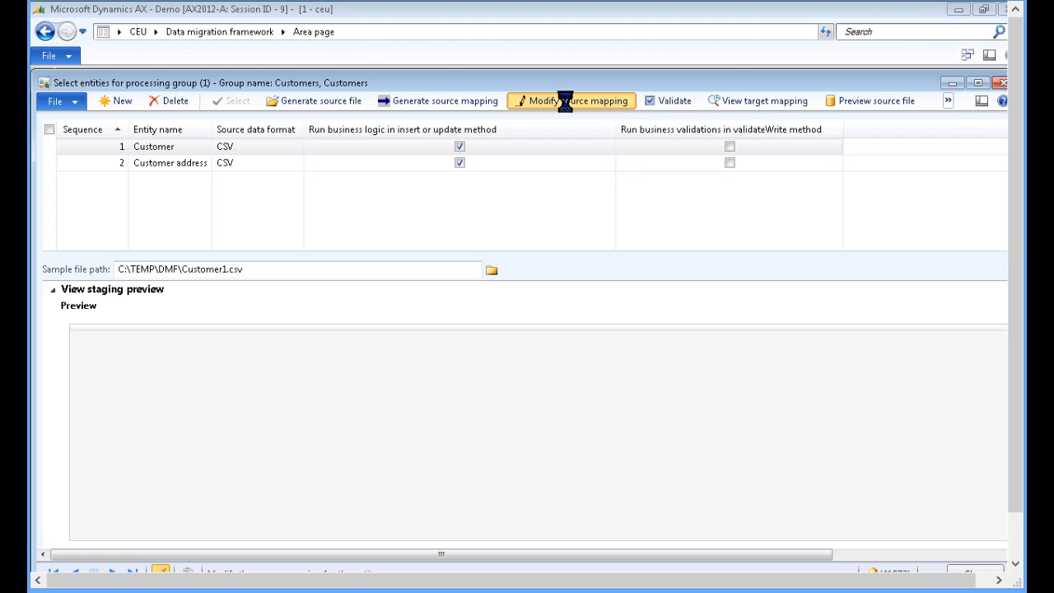
Step: View the Customer mapping visualization and scroll through its staging field list
click(570, 100)
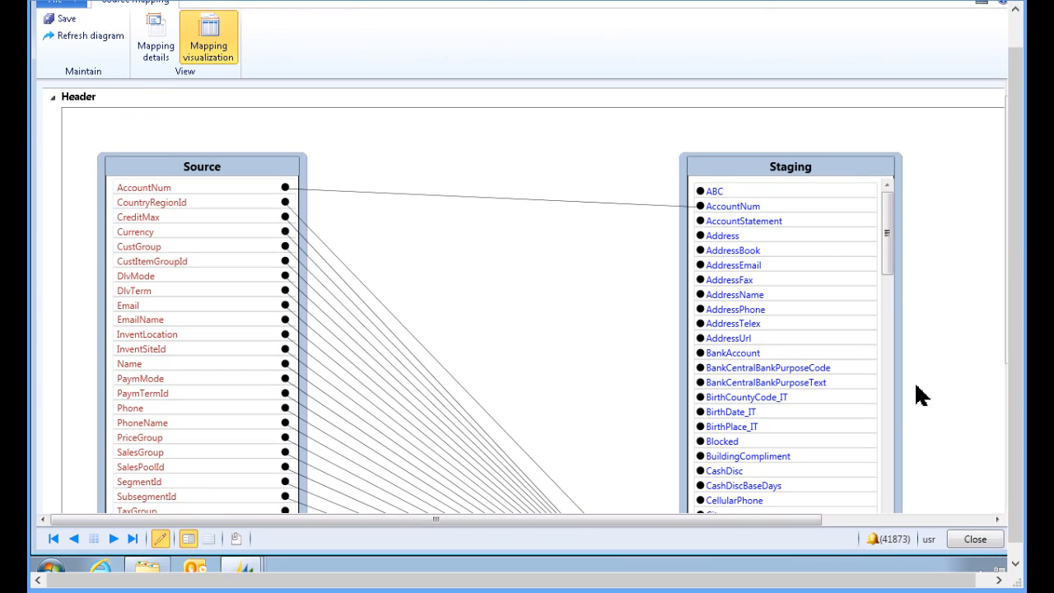
mouse_move(435, 260)
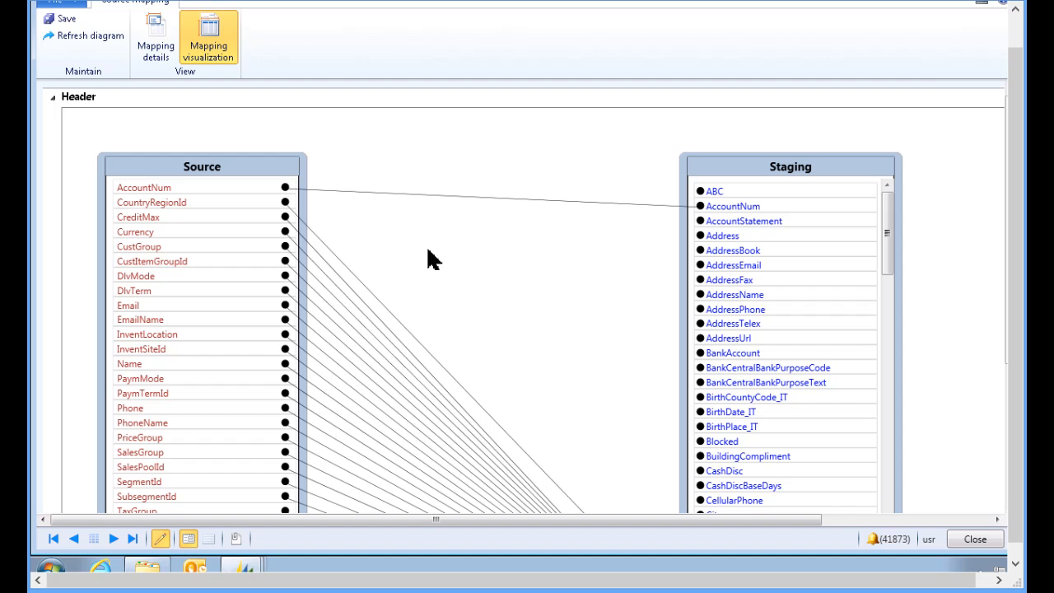
mouse_move(217, 172)
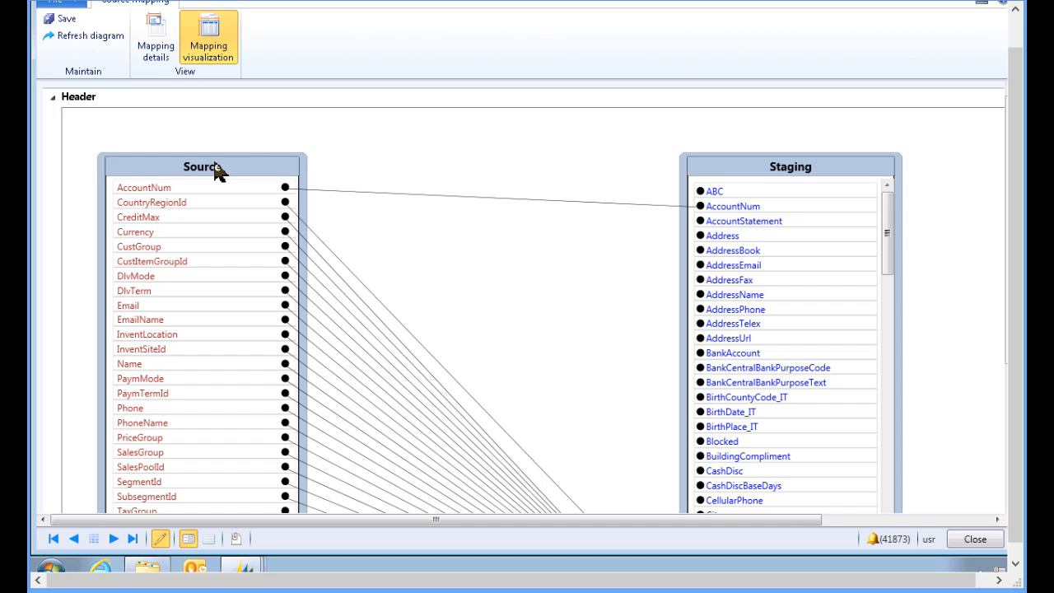
mouse_move(817, 178)
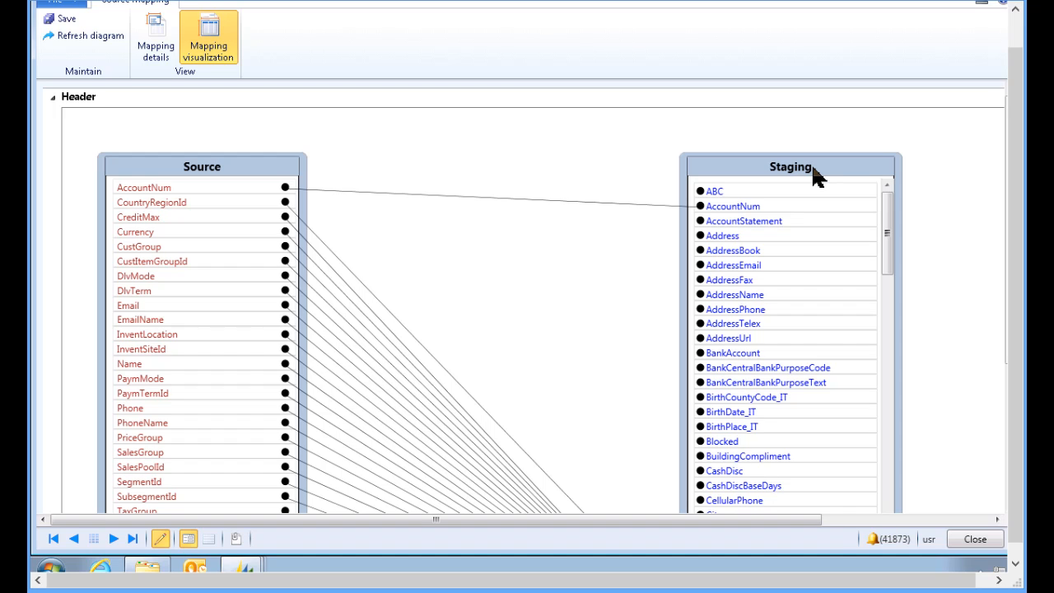
mouse_move(932, 255)
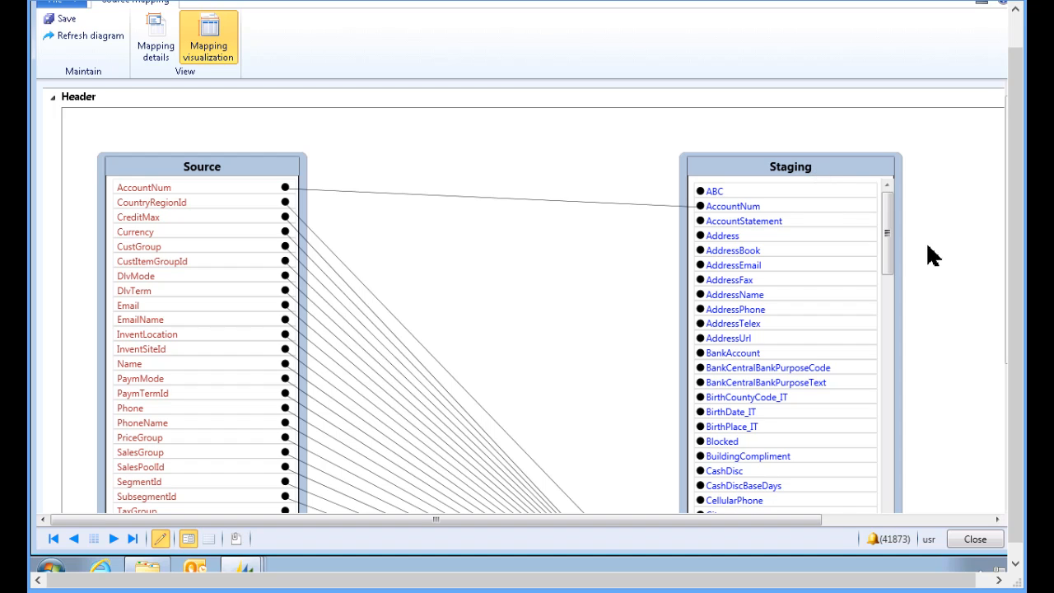
scroll(down, 3)
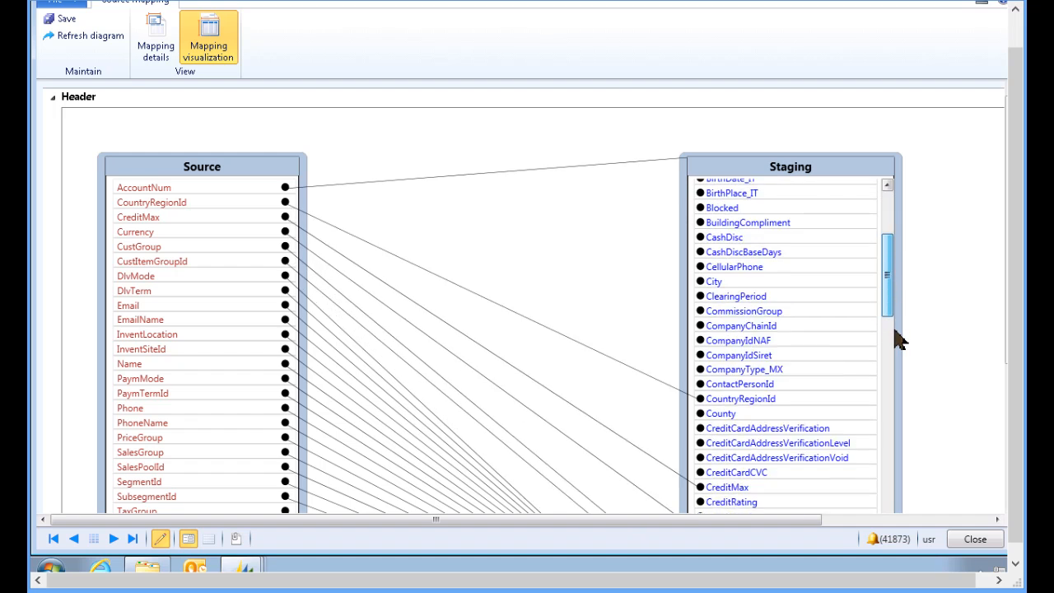
scroll(down, 3)
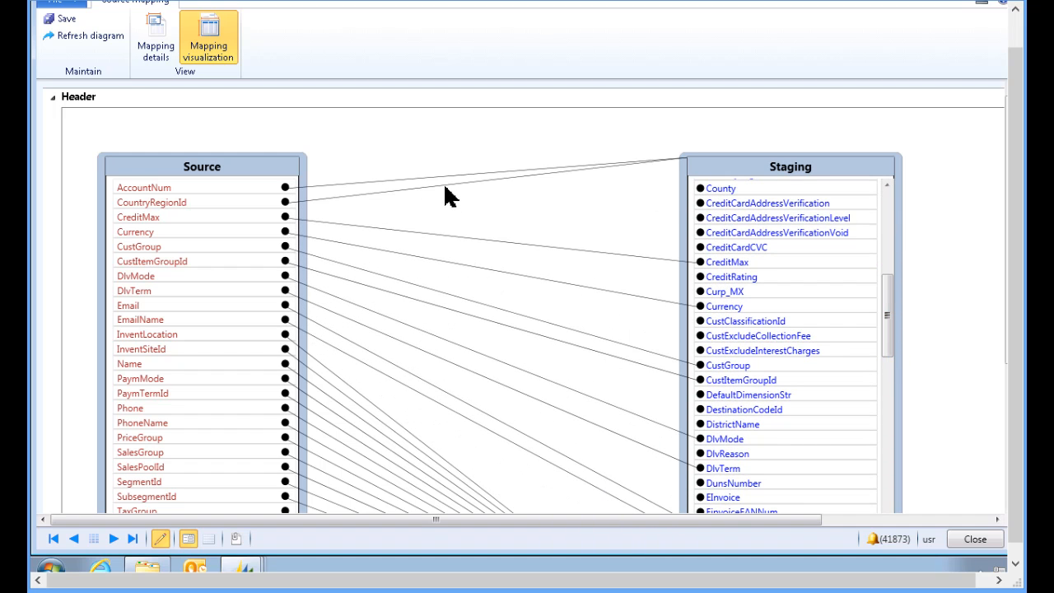
mouse_move(298, 224)
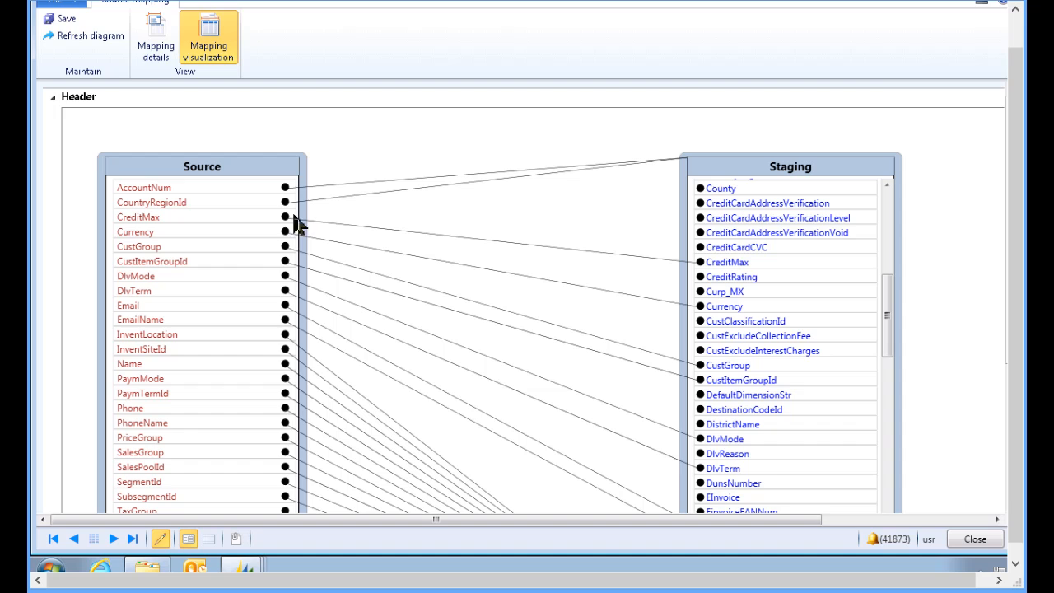
mouse_move(320, 243)
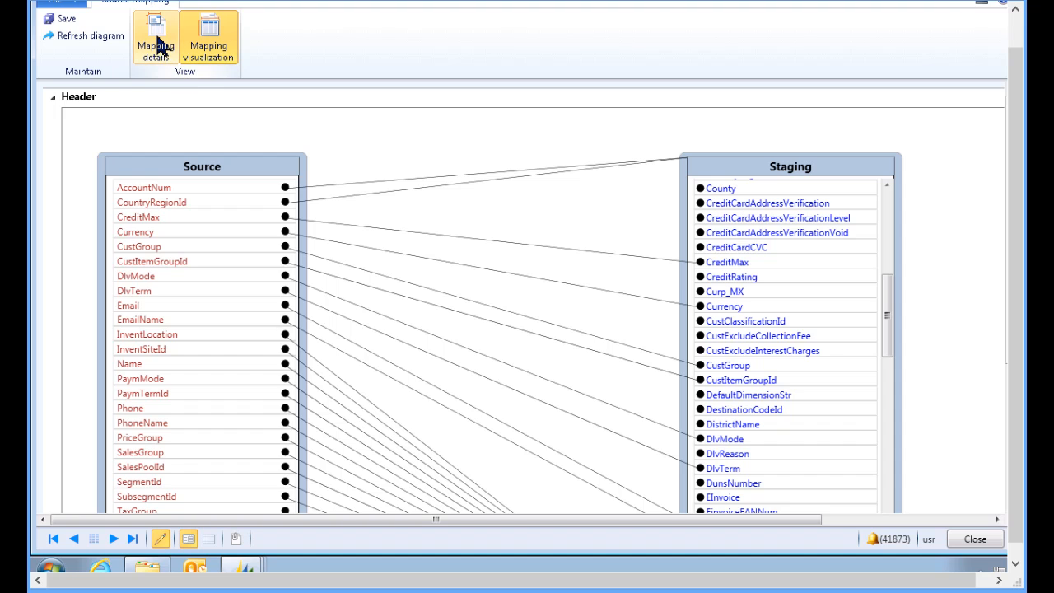
Step: Review the Mapping details source-to-staging field grid, then close the mapping
click(154, 46)
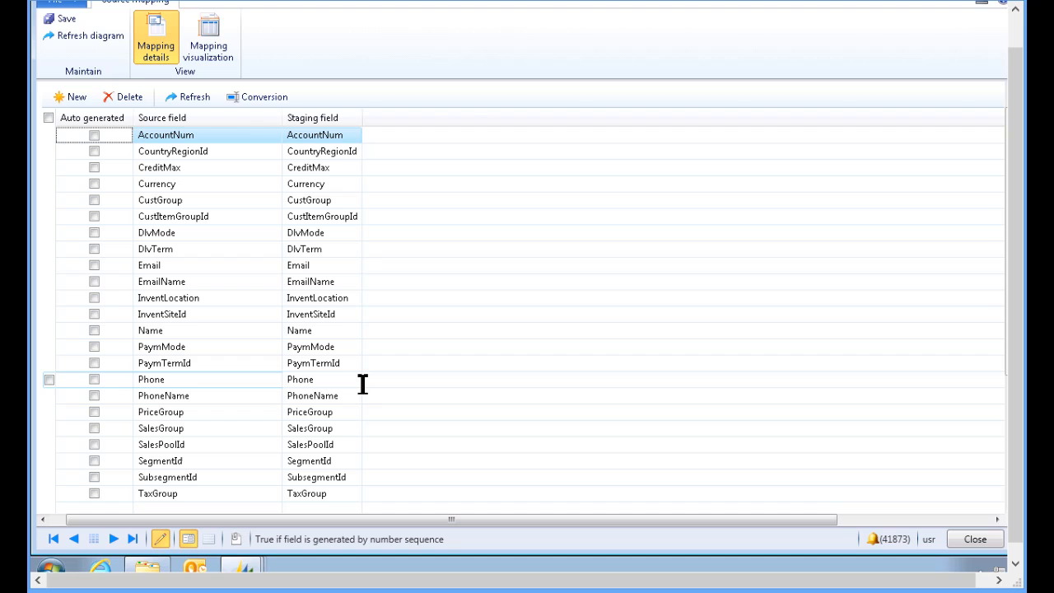
click(168, 296)
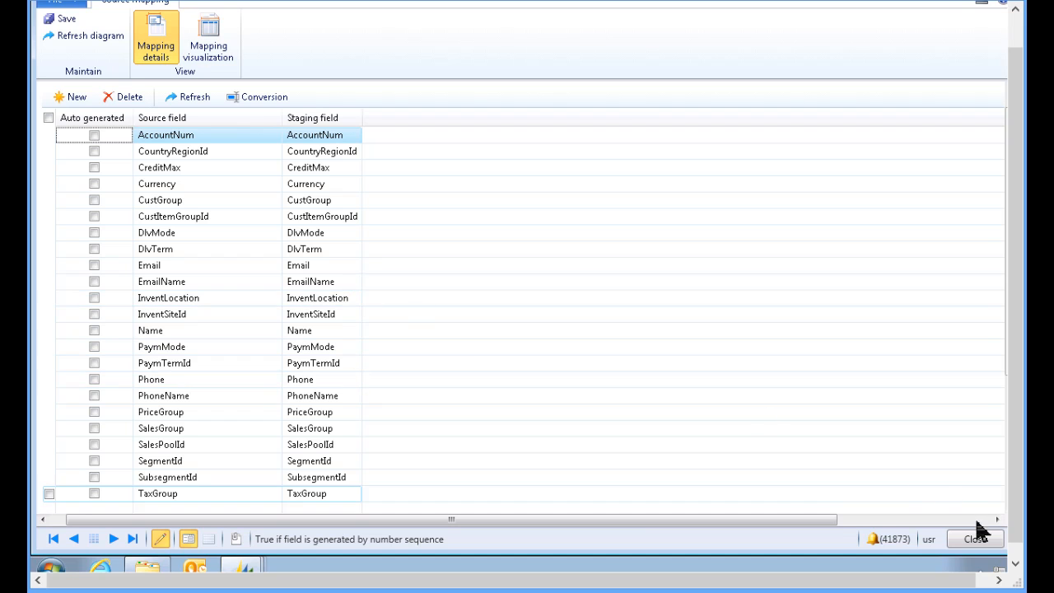
click(975, 538)
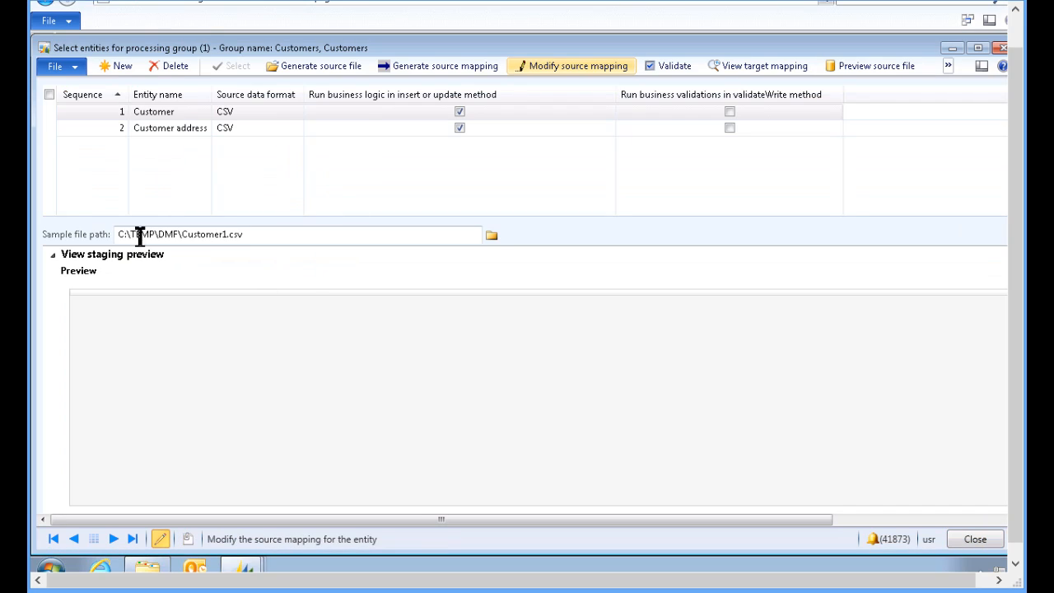
mouse_move(305, 286)
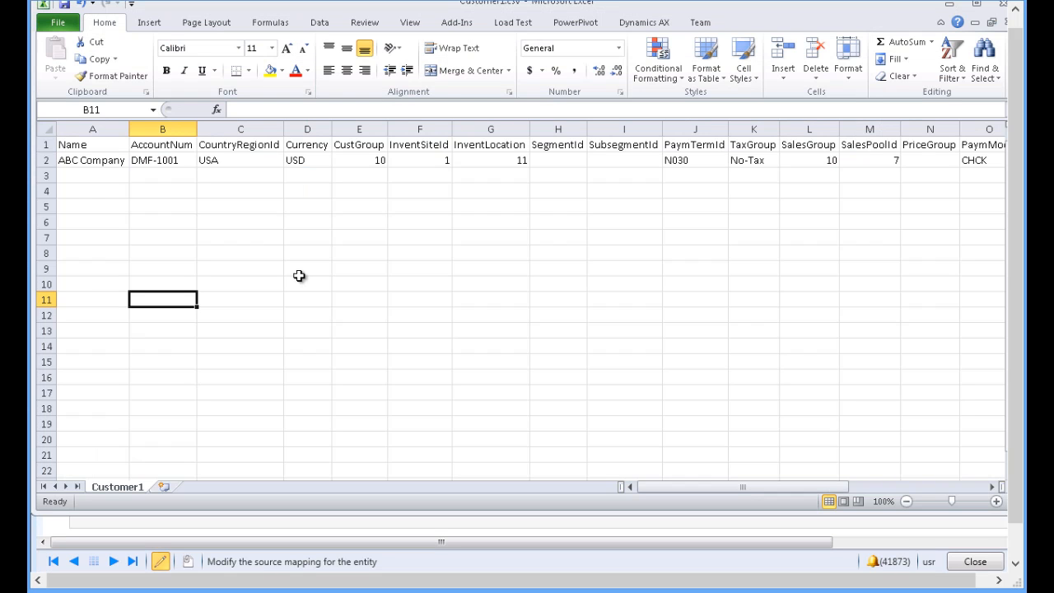
mouse_move(122, 201)
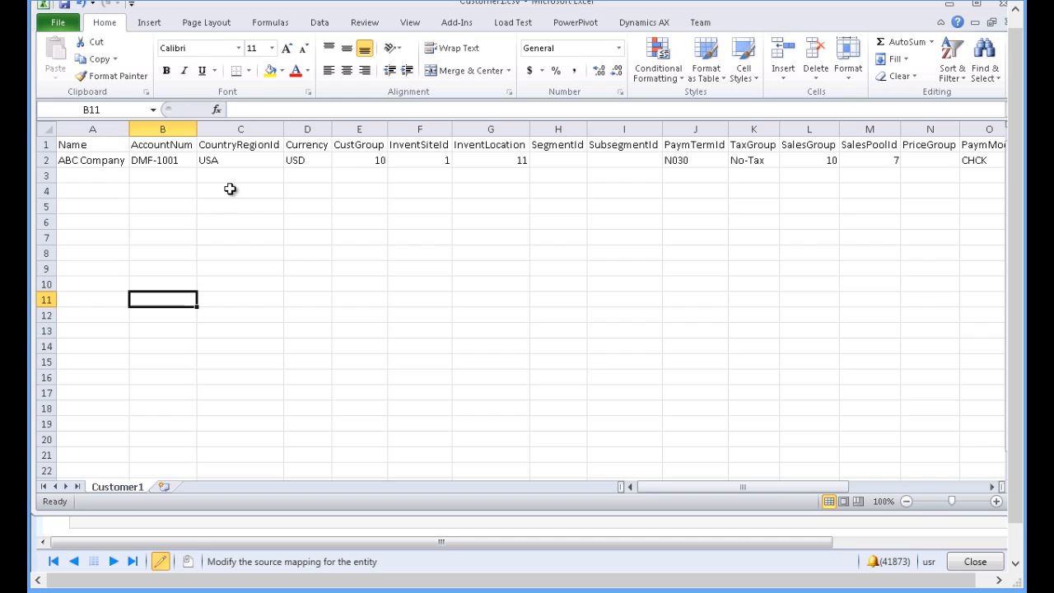
mouse_move(981, 491)
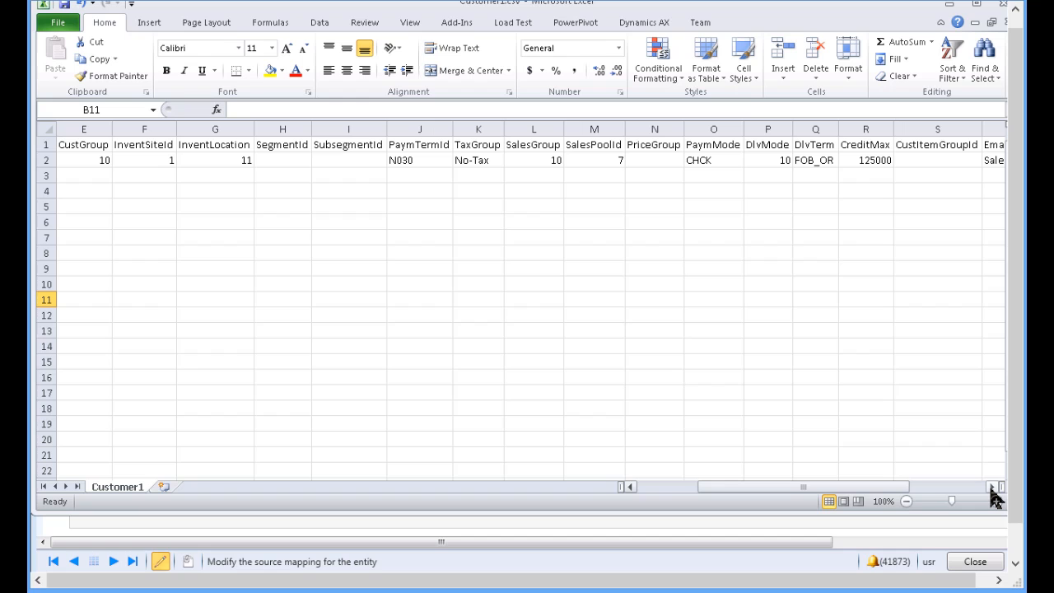
mouse_move(727, 431)
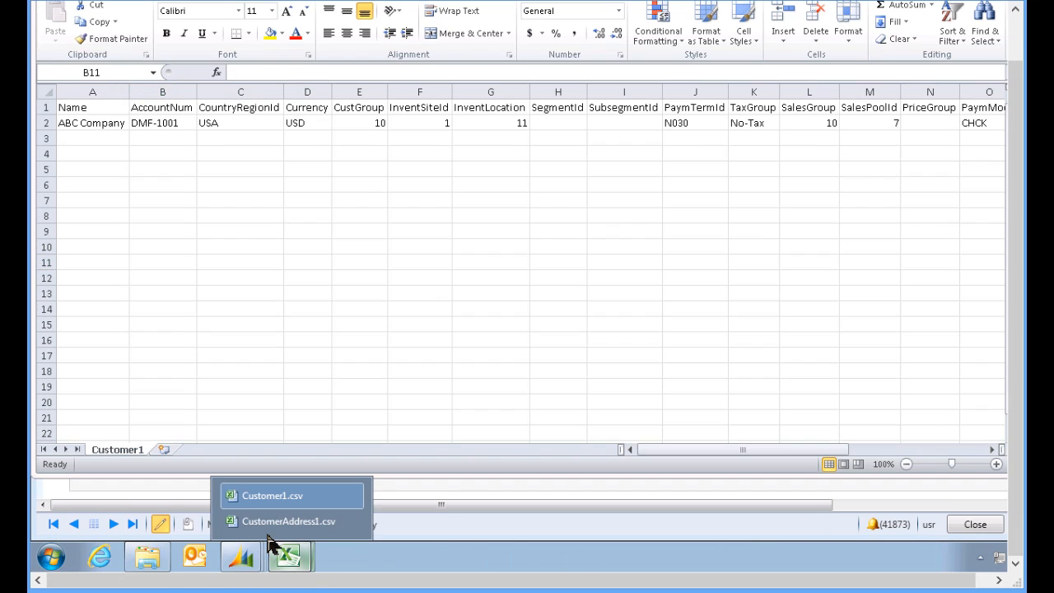
Step: Switch Excel to CustomerAddress1.csv showing the three DMF-1001 address rows
click(288, 521)
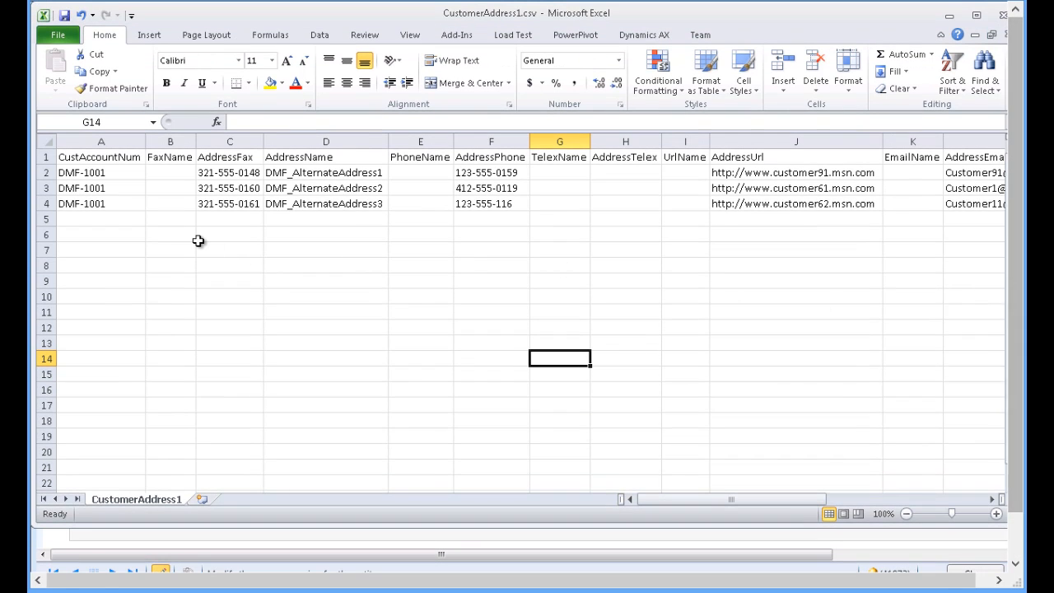
mouse_move(194, 255)
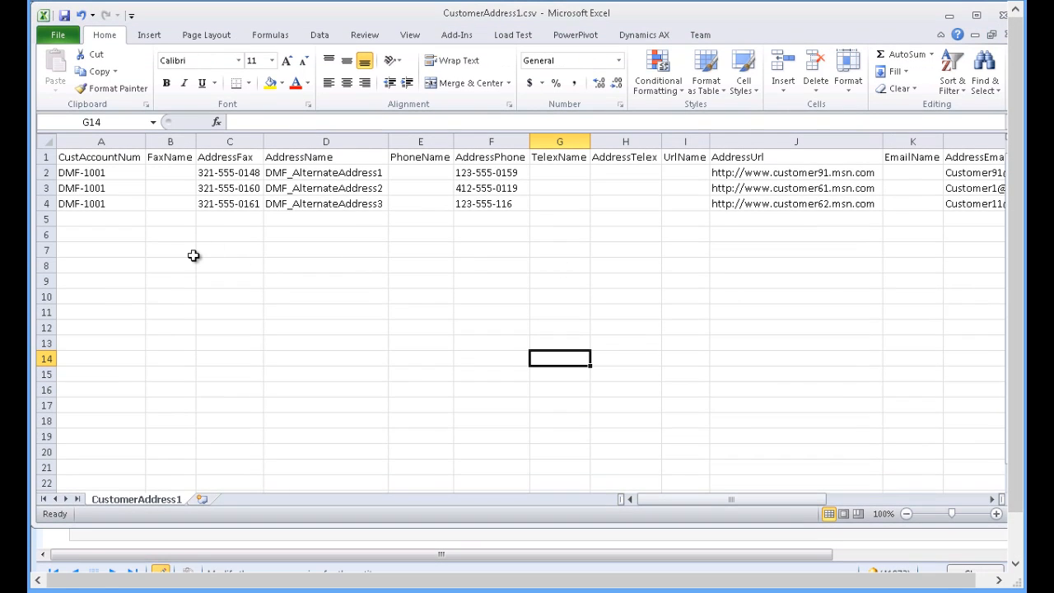
mouse_move(113, 173)
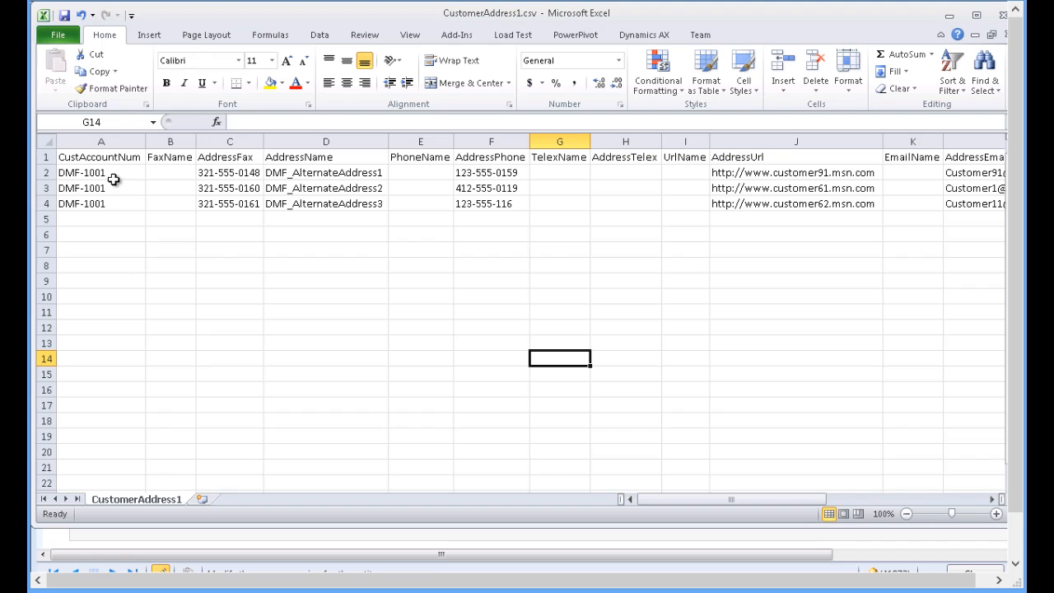
mouse_move(119, 223)
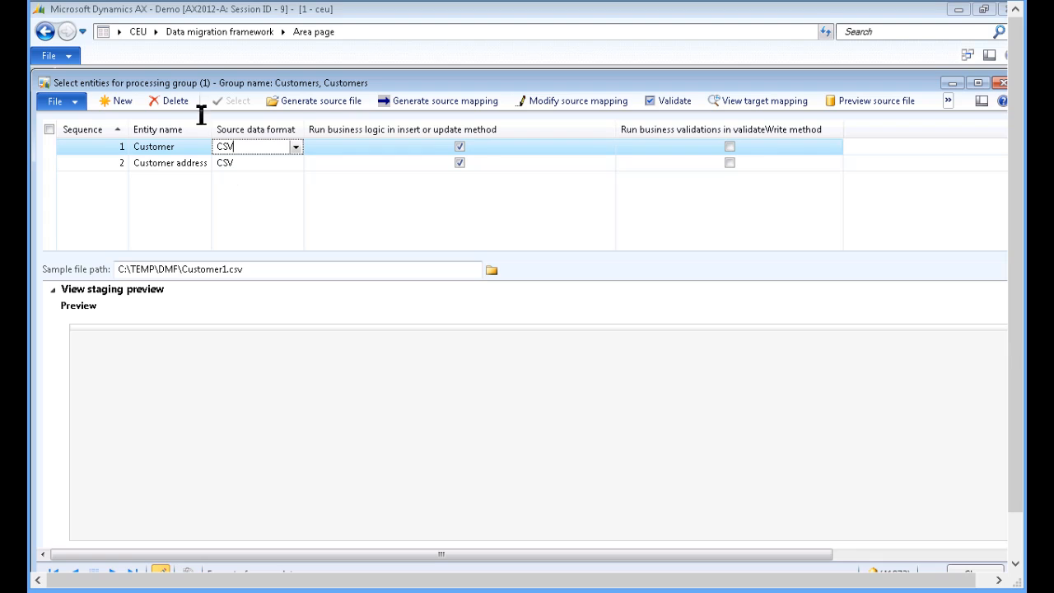
mouse_move(316, 168)
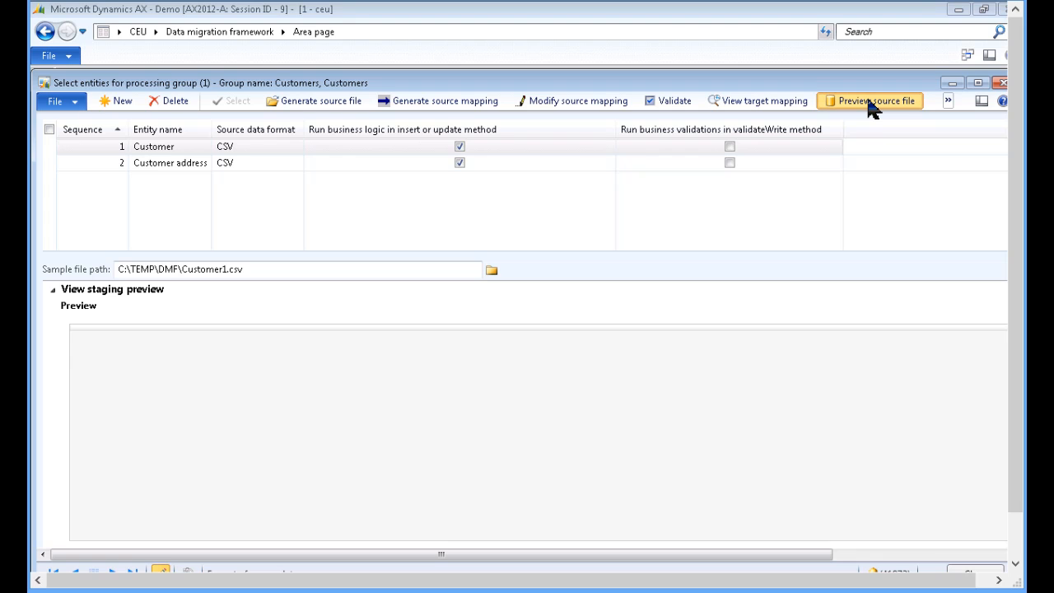
Step: Preview the Customer source file (DMF-1001), then the Customer address file with its three rows
click(869, 101)
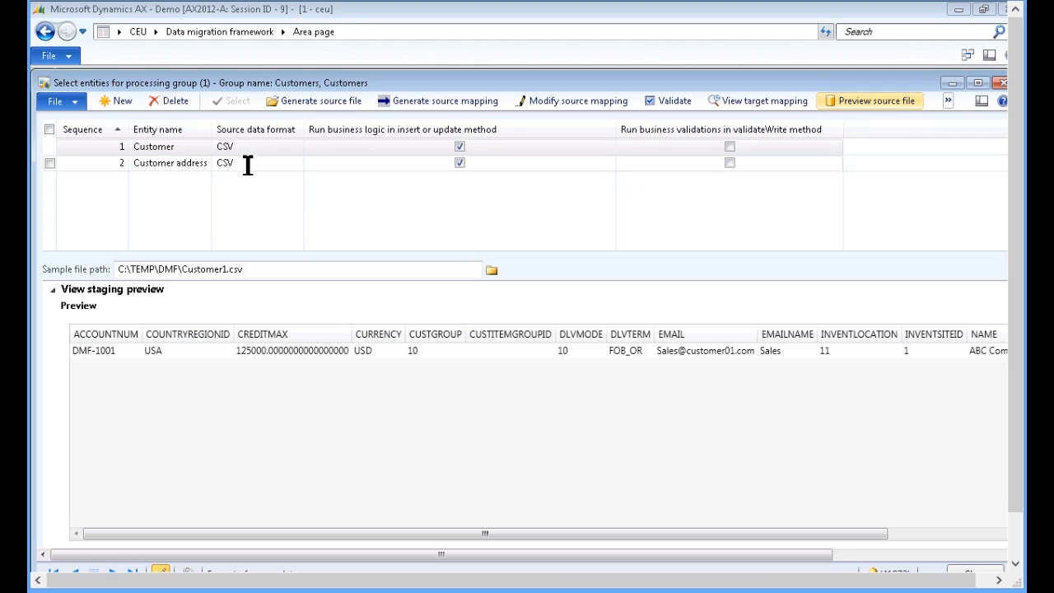
click(171, 163)
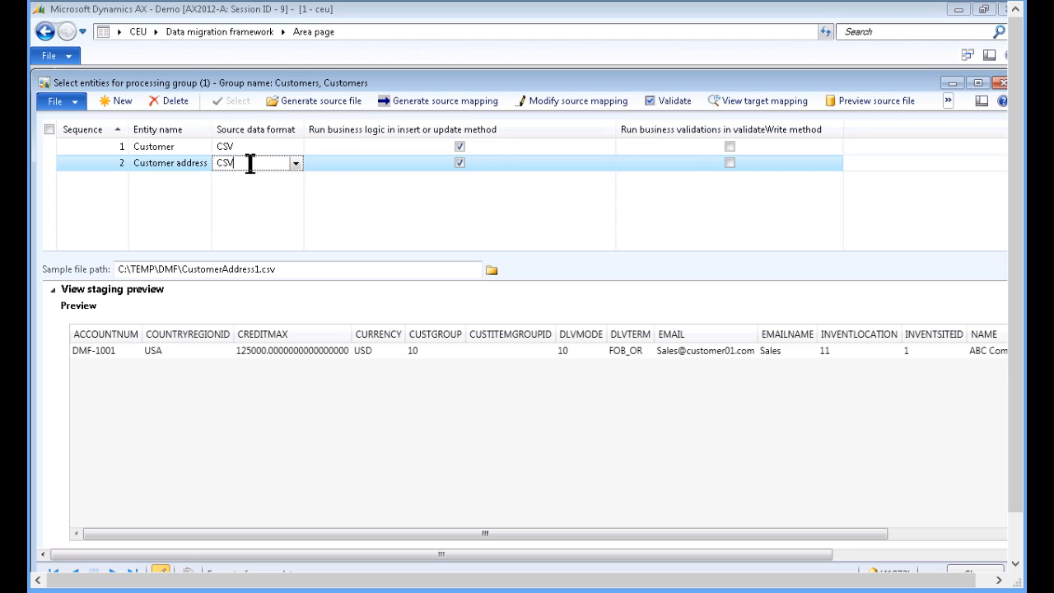
mouse_move(881, 122)
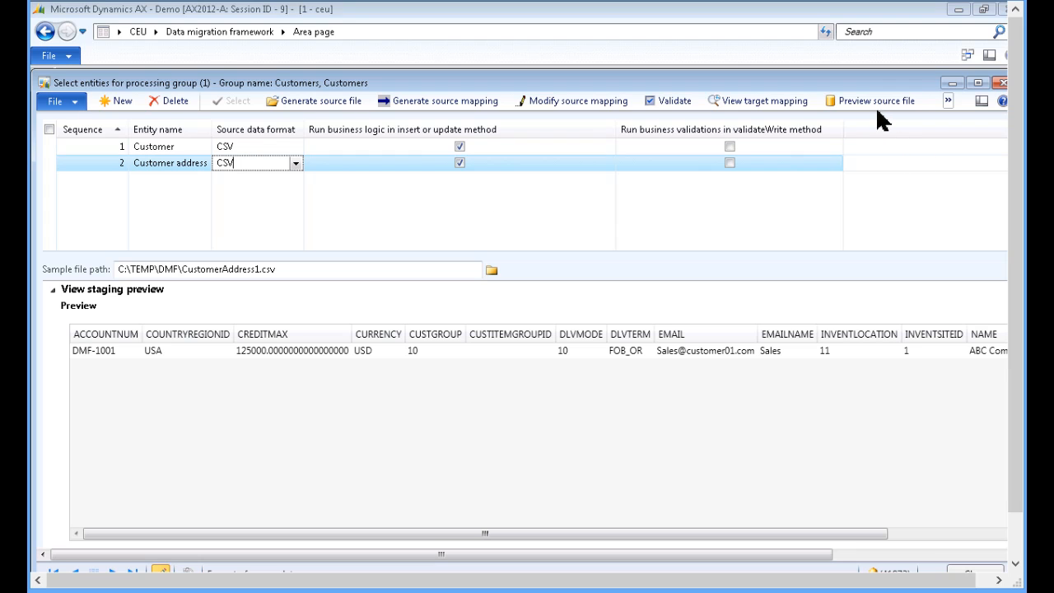
click(876, 101)
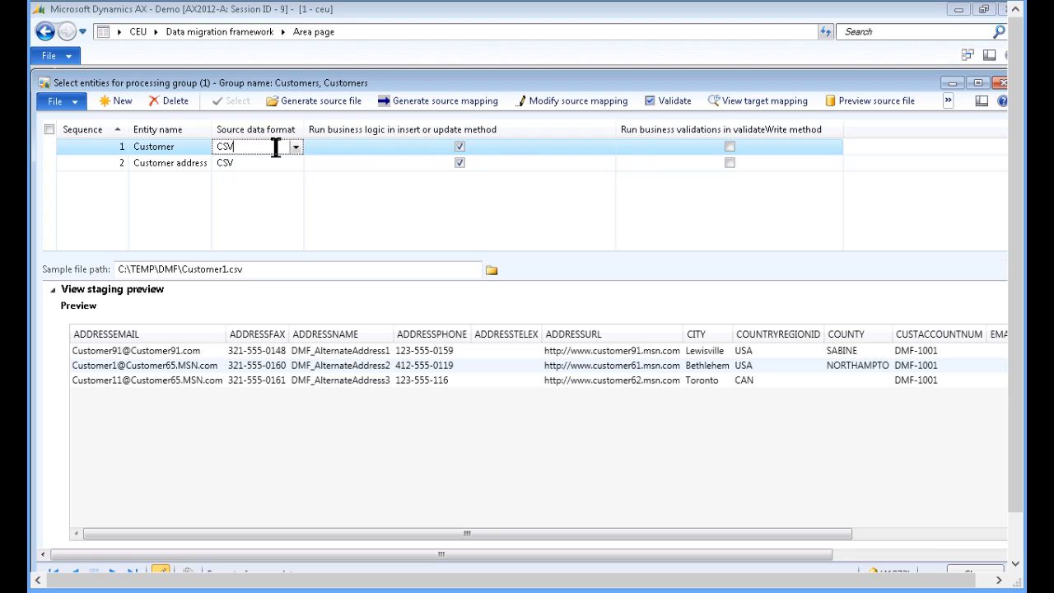
mouse_move(779, 202)
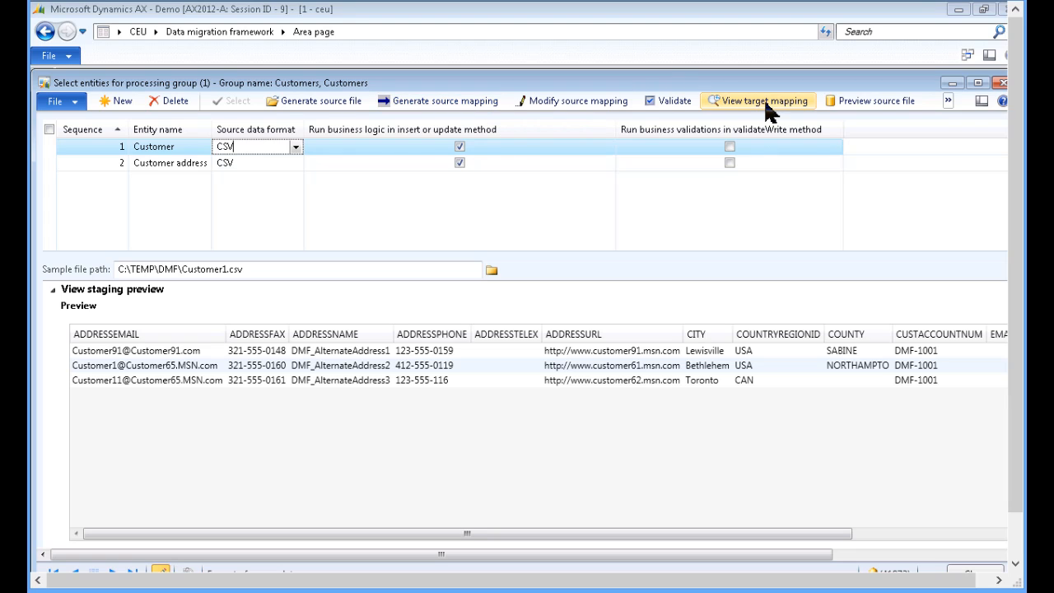
mouse_move(760, 100)
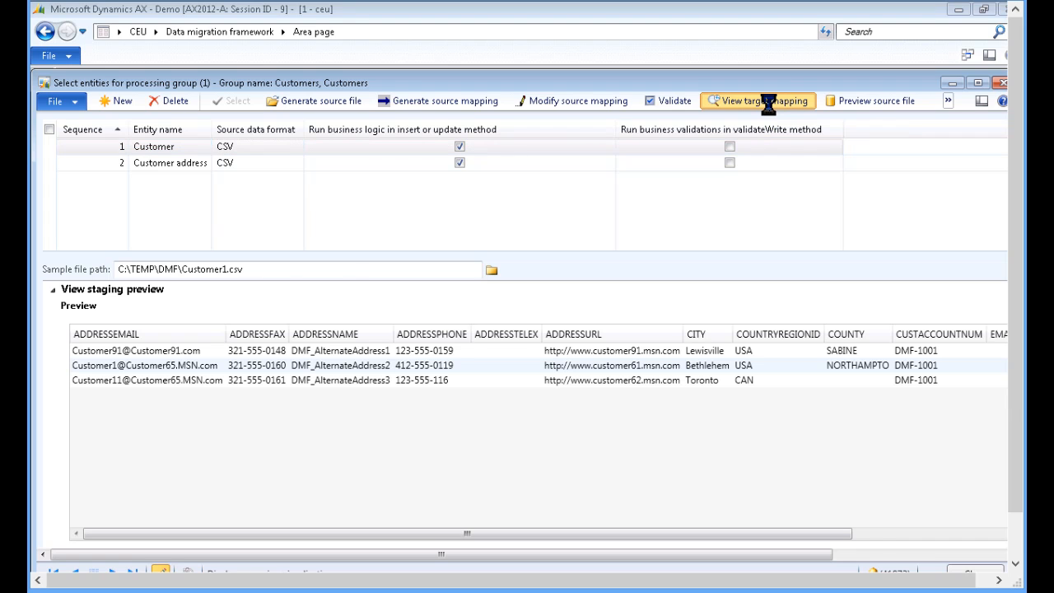
click(757, 100)
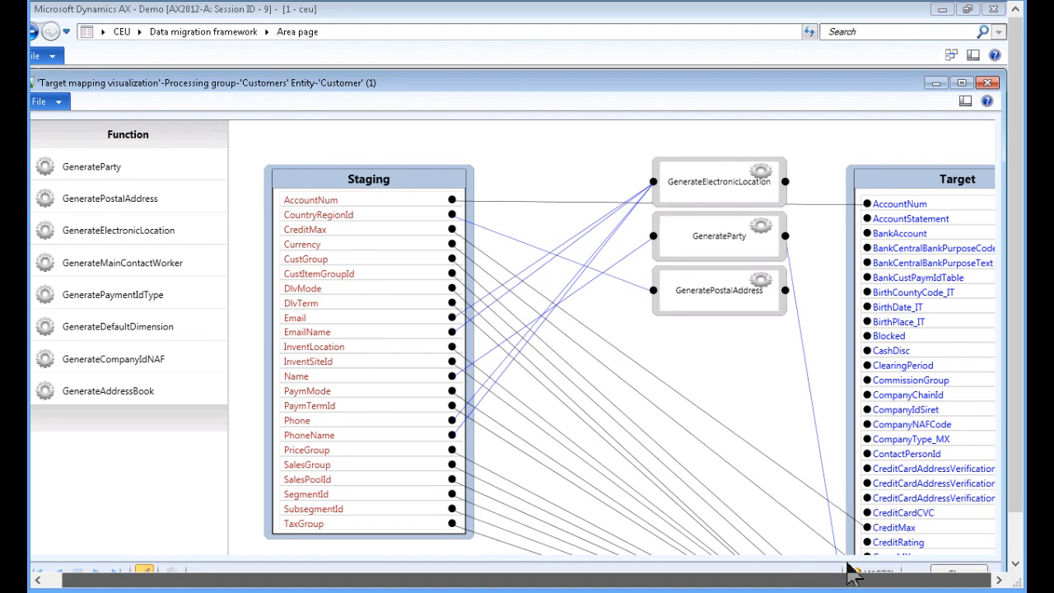
mouse_move(704, 359)
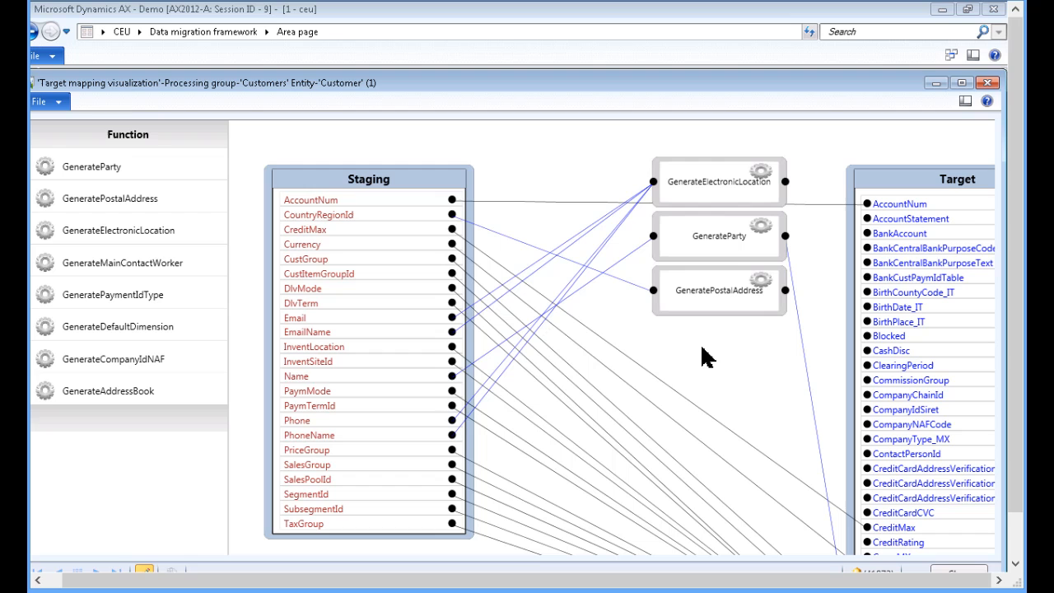
mouse_move(711, 205)
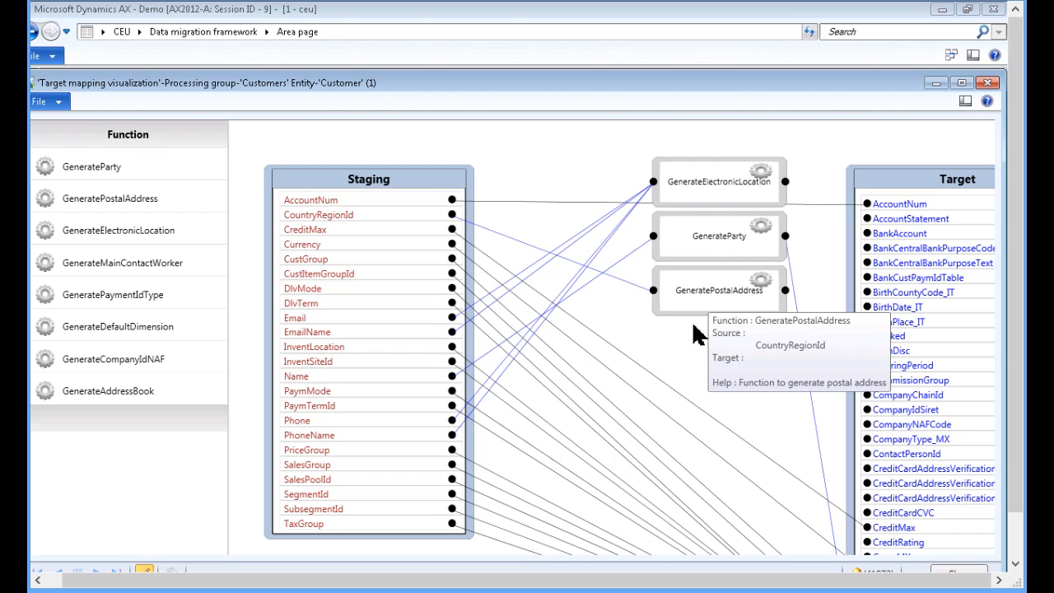
mouse_move(698, 362)
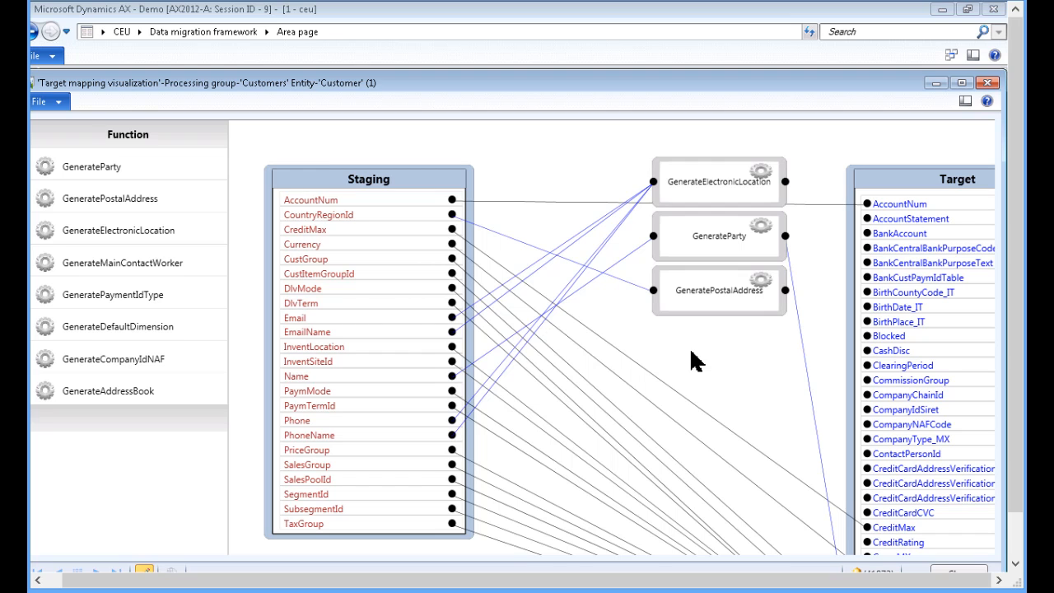
mouse_move(366, 265)
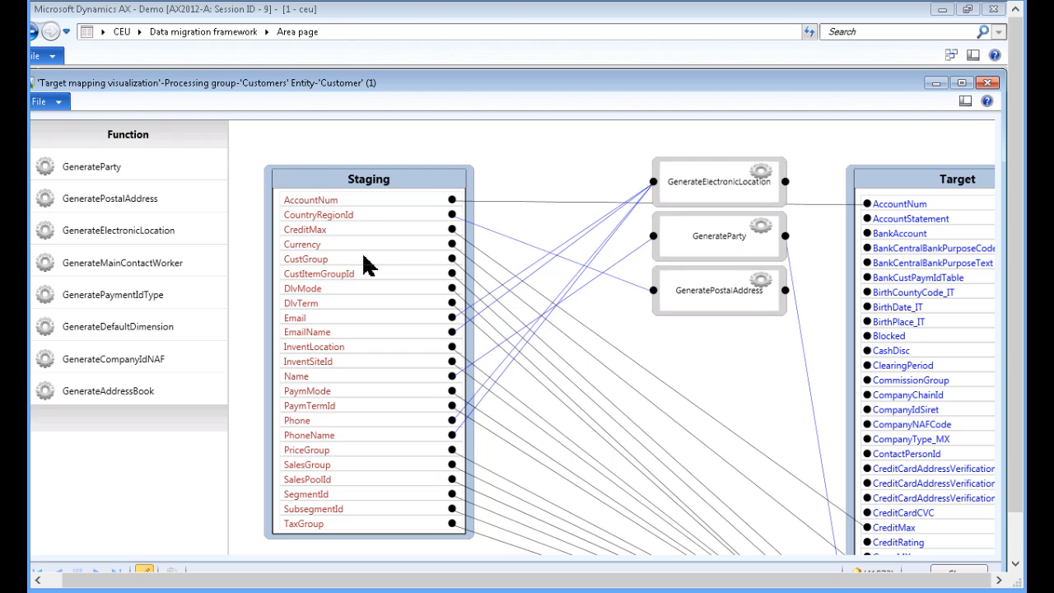
mouse_move(862, 432)
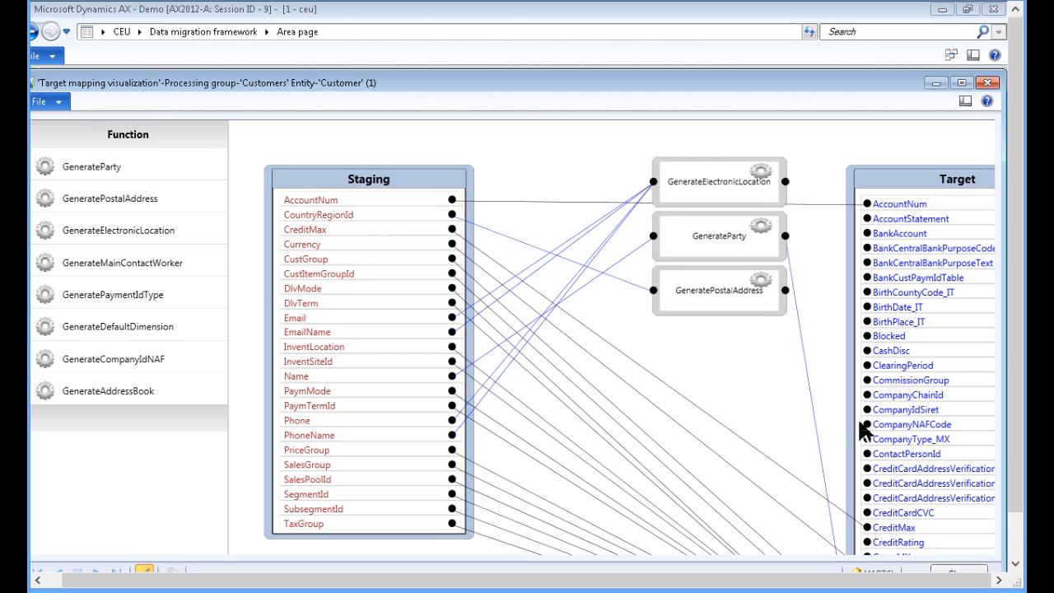
mouse_move(392, 337)
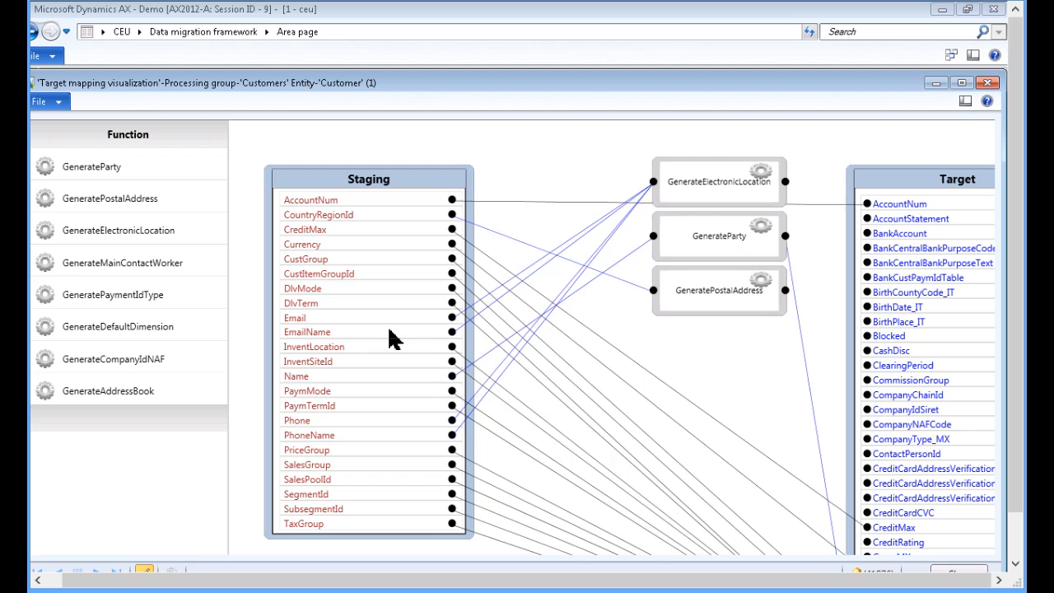
mouse_move(673, 206)
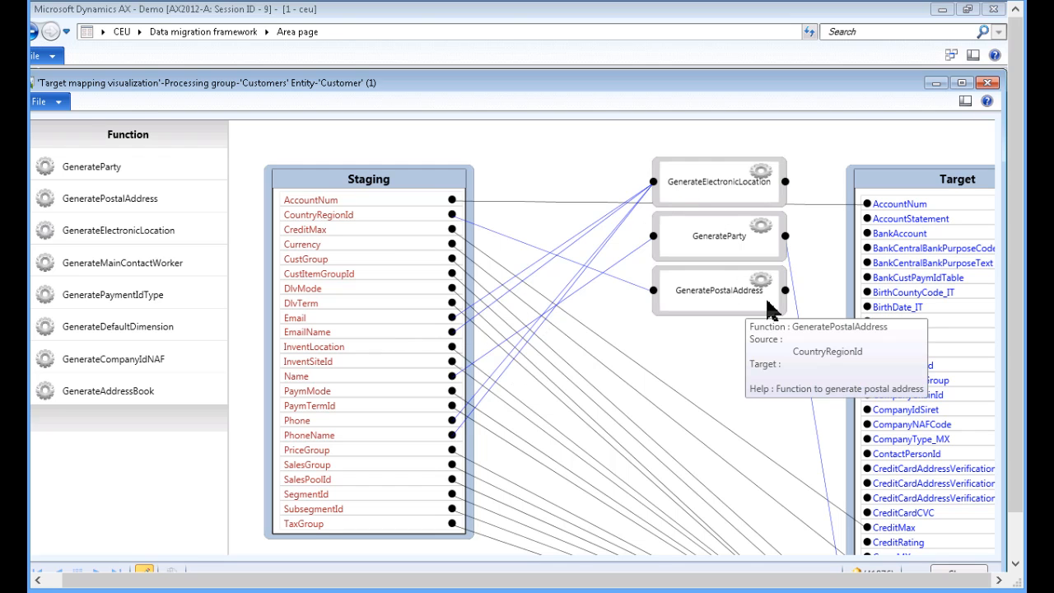
mouse_move(893, 336)
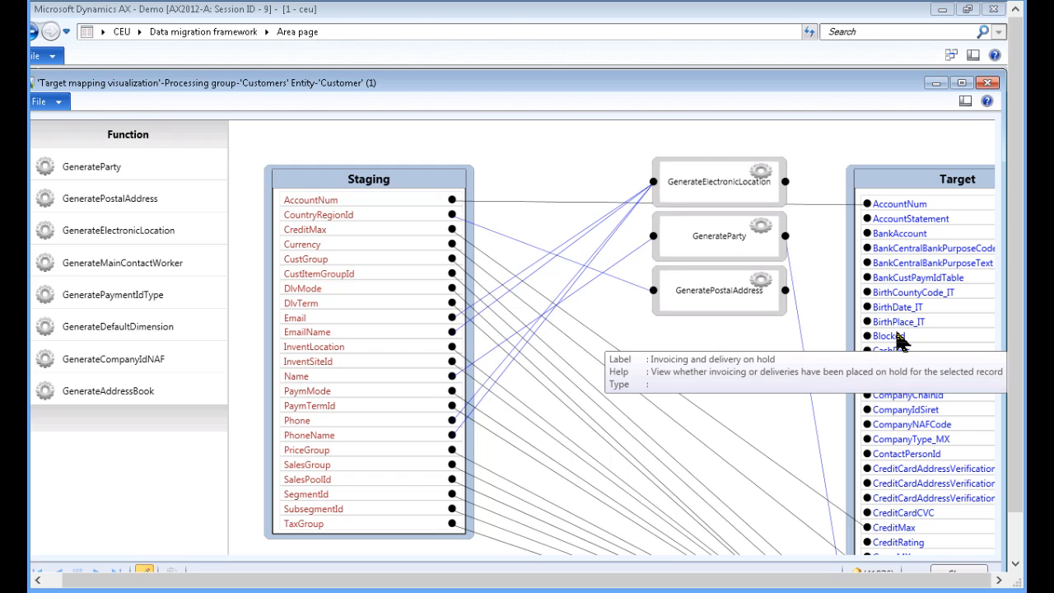
mouse_move(625, 228)
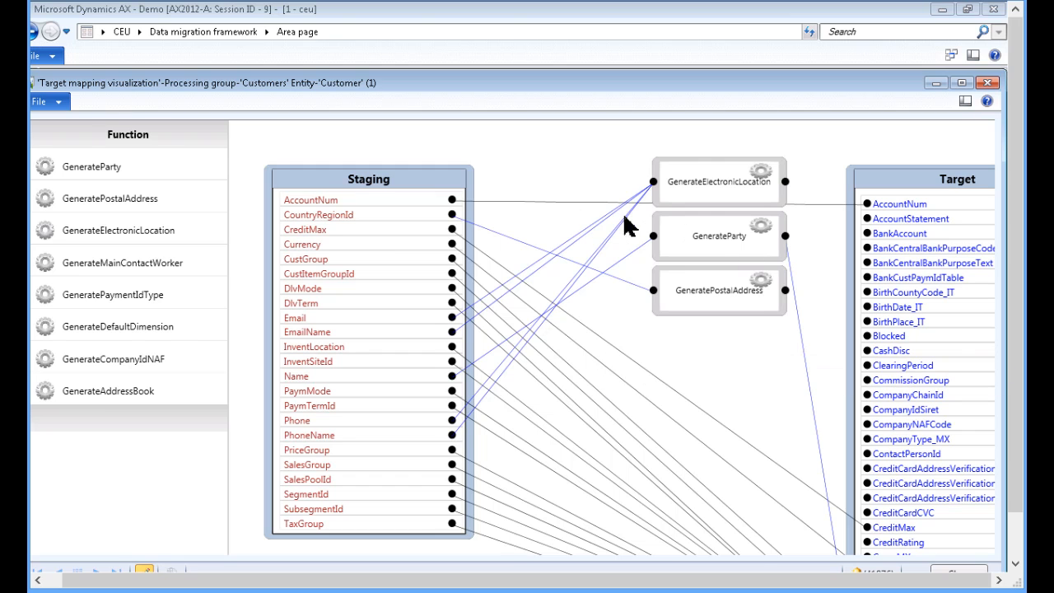
mouse_move(895, 303)
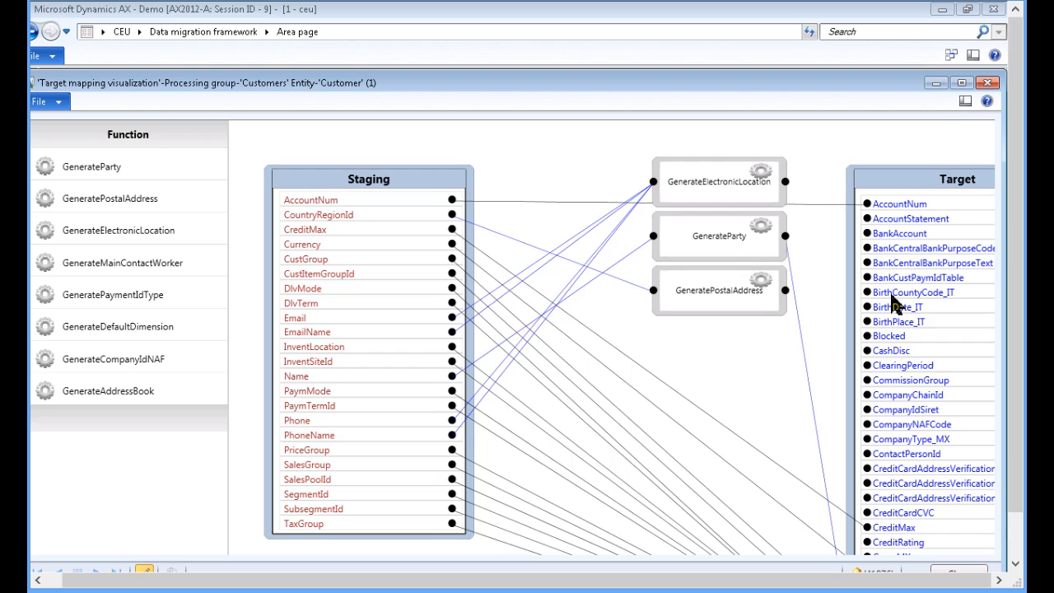
mouse_move(891, 291)
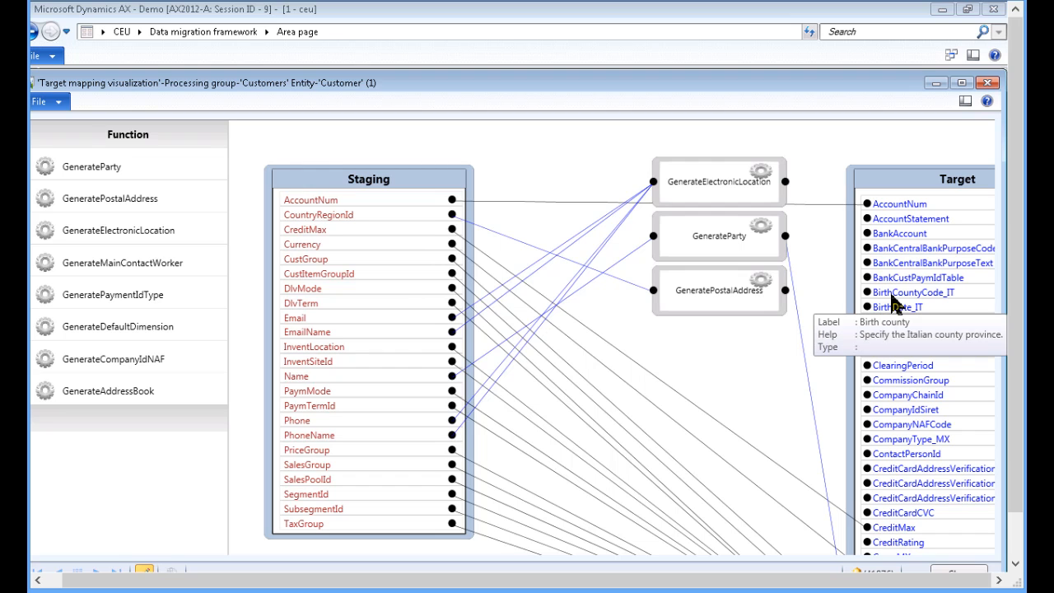
mouse_move(786, 339)
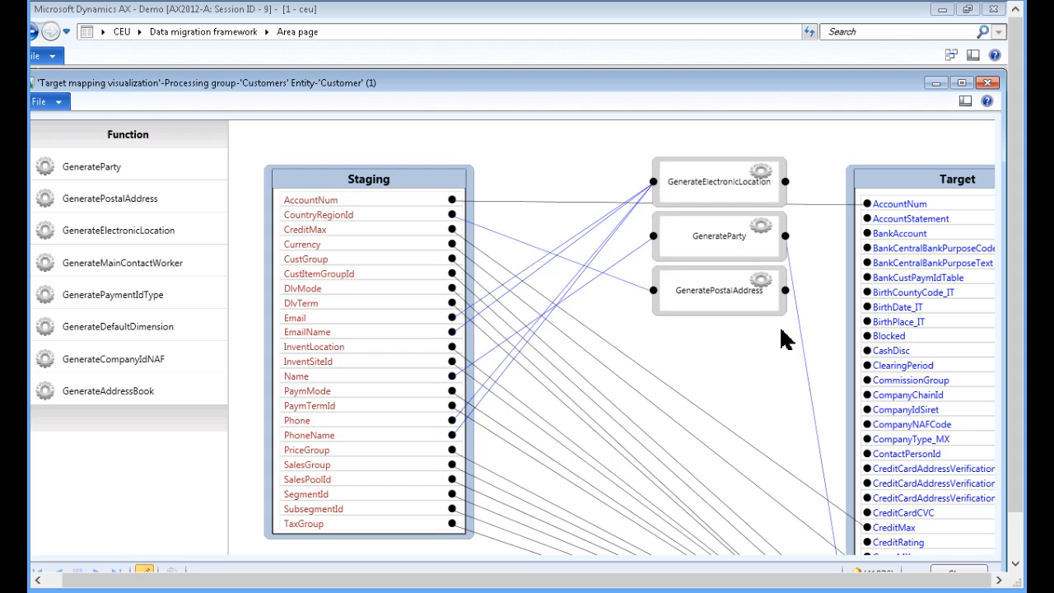
click(958, 572)
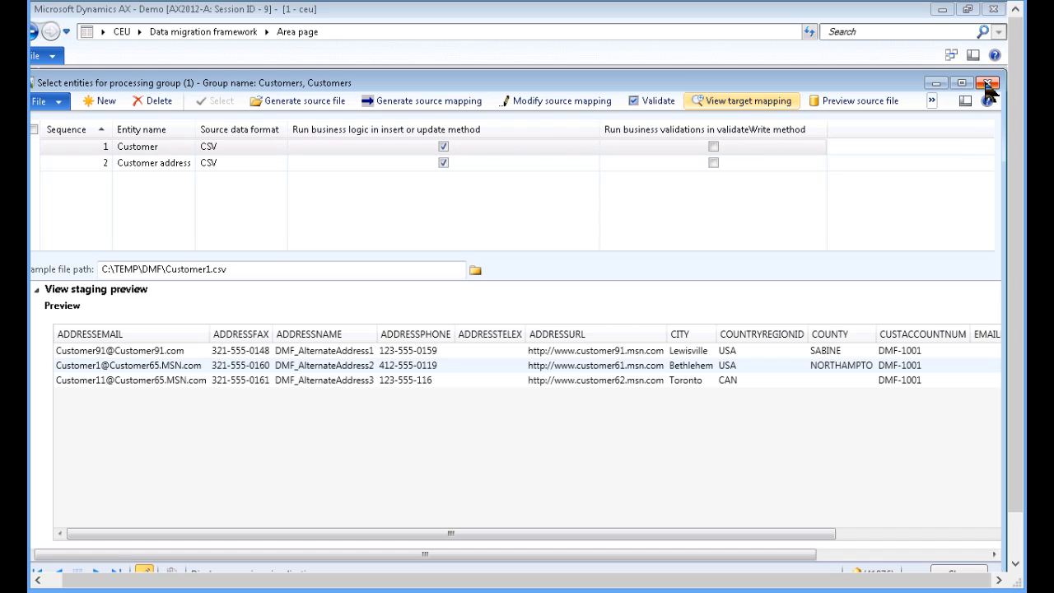
Step: Get staging data for the Customers group, creating job Customers-2 with description 'test1'
click(994, 82)
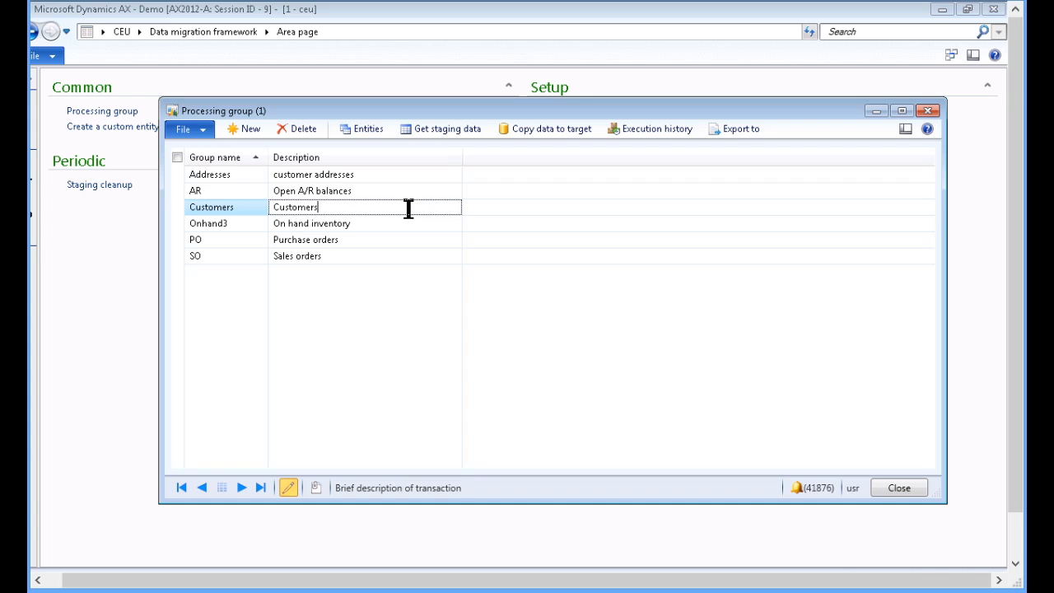
mouse_move(444, 129)
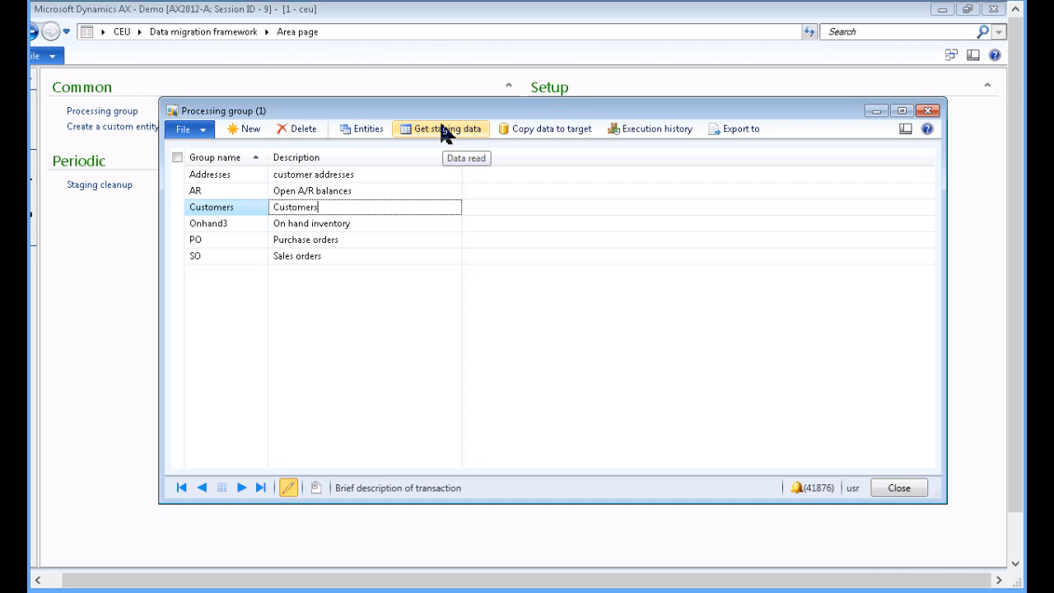
click(448, 129)
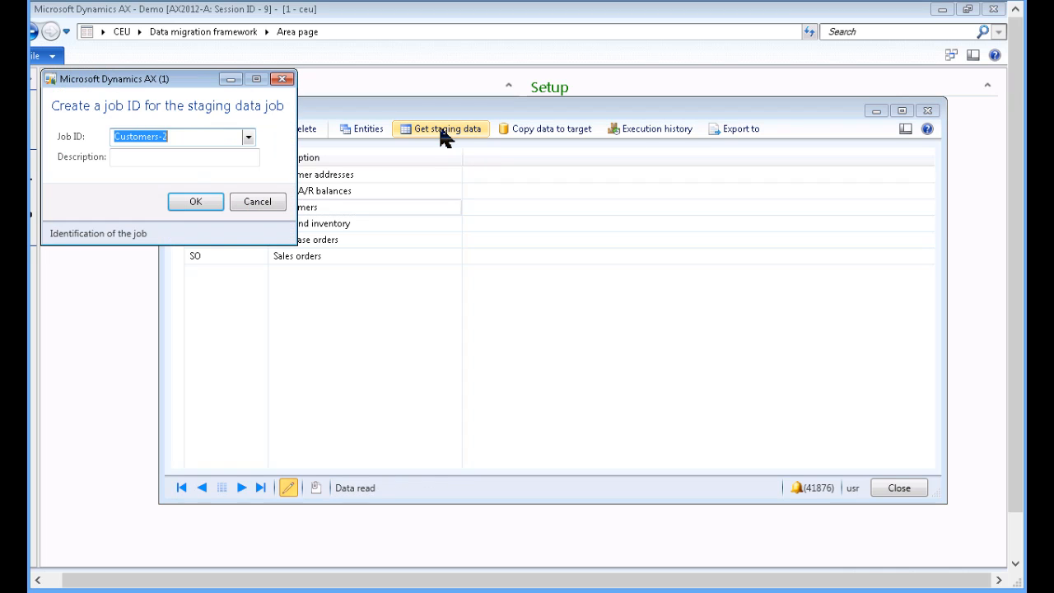
click(185, 157)
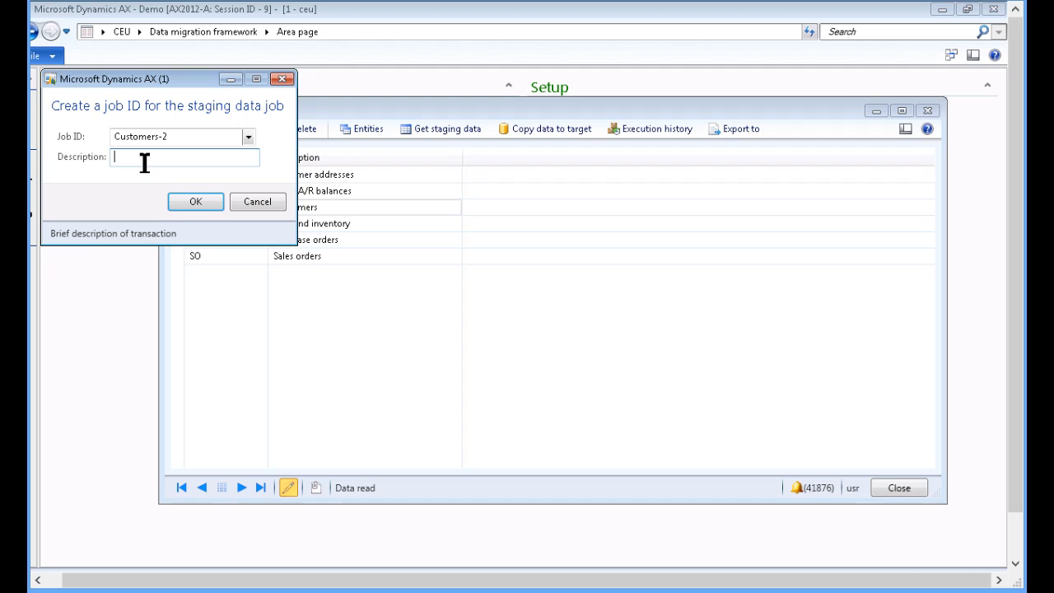
text(test1)
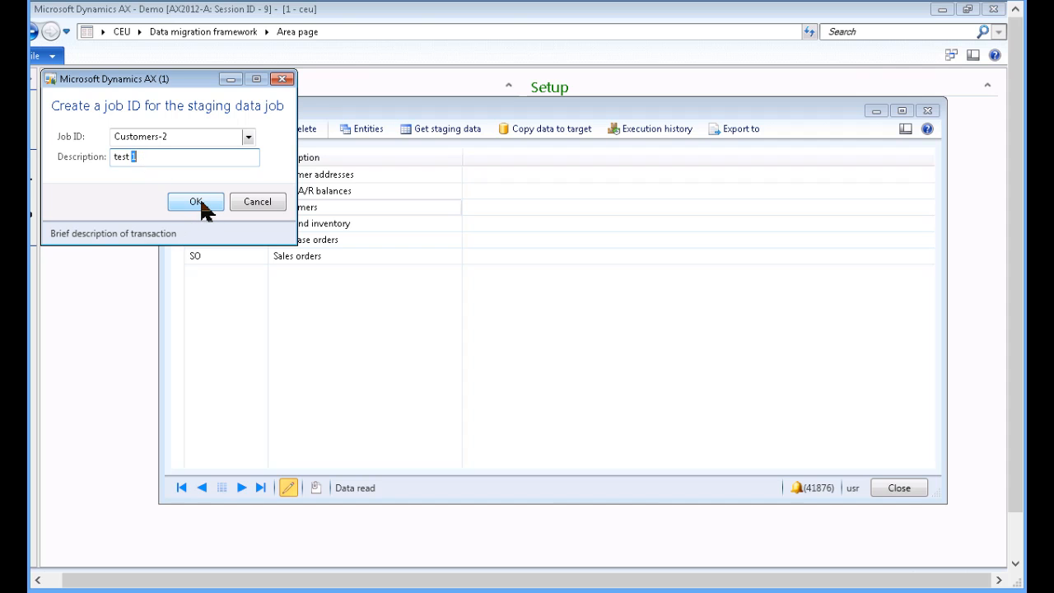
click(194, 201)
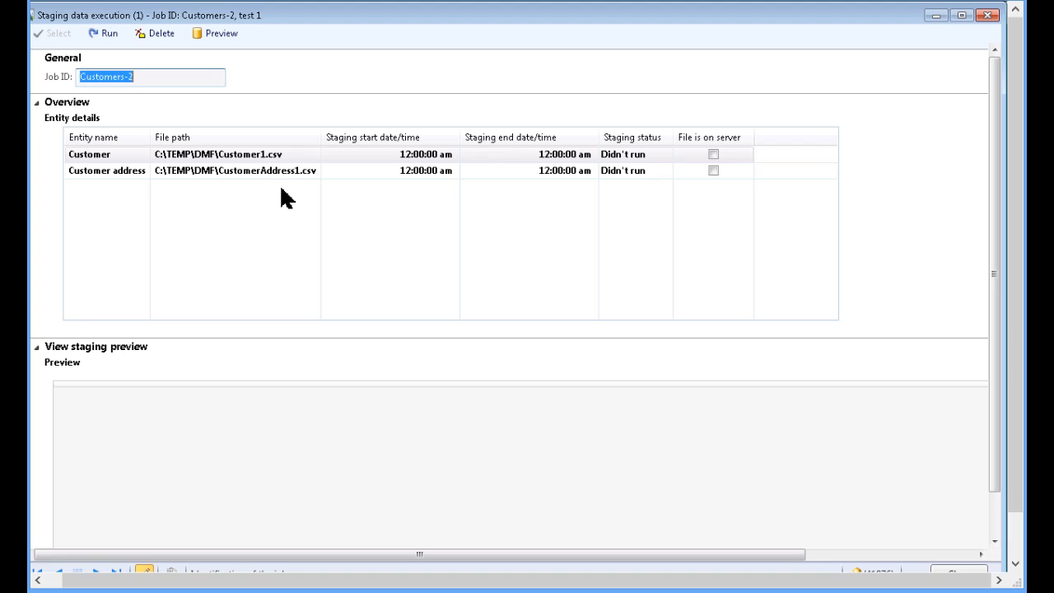
mouse_move(266, 173)
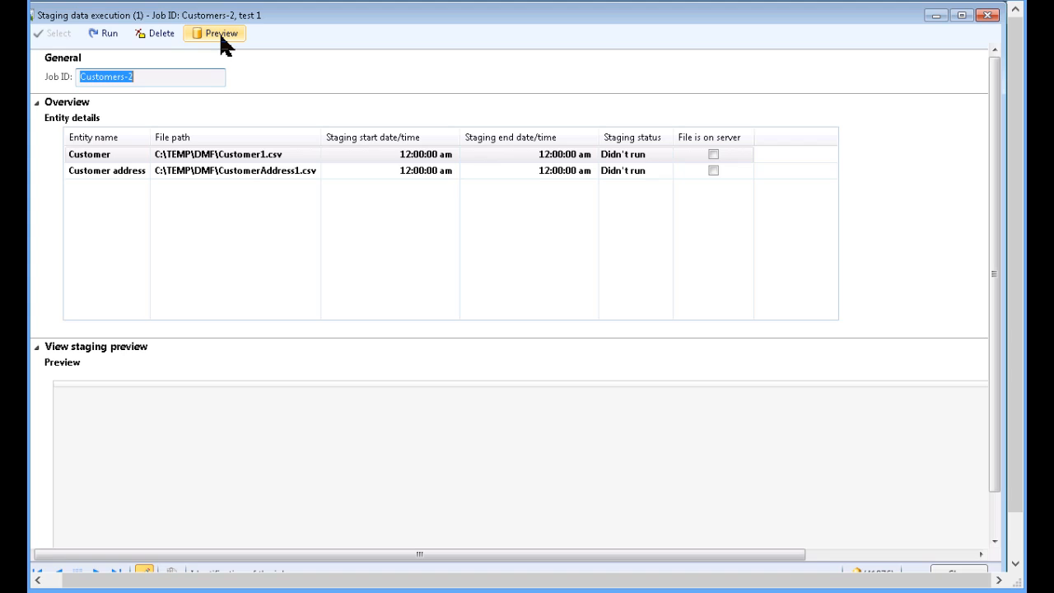
mouse_move(229, 85)
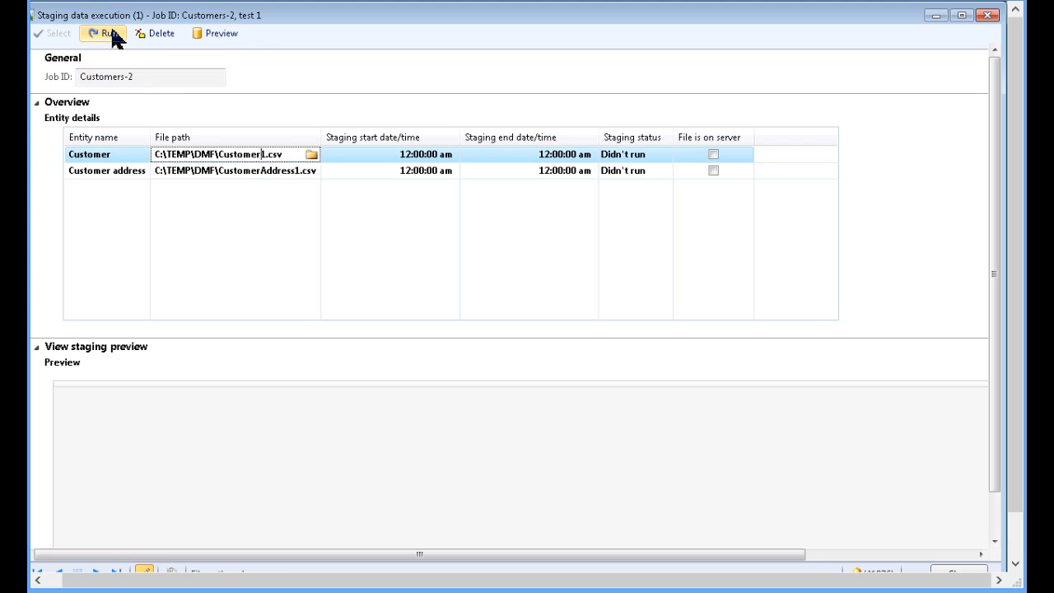
mouse_move(107, 33)
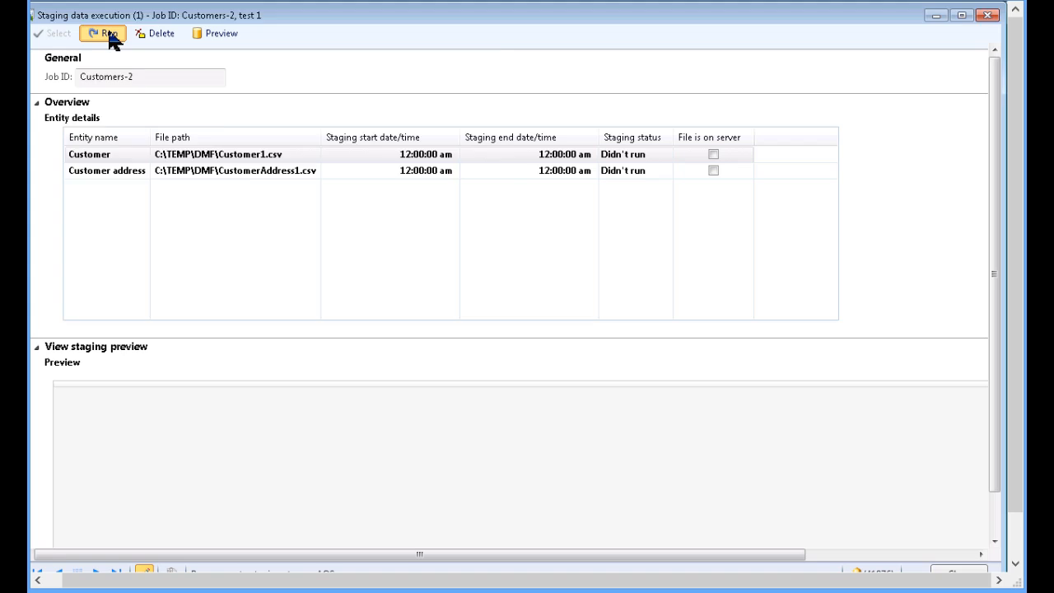
Step: Run the Customers-2 staging job, inserting 1 Customer and 3 Customer address records
click(102, 33)
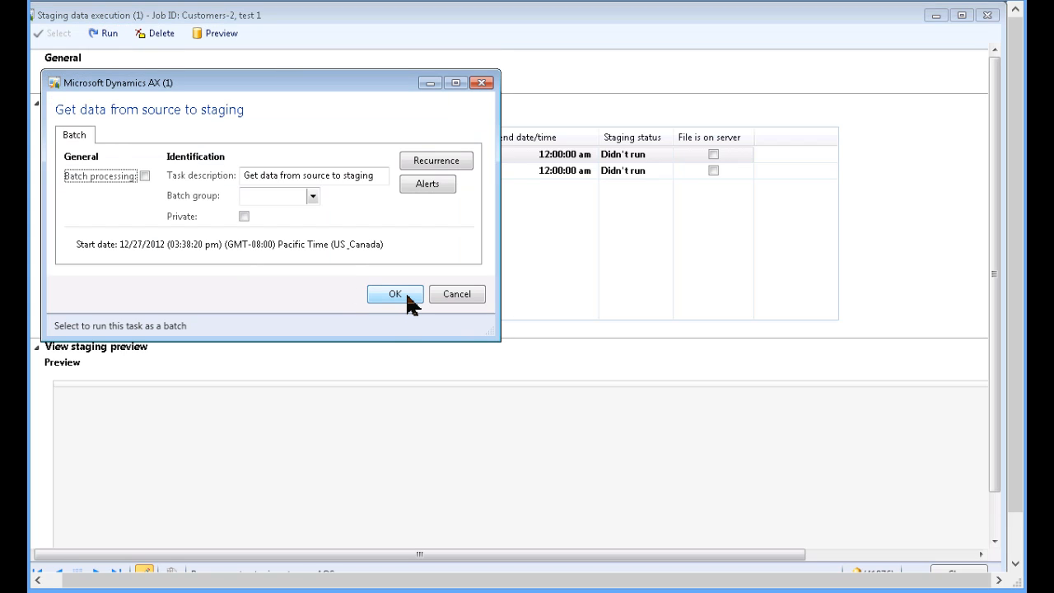
mouse_move(395, 293)
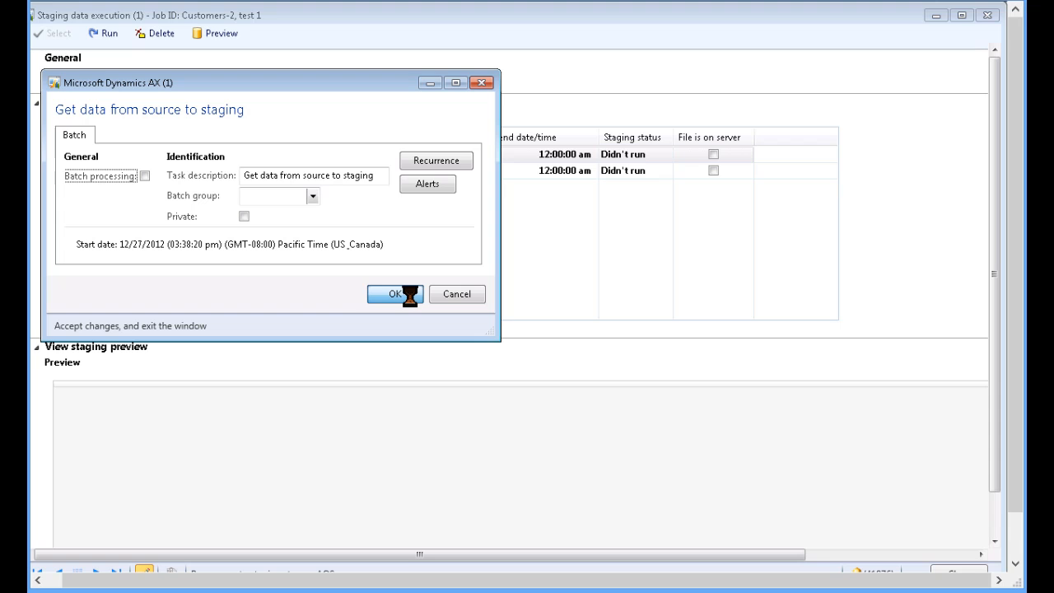
click(393, 293)
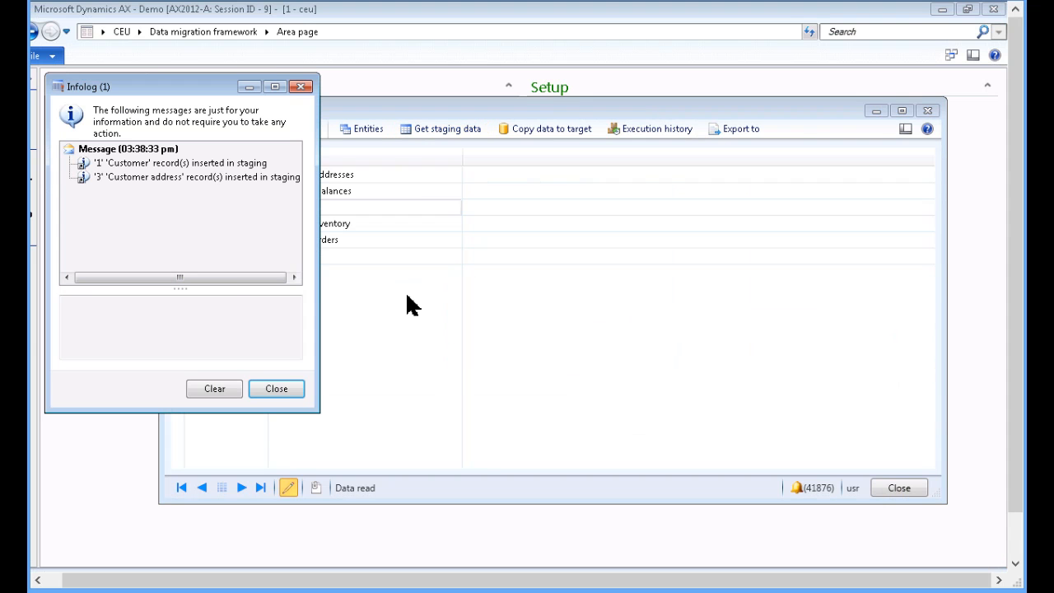
mouse_move(148, 197)
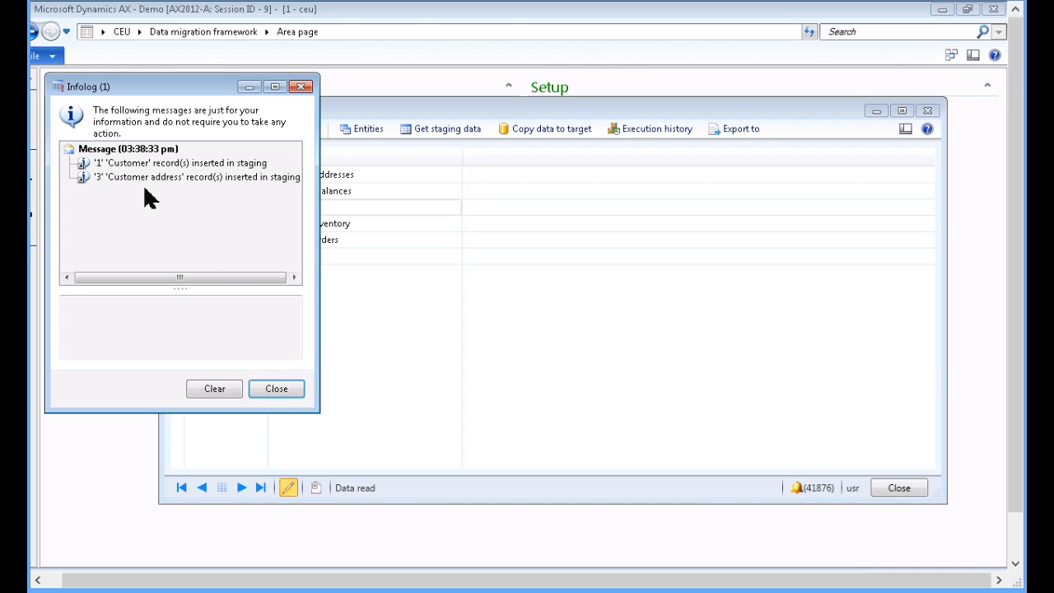
mouse_move(119, 168)
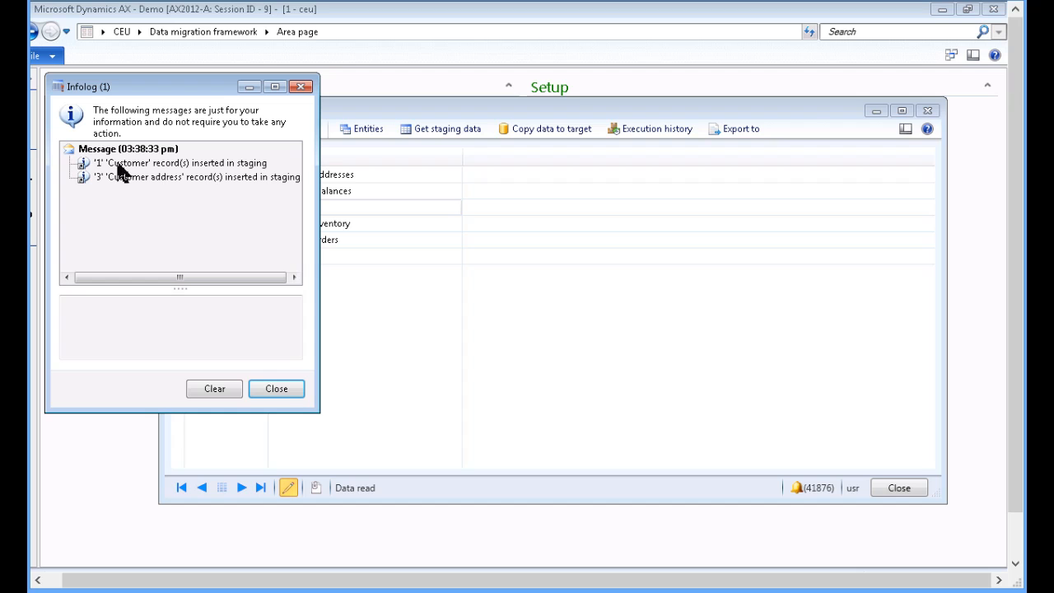
mouse_move(124, 189)
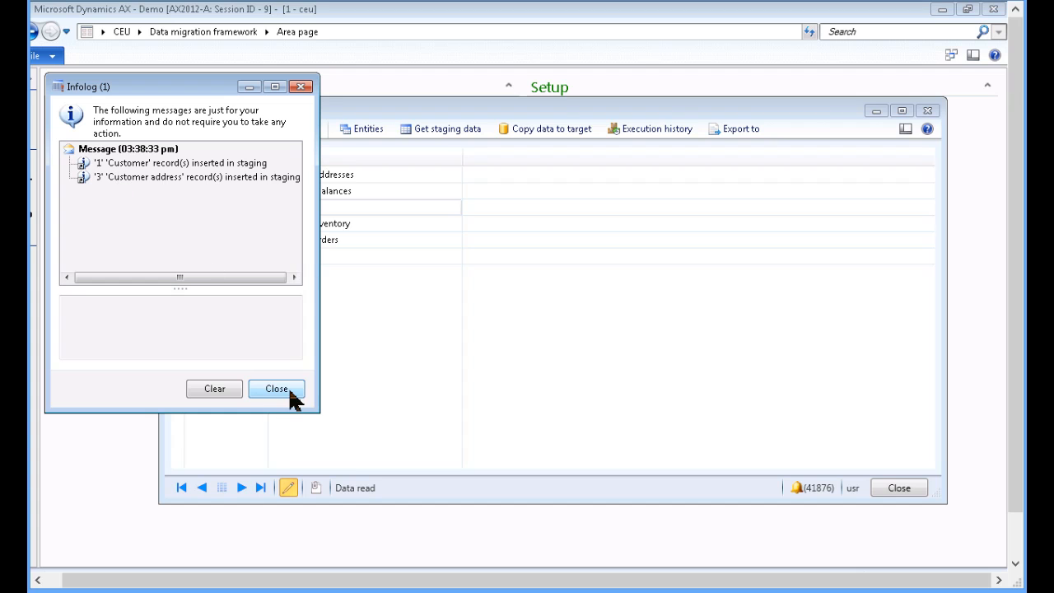
mouse_move(276, 389)
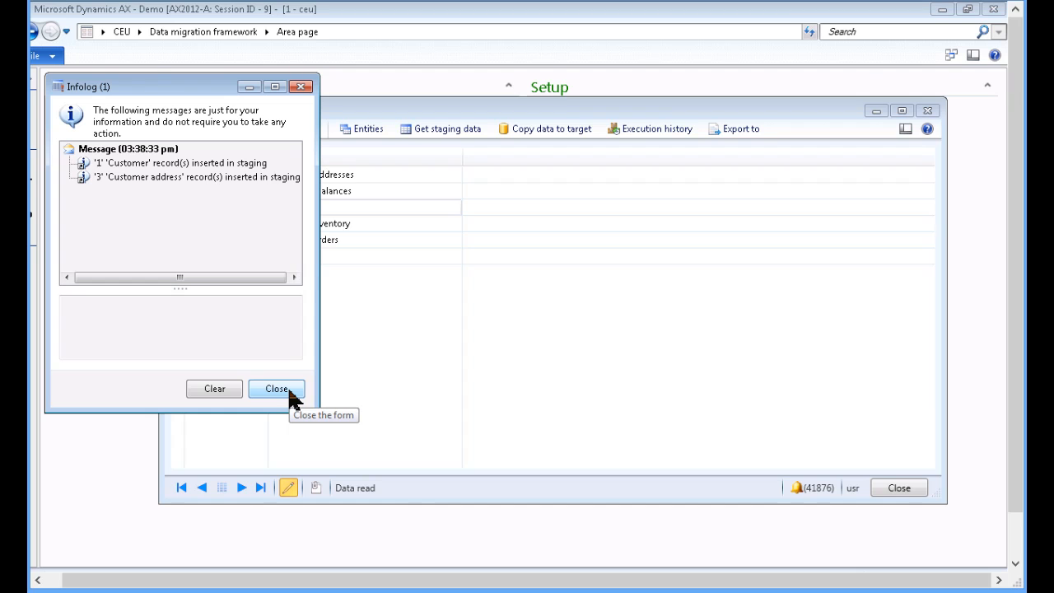
Step: Dismiss the Infolog reporting the inserted staging records
click(277, 389)
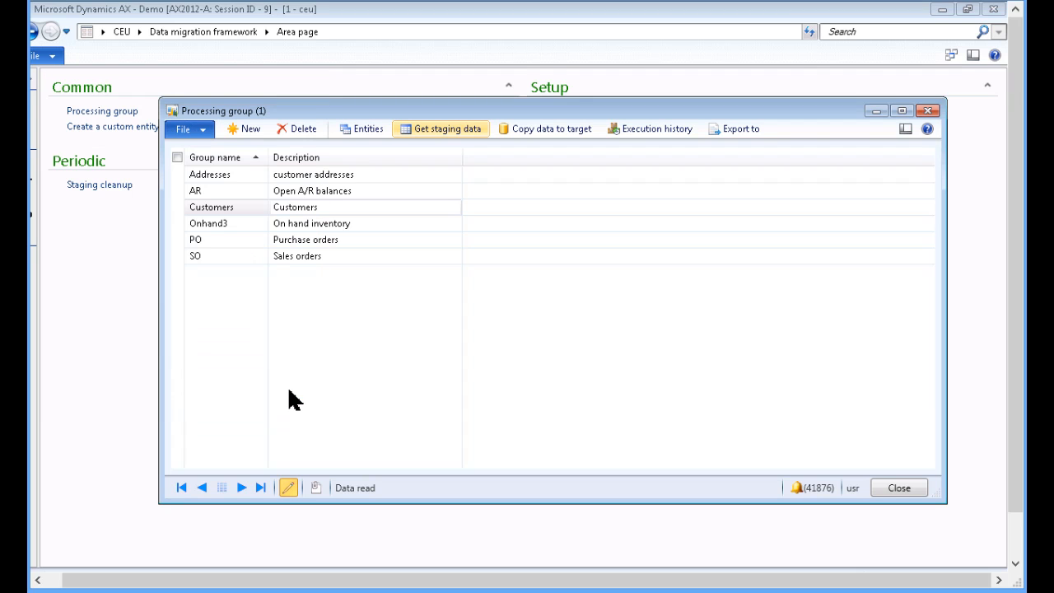
mouse_move(674, 310)
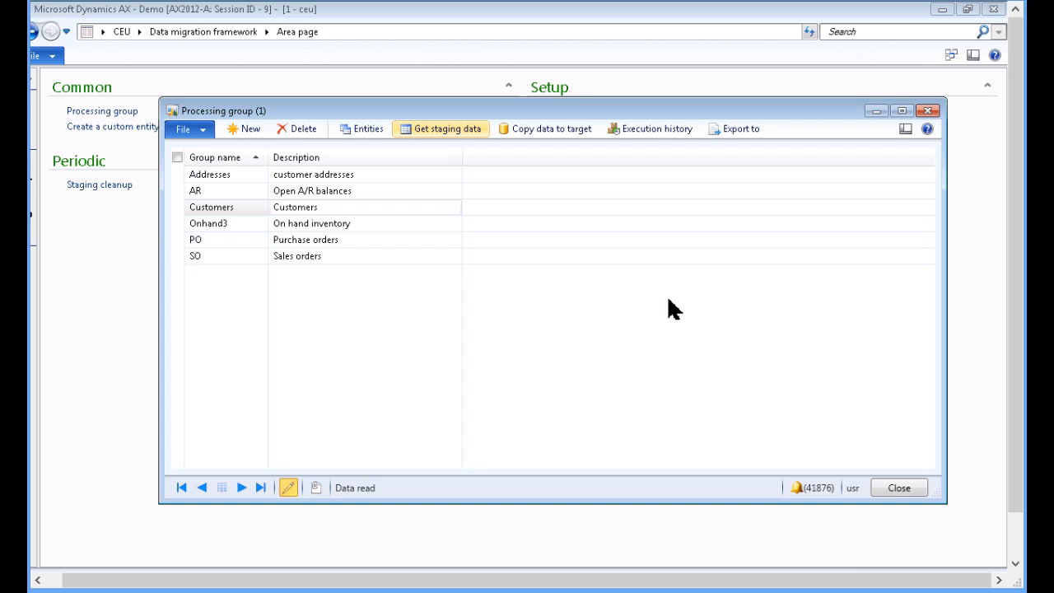
mouse_move(665, 140)
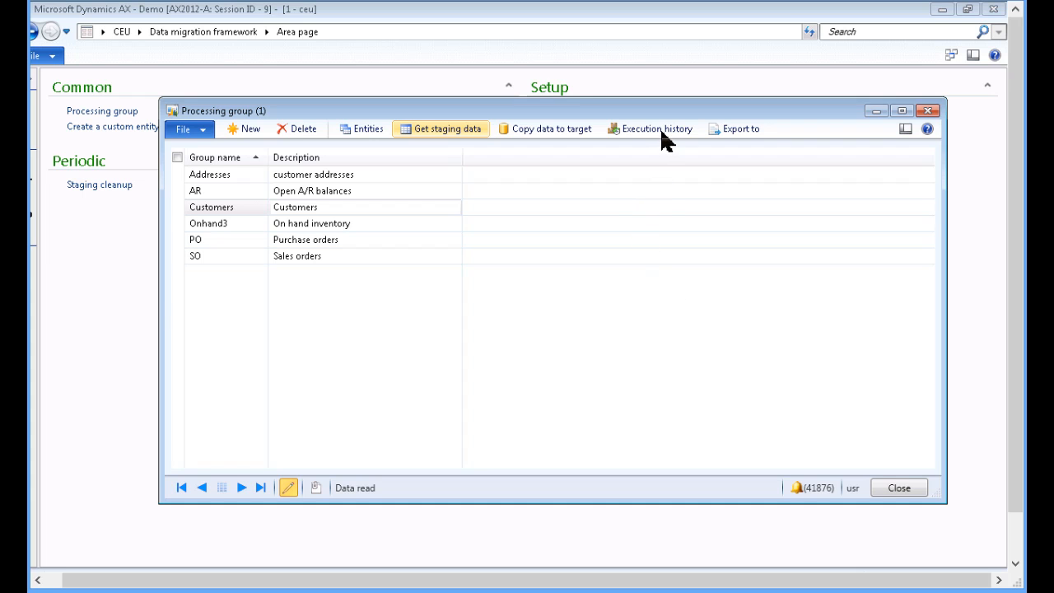
Step: Show the Customers group's execution history listing the Customers-2 entities
click(648, 129)
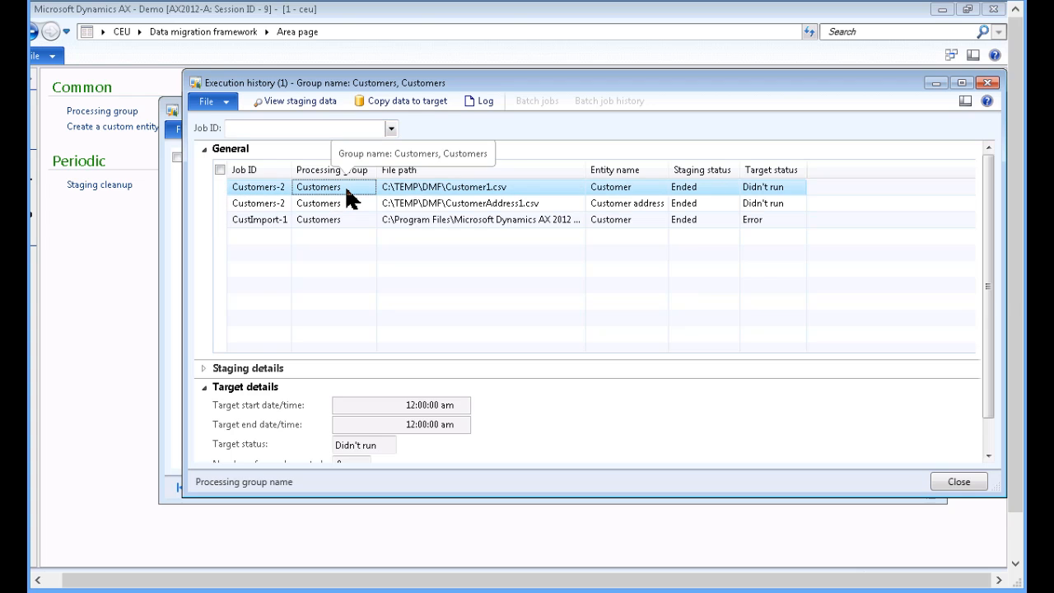
mouse_move(293, 100)
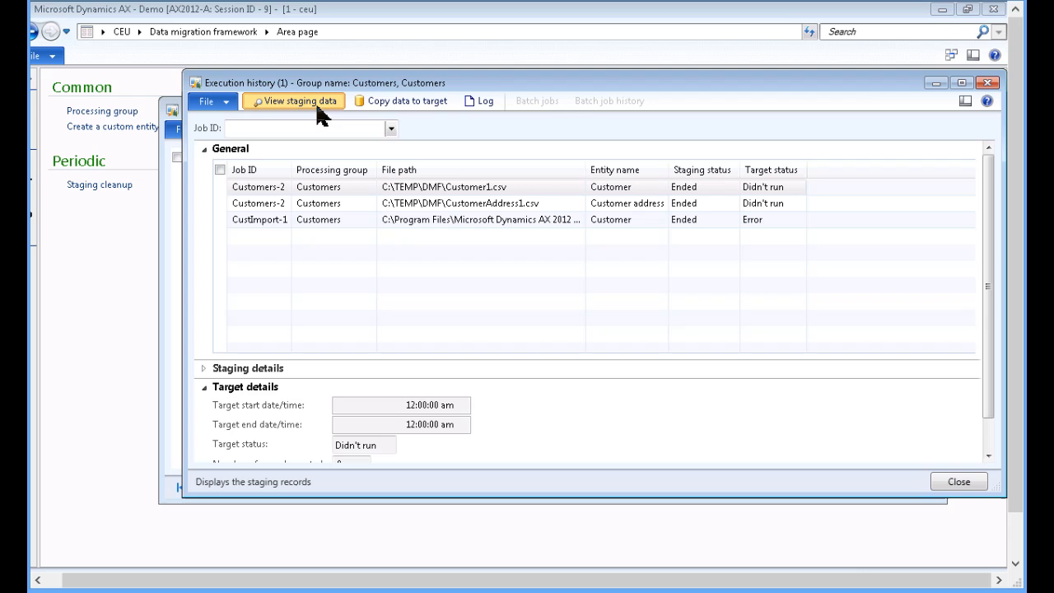
Step: View the DMFCustomerEntity staging grid for Customers-2 and scroll across DMF-1001's columns
click(293, 100)
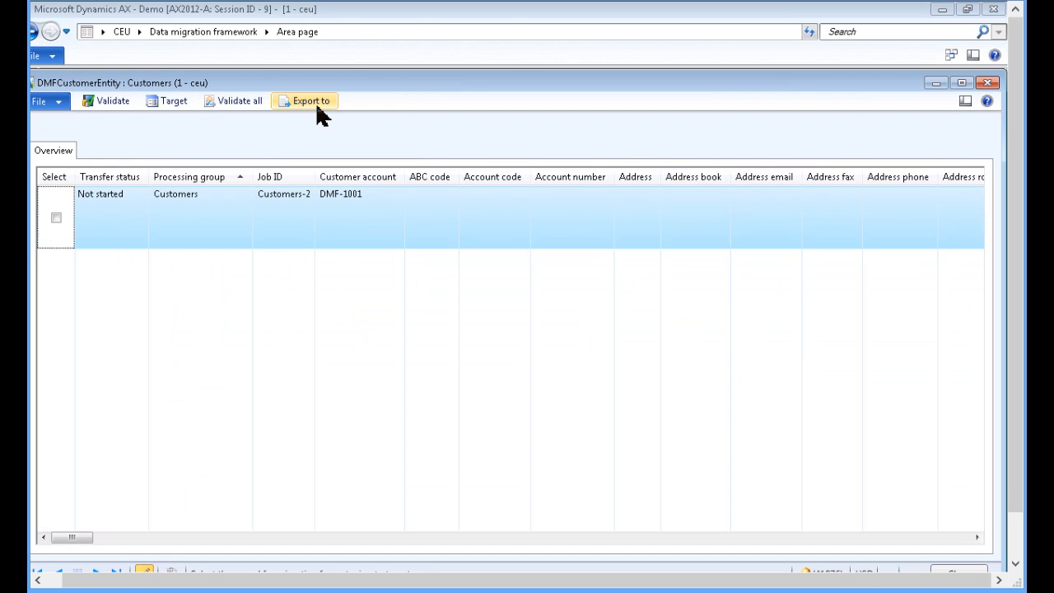
mouse_move(309, 100)
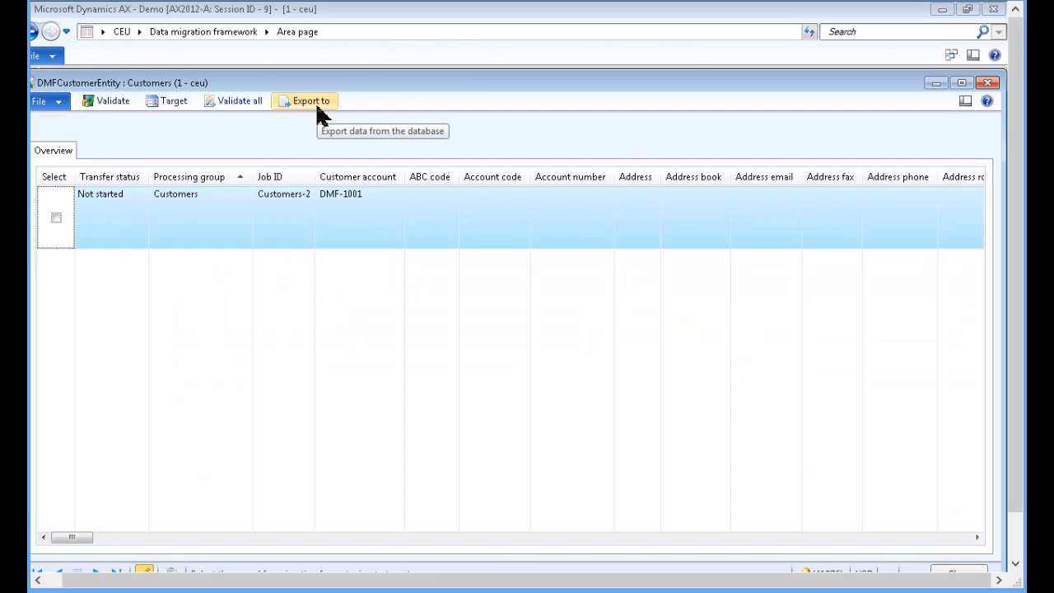
mouse_move(295, 233)
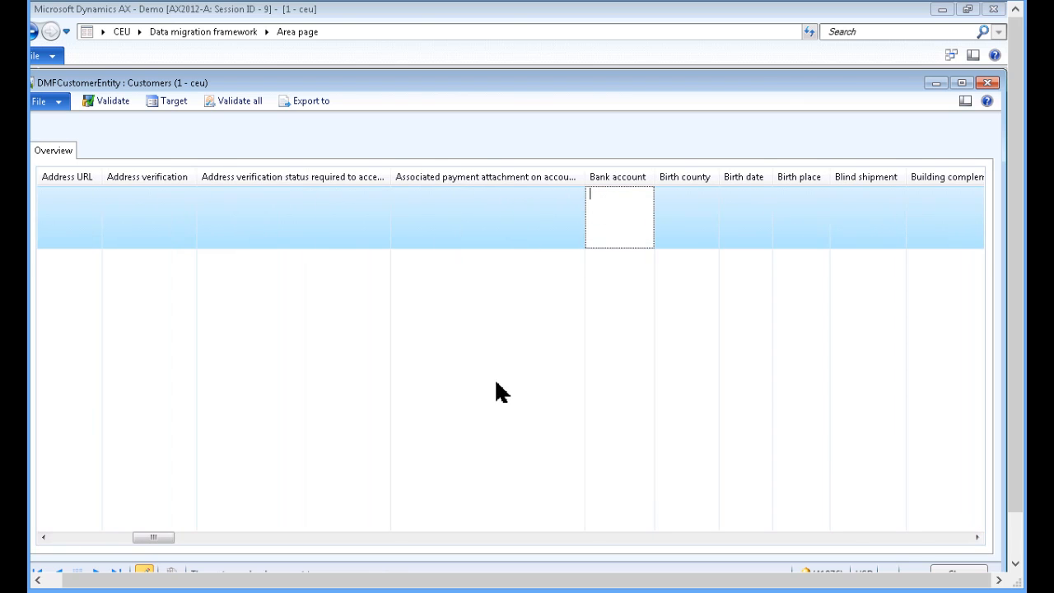
click(43, 536)
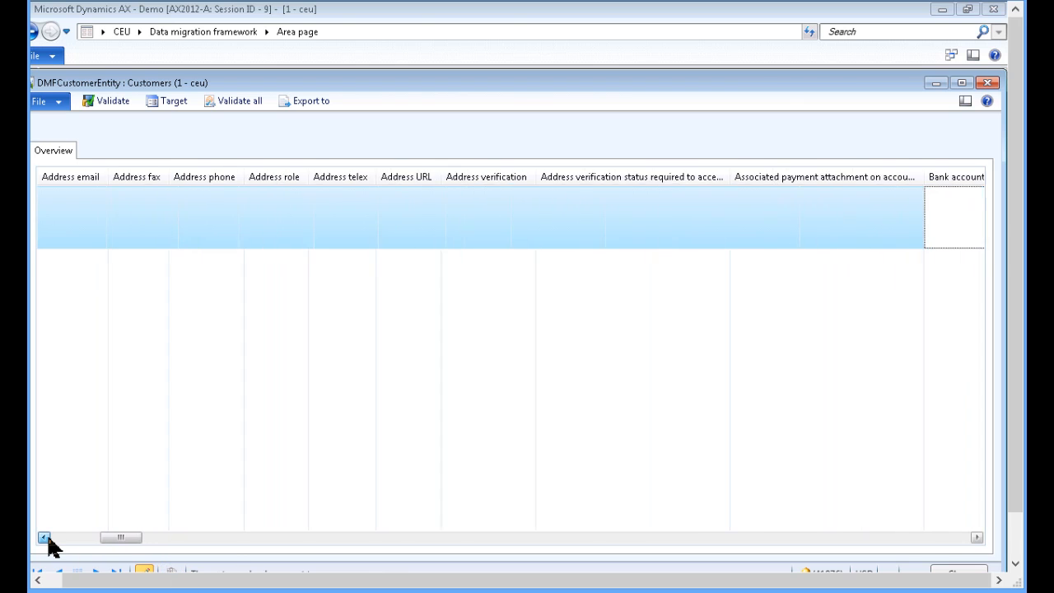
click(43, 537)
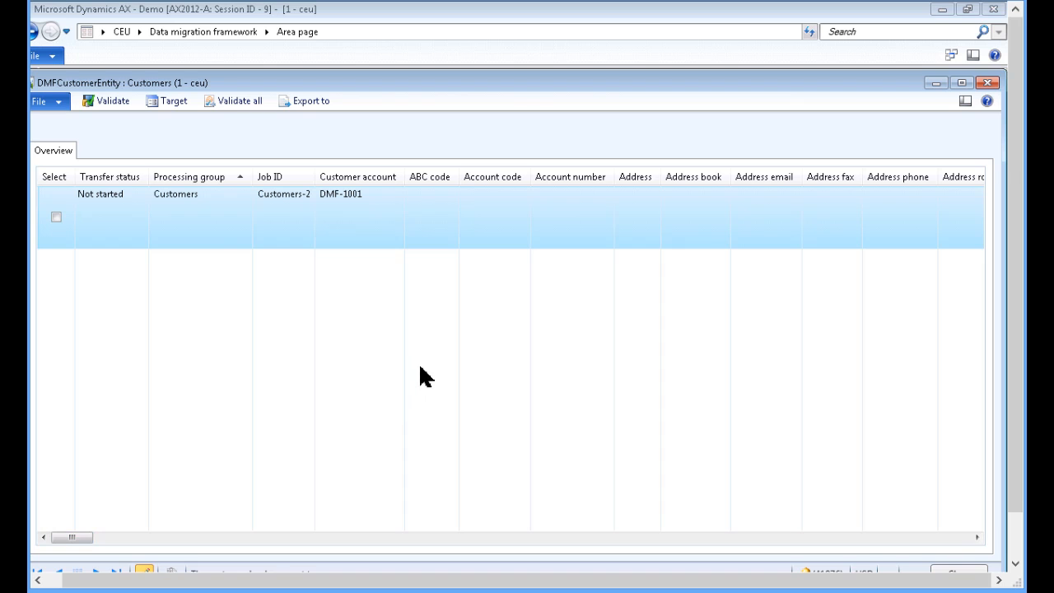
mouse_move(111, 100)
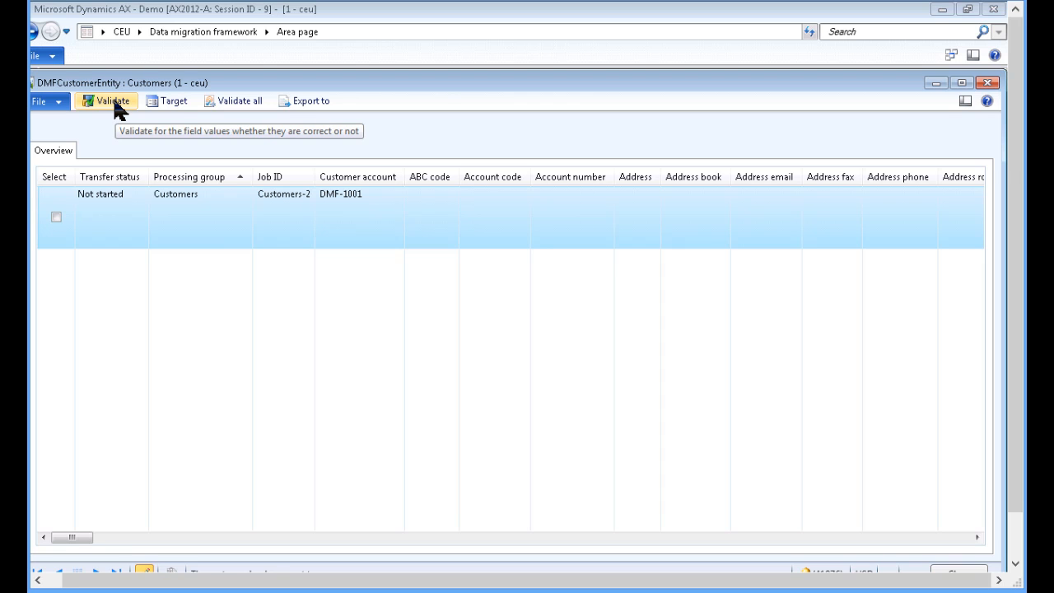
Step: Validate DMF-1001, read the warning that value 7 is missing from SalesPool, and dismiss it
click(112, 101)
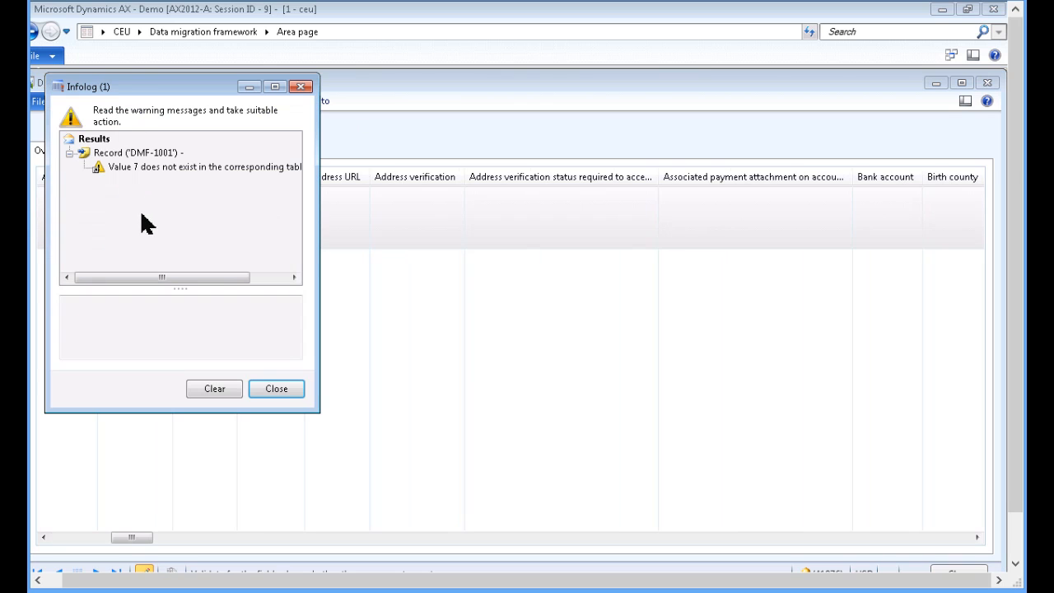
mouse_move(288, 272)
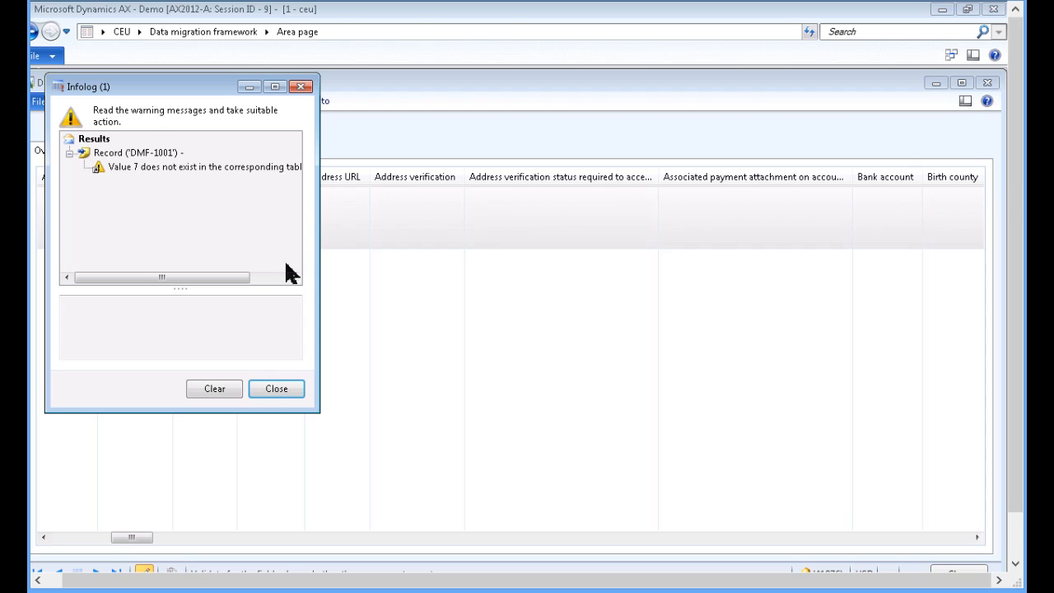
mouse_move(295, 263)
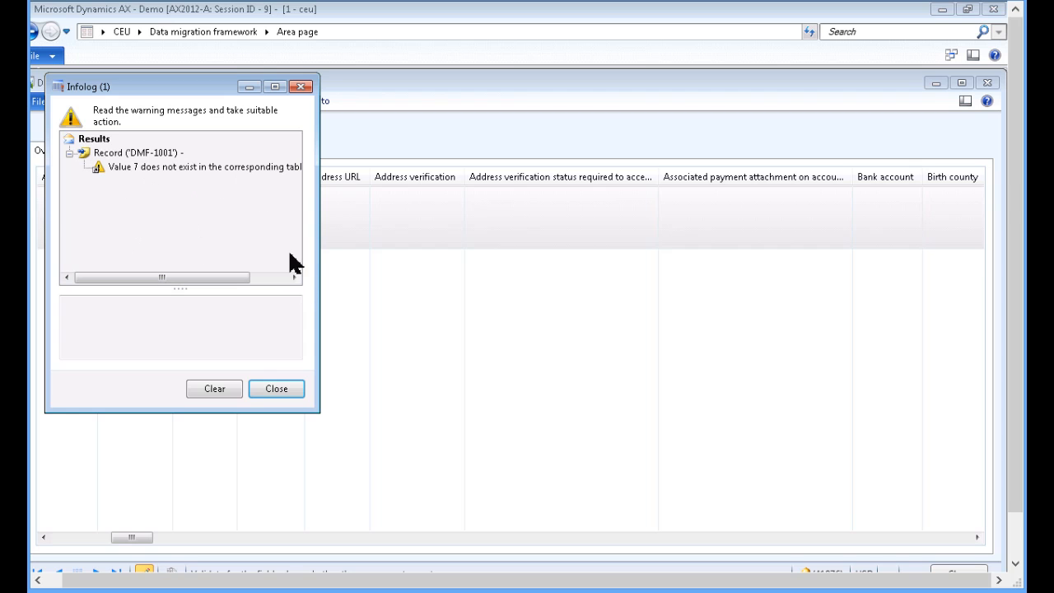
click(293, 277)
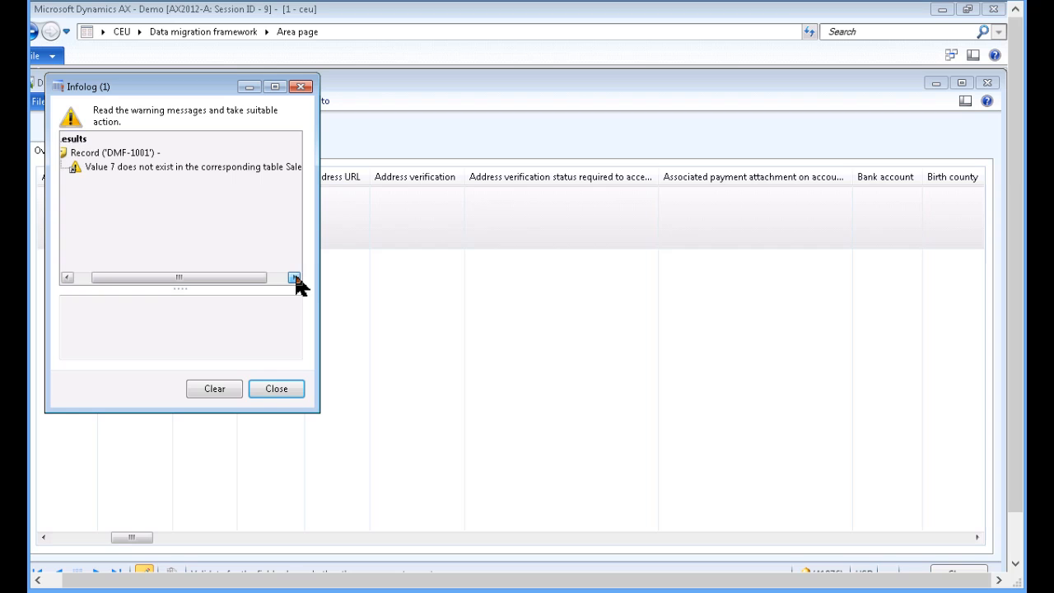
click(293, 276)
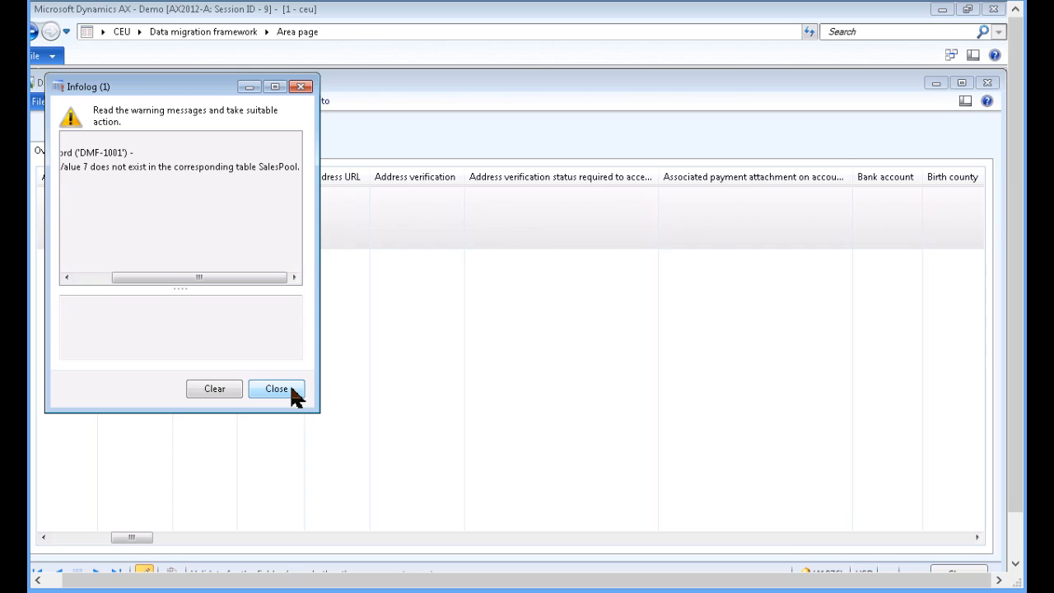
click(277, 388)
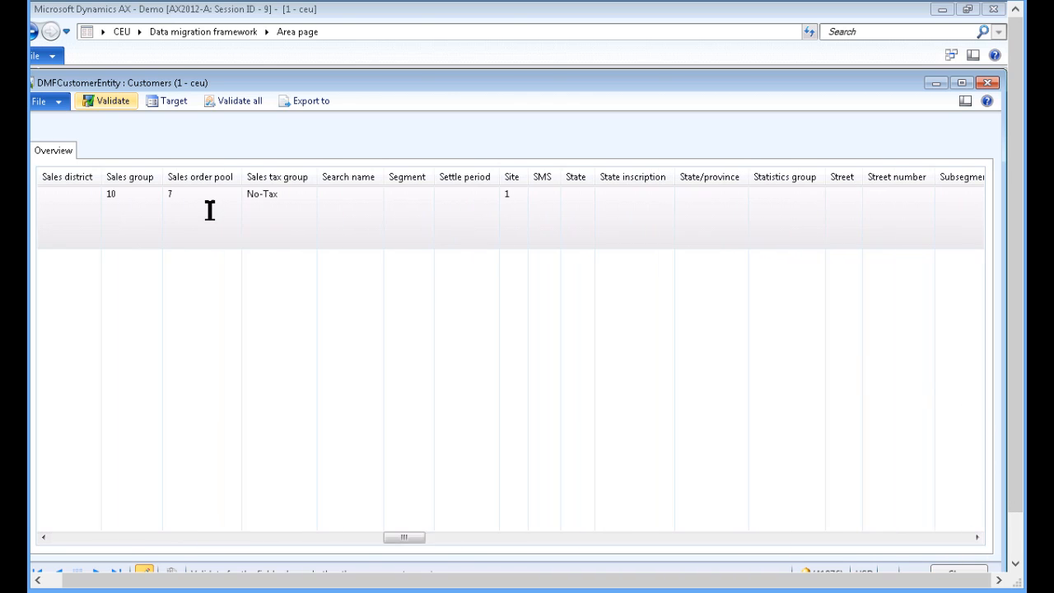
Step: Change DMF-1001's Sales order pool from 7 to 07 using the lookup list
click(201, 195)
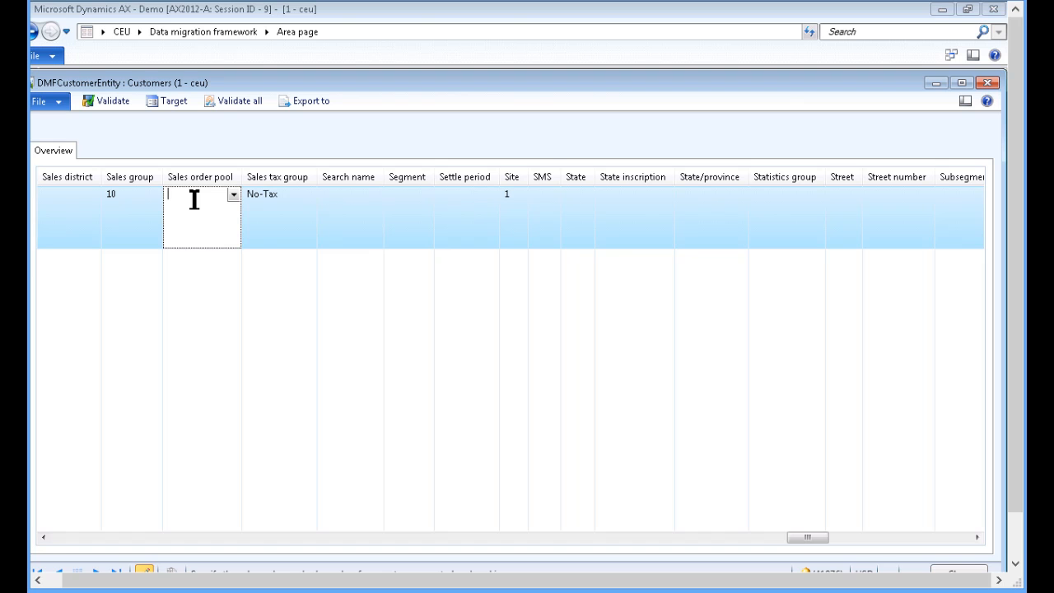
click(234, 194)
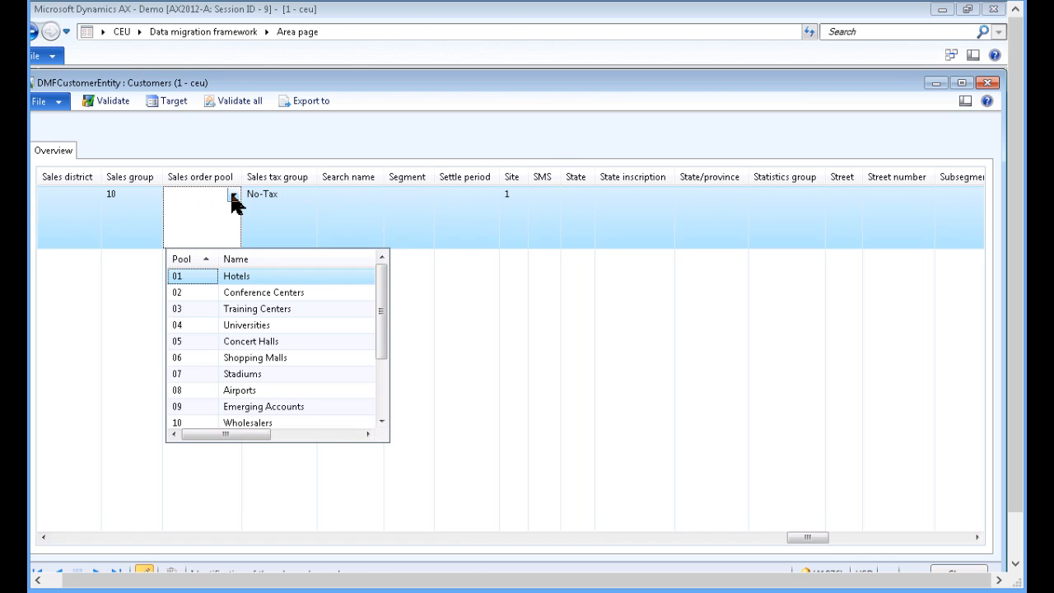
mouse_move(205, 385)
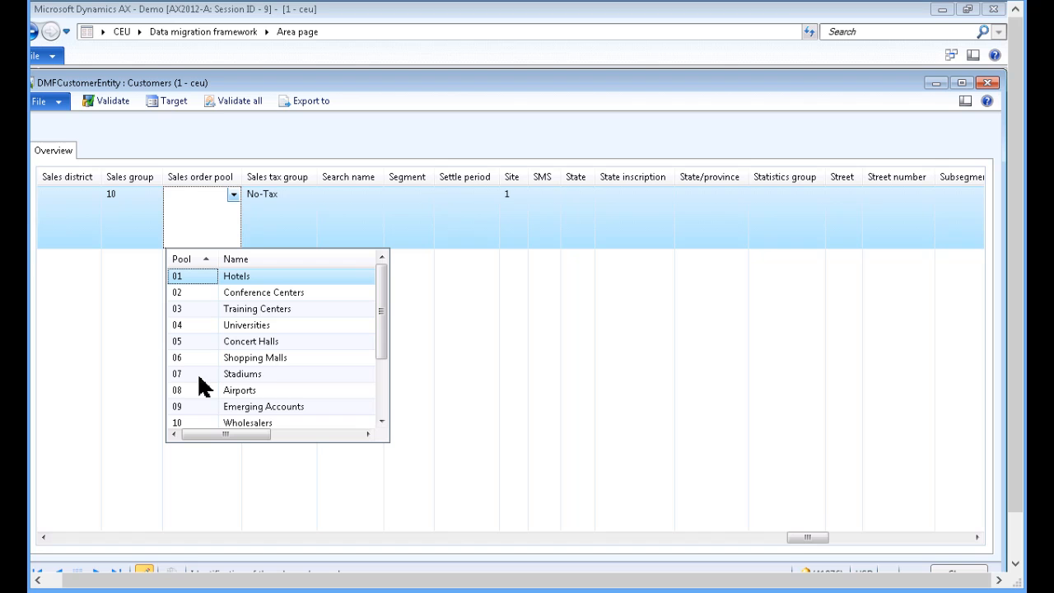
mouse_move(195, 380)
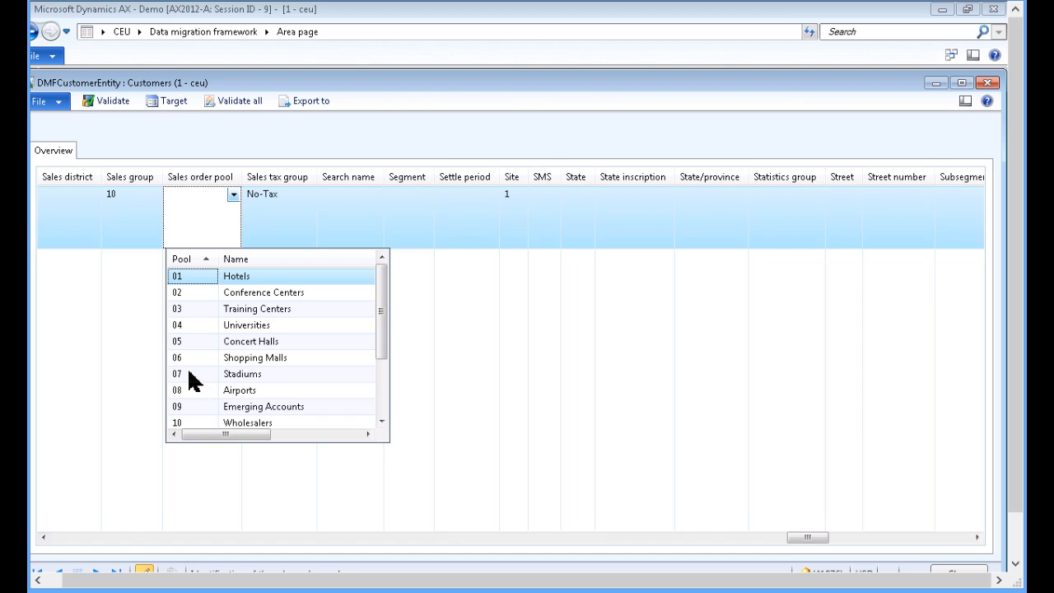
click(242, 372)
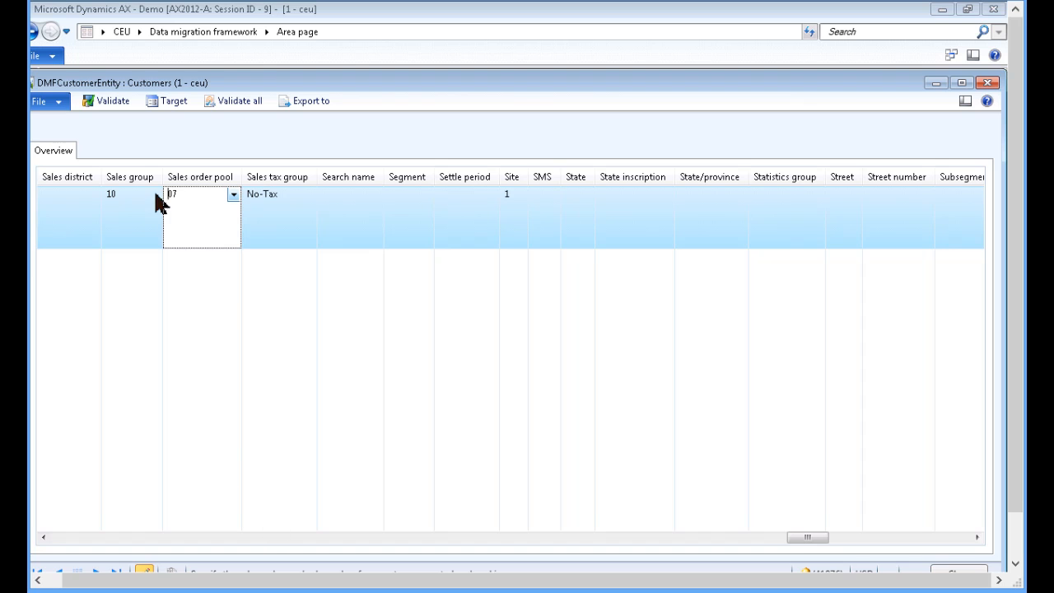
Step: Revalidate DMF-1001, getting 'Validation is successful', and dismiss the message
click(112, 100)
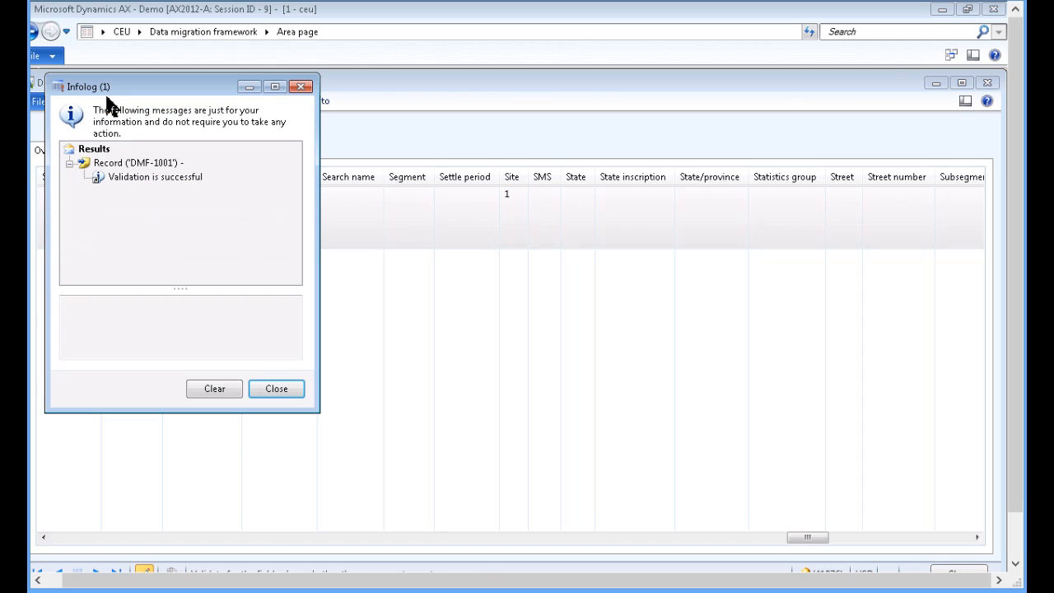
mouse_move(147, 220)
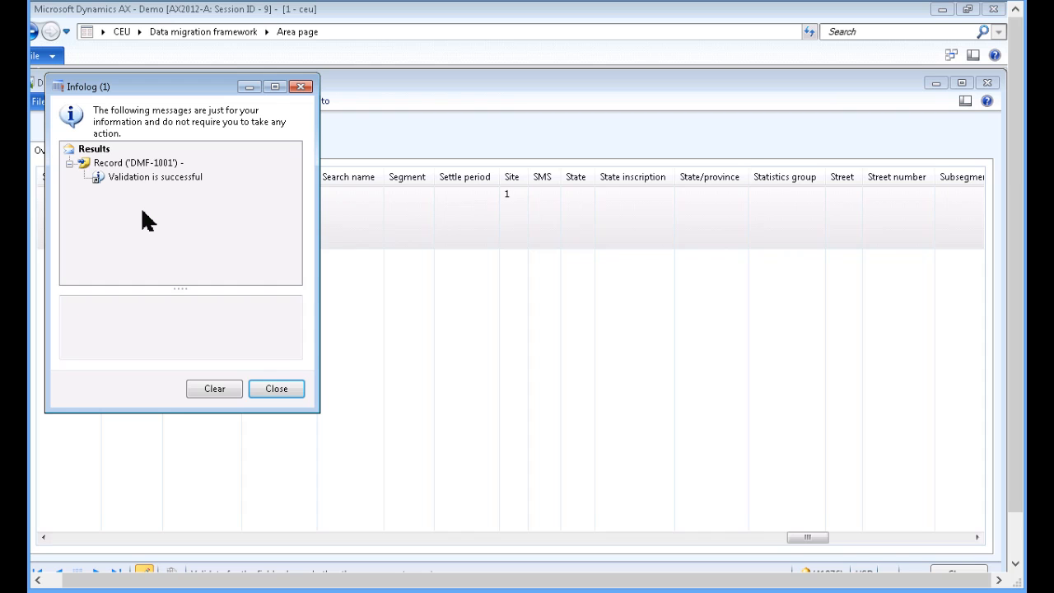
click(276, 388)
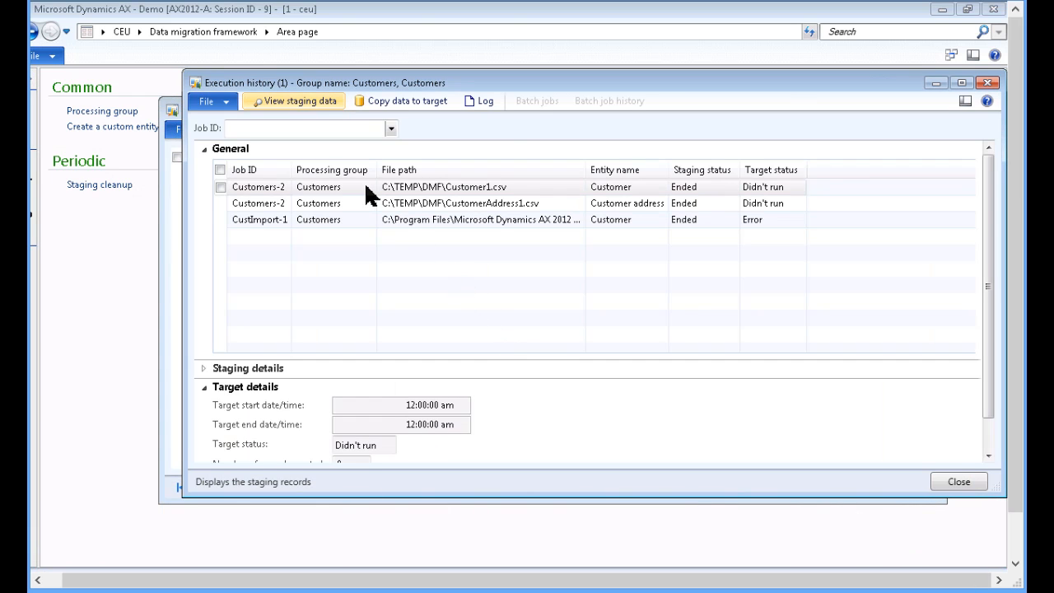
Step: Copy job Customers-2 to target with Run for set to All rows
click(317, 188)
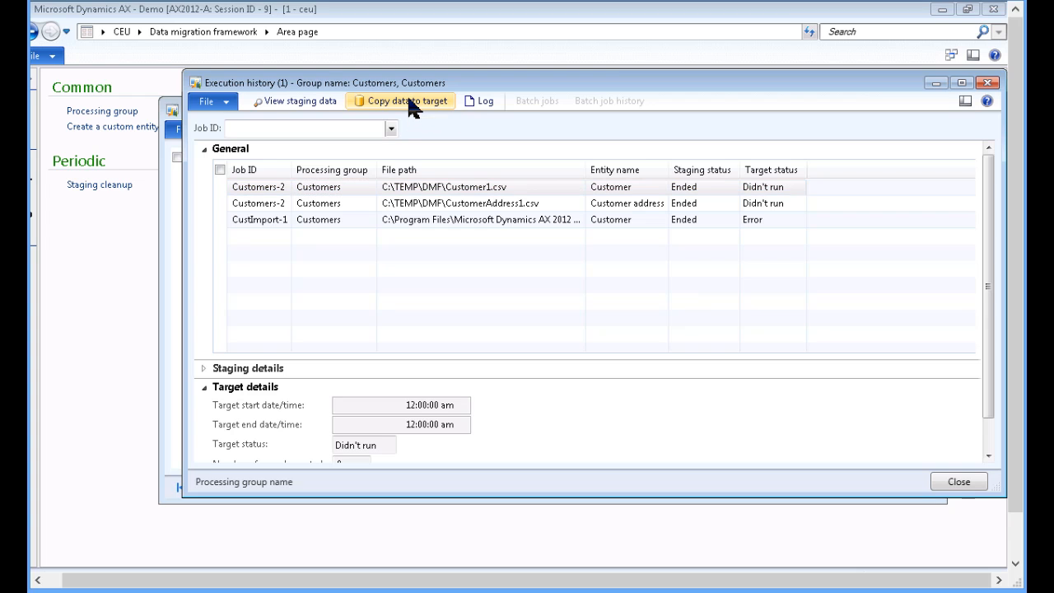
click(405, 100)
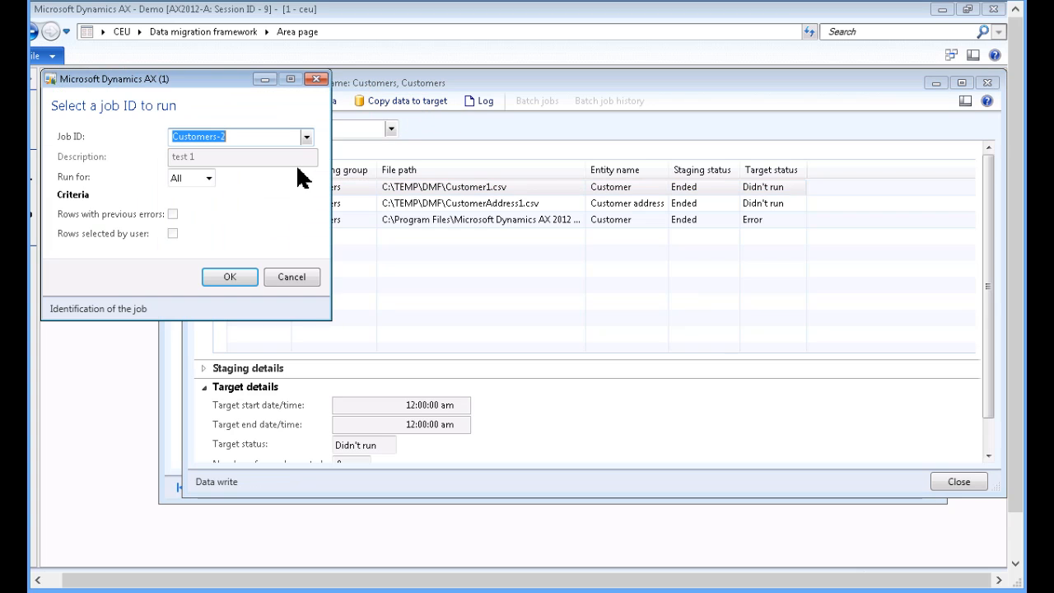
mouse_move(280, 195)
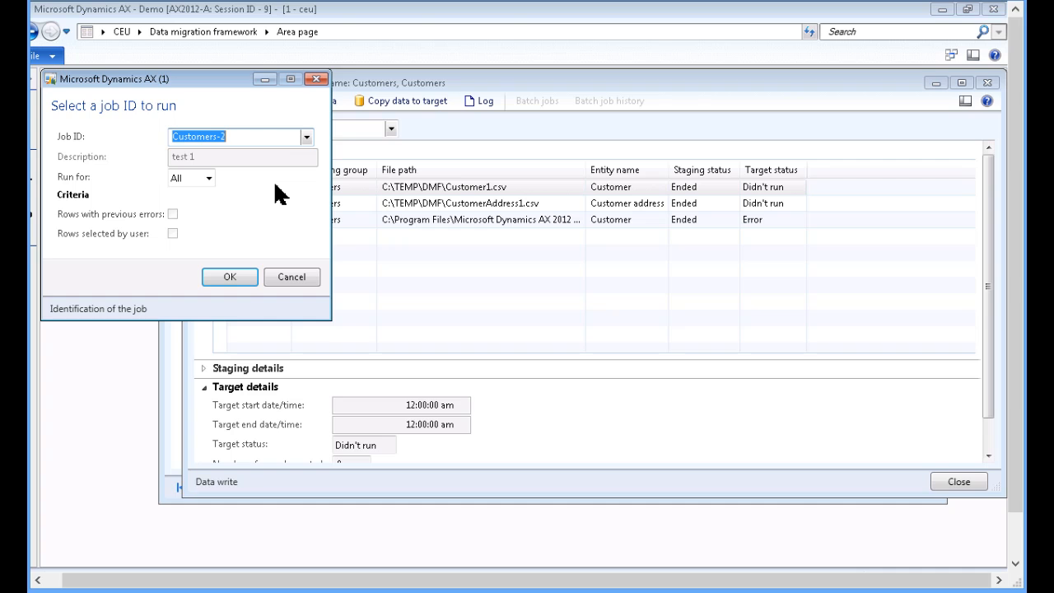
mouse_move(112, 185)
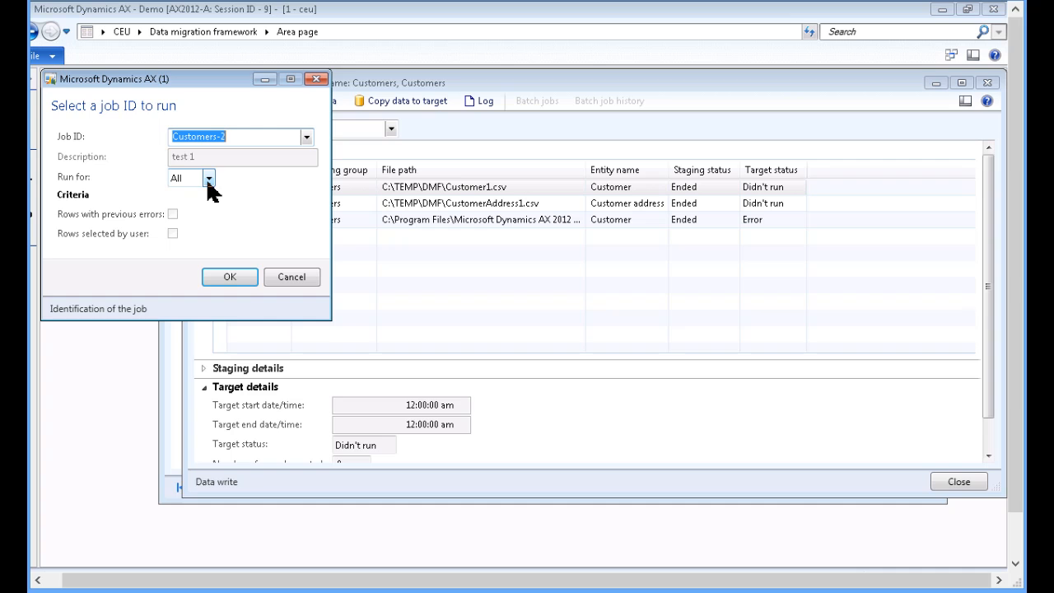
click(209, 178)
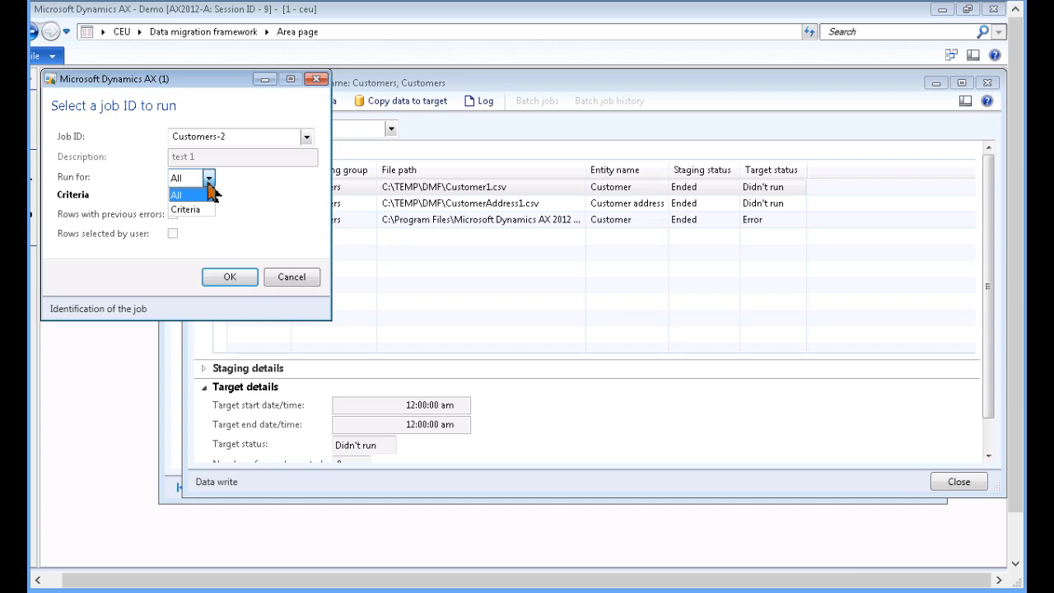
mouse_move(221, 191)
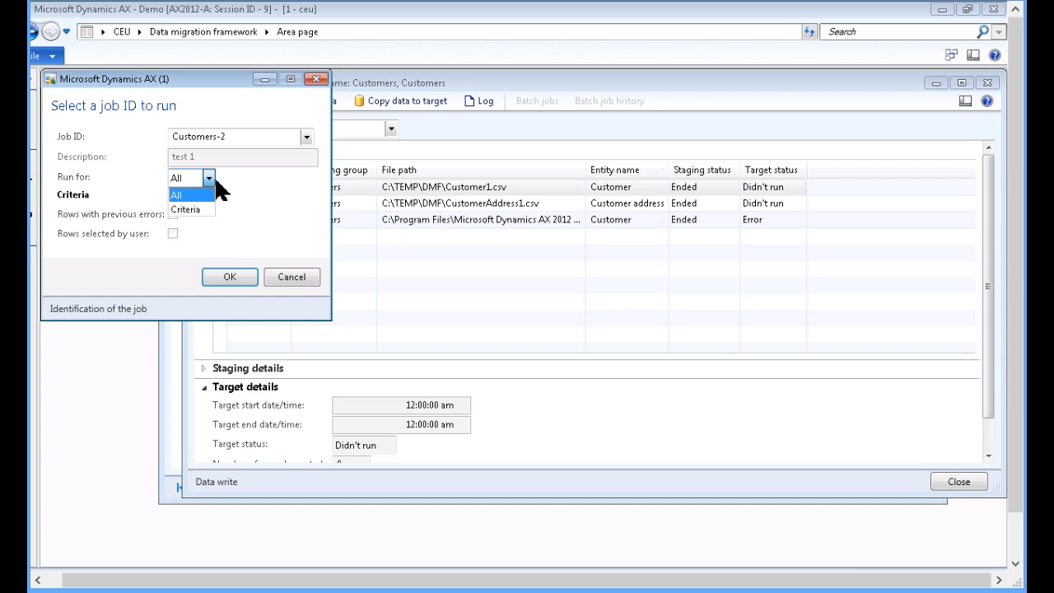
click(175, 194)
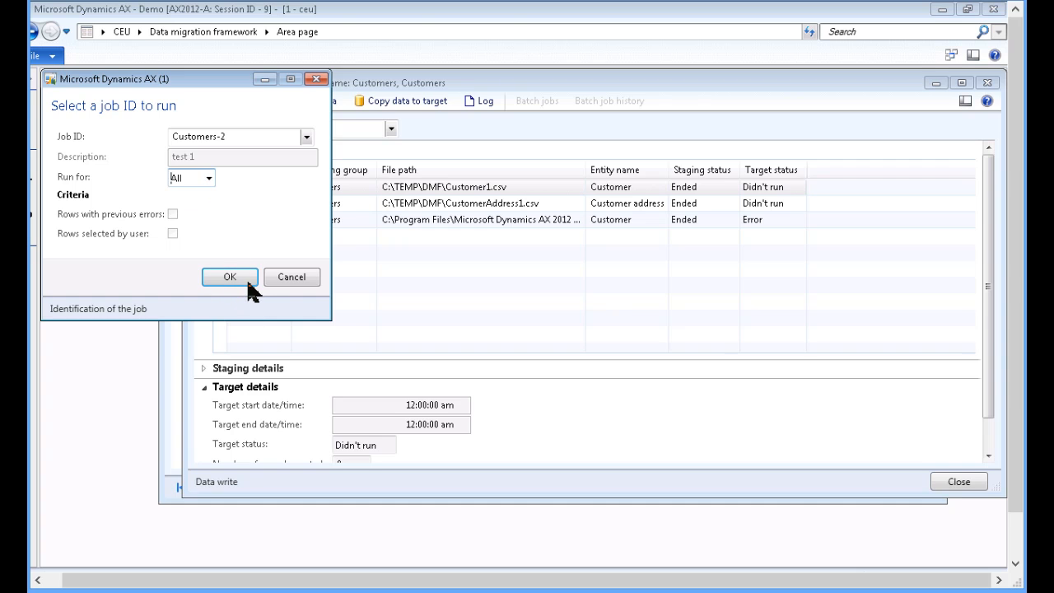
click(231, 276)
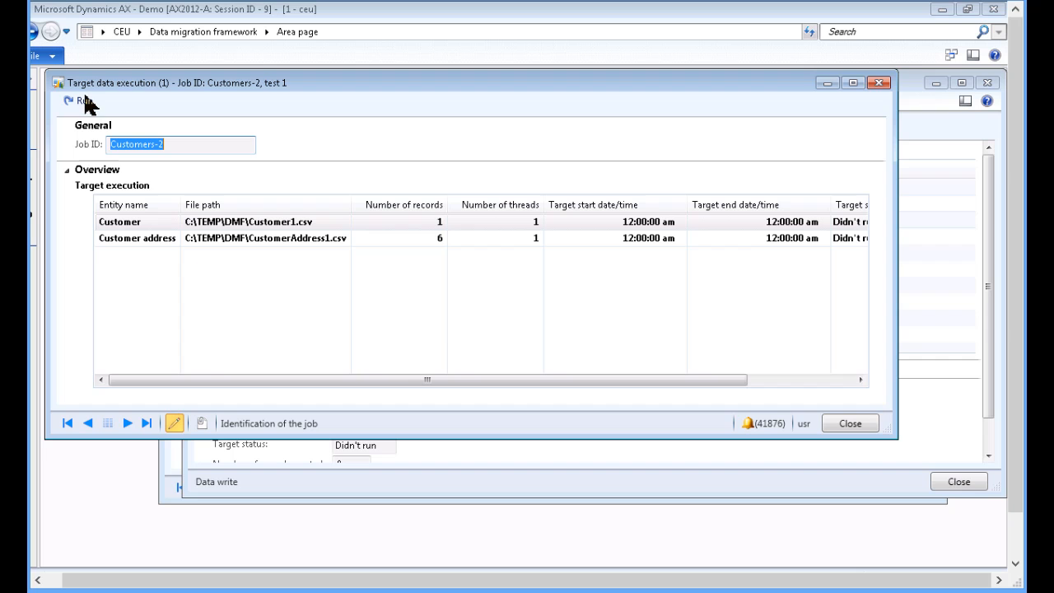
Step: Run the target execution, writing 1 customer and 3 address records, and dismiss the Infolog
click(83, 100)
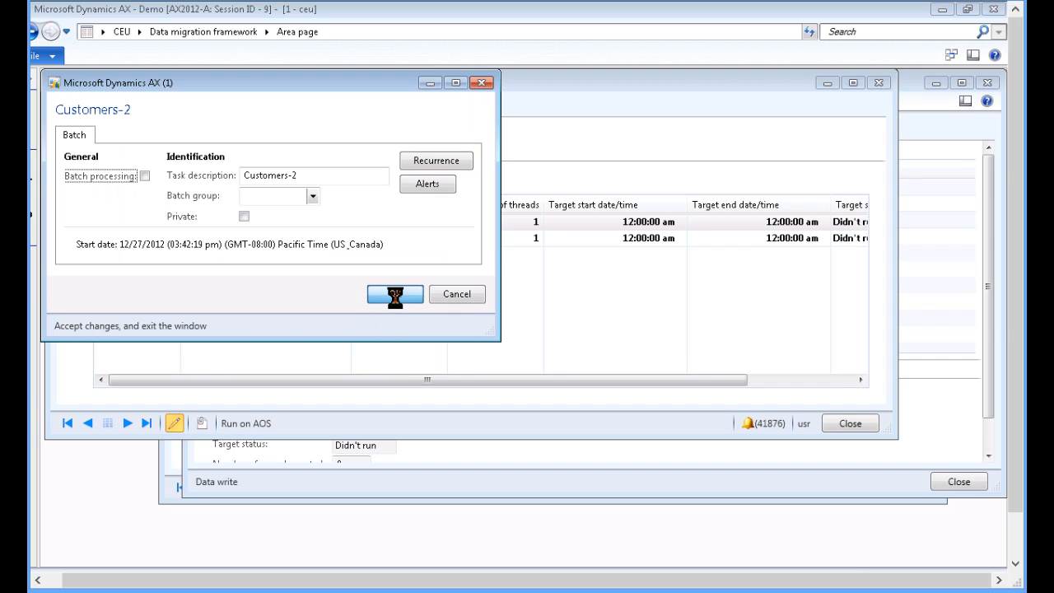
click(395, 293)
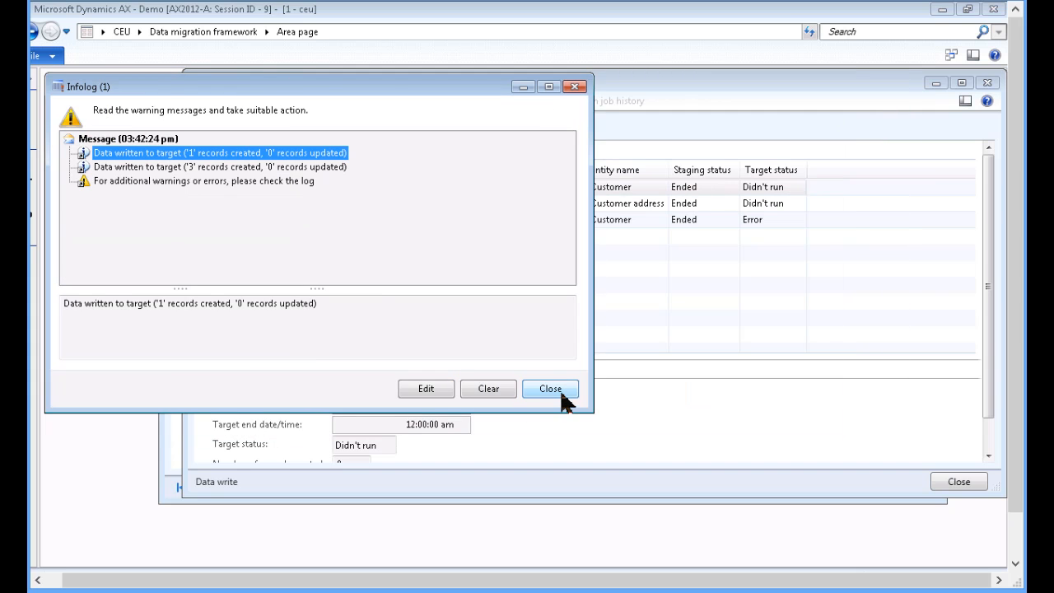
click(550, 389)
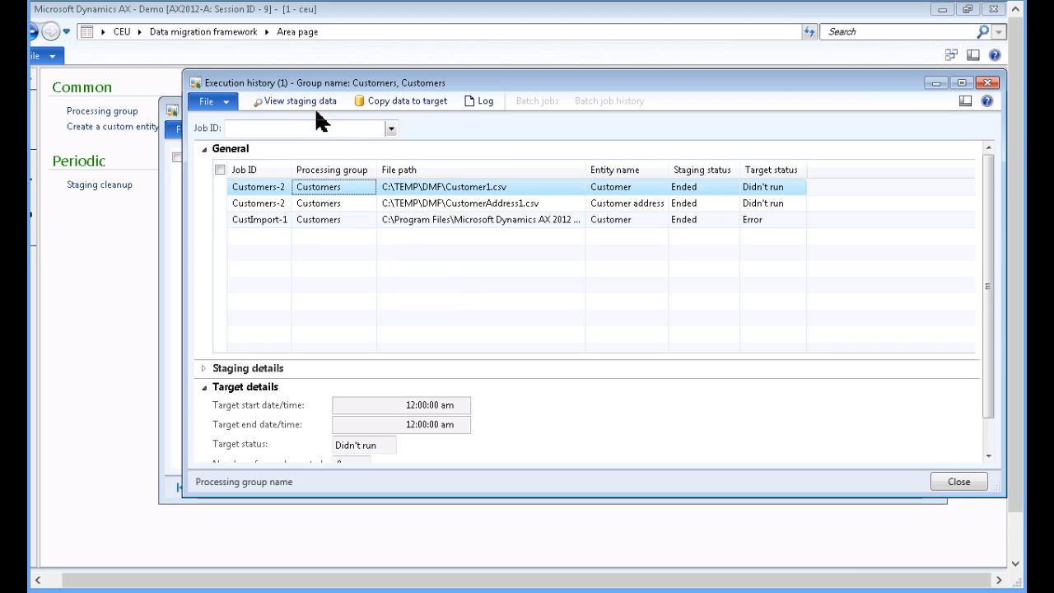
Step: Show the Customer staging records for job Customers-2, with DMF-1001 marked Completed
click(300, 100)
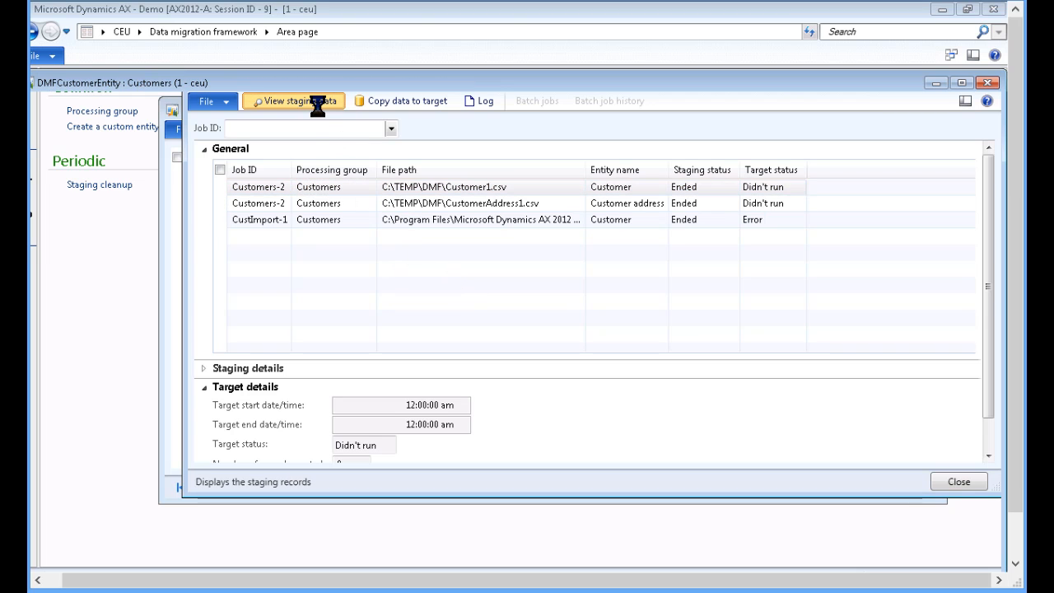
click(293, 100)
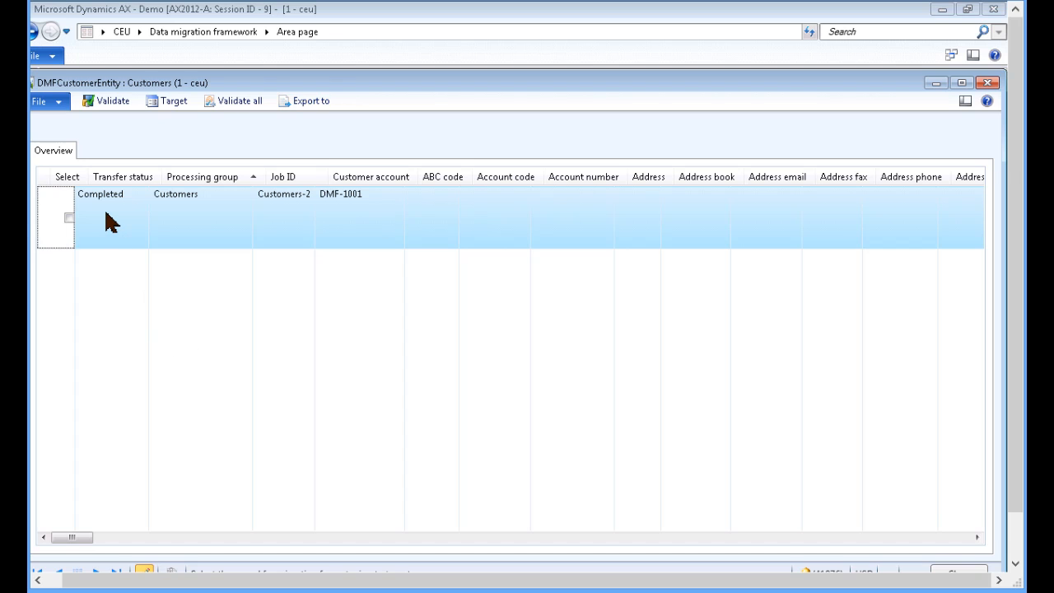
mouse_move(201, 227)
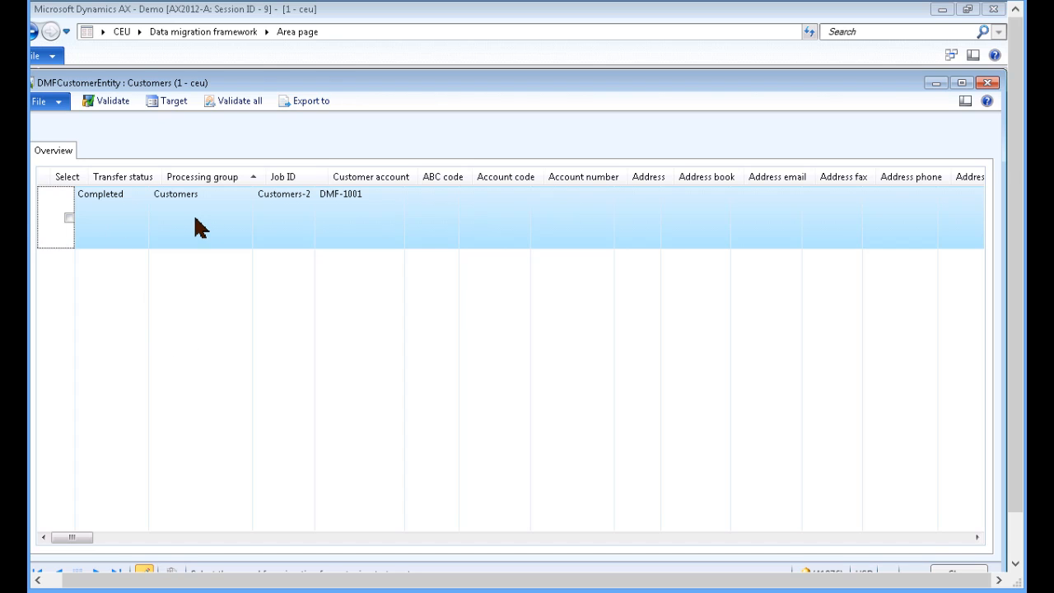
mouse_move(174, 101)
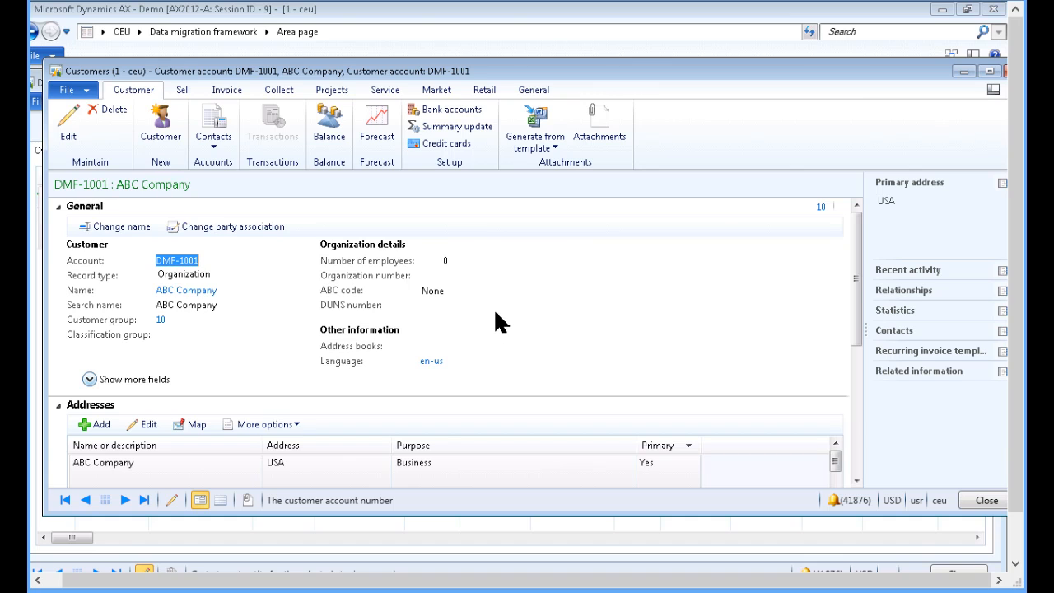
mouse_move(182, 400)
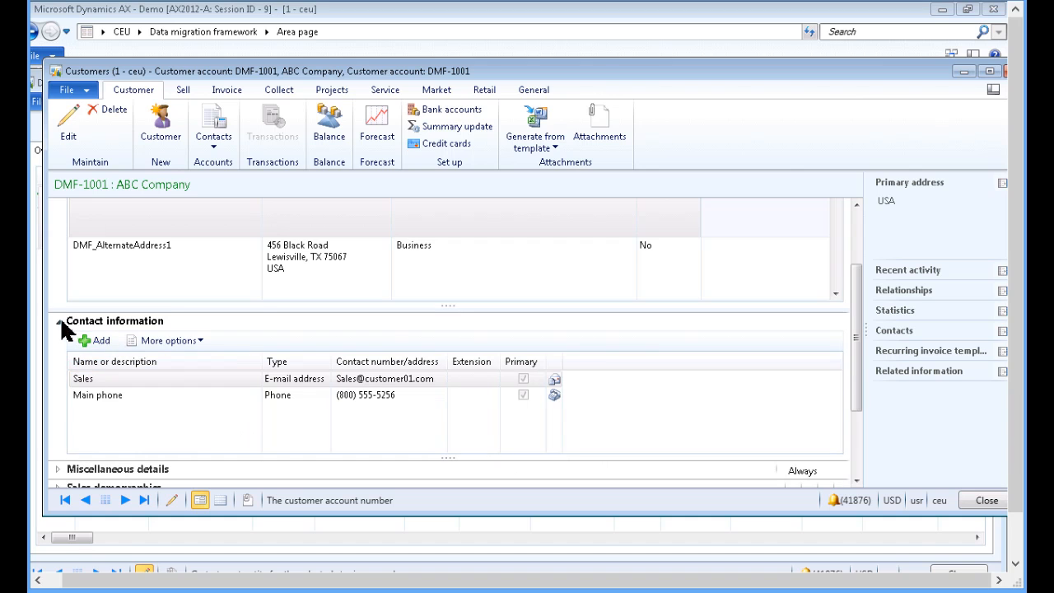
Step: Collapse the Contact information section on customer DMF-1001 ABC Company after reviewing it
click(58, 319)
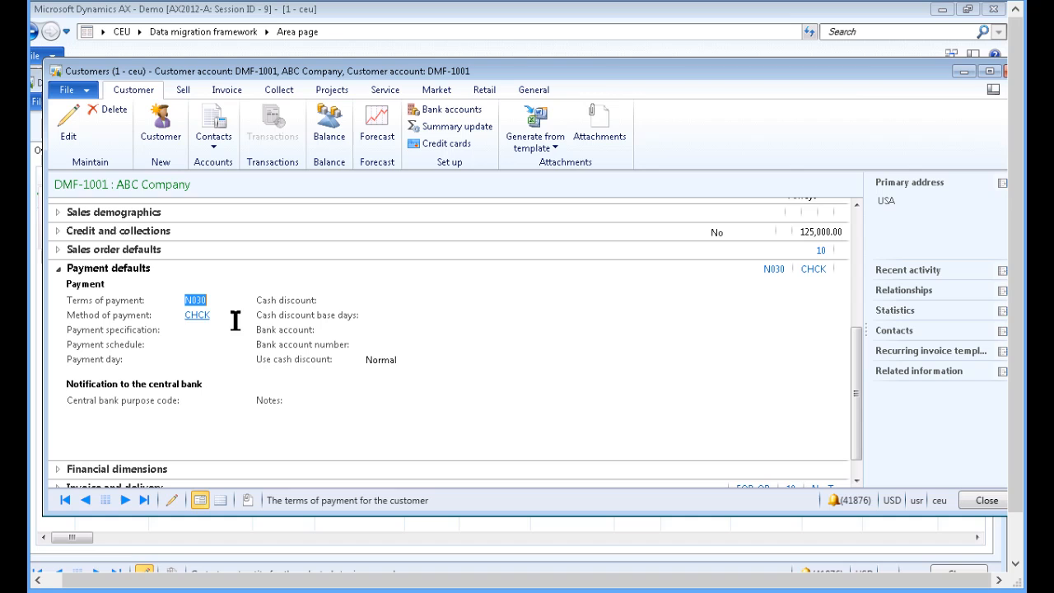
mouse_move(481, 344)
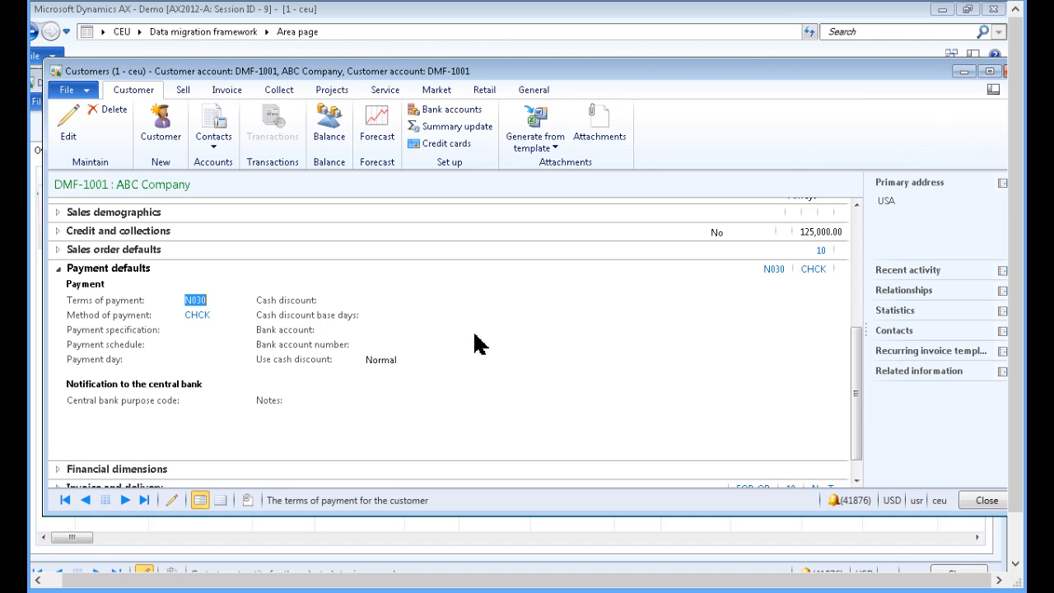
mouse_move(497, 344)
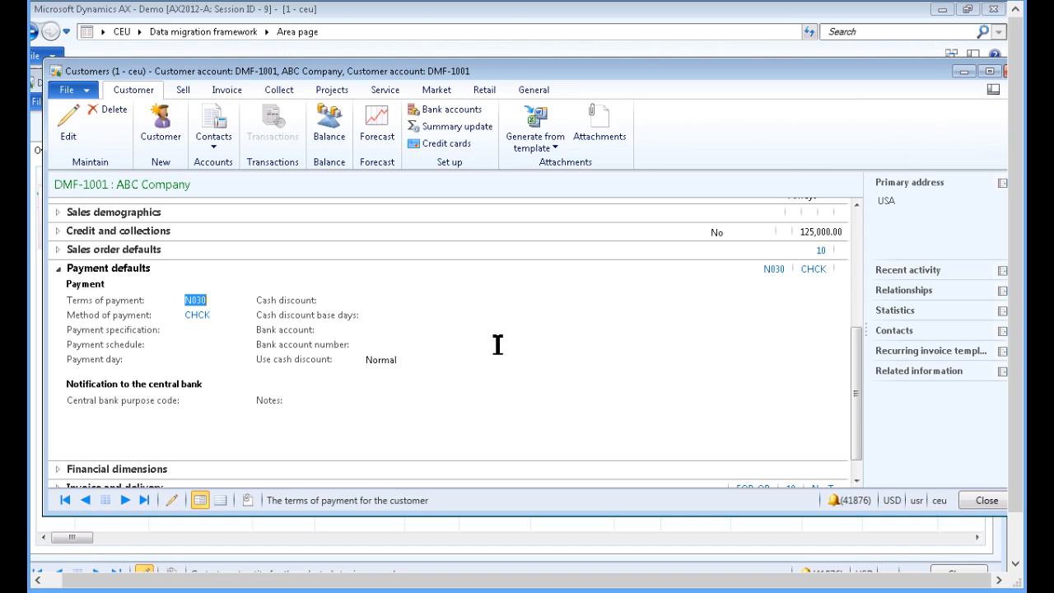
mouse_move(935, 512)
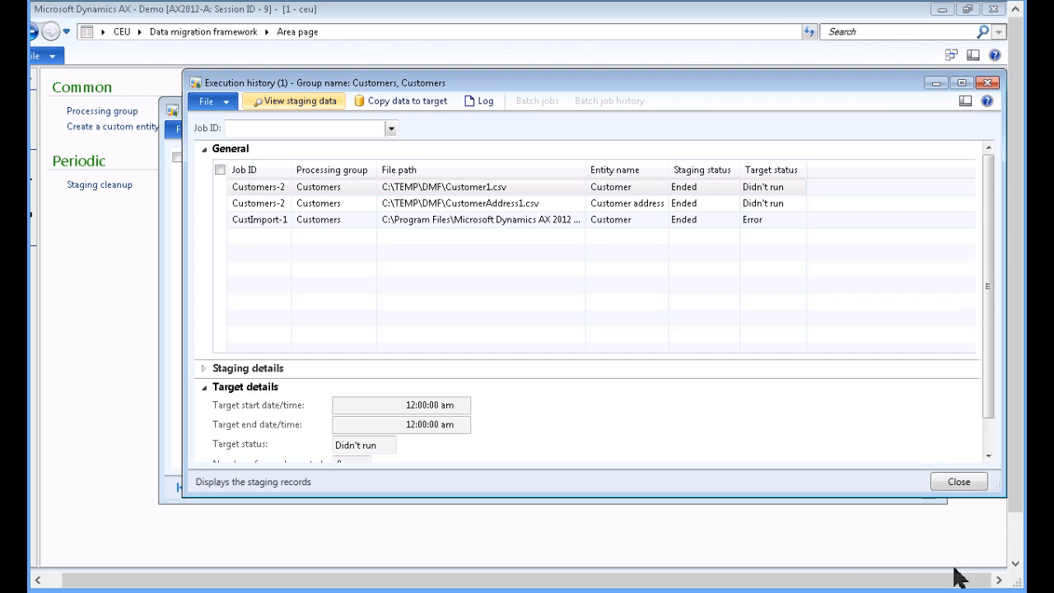
Step: Close the Execution history and Processing group forms, returning to the Data migration framework area page
click(958, 480)
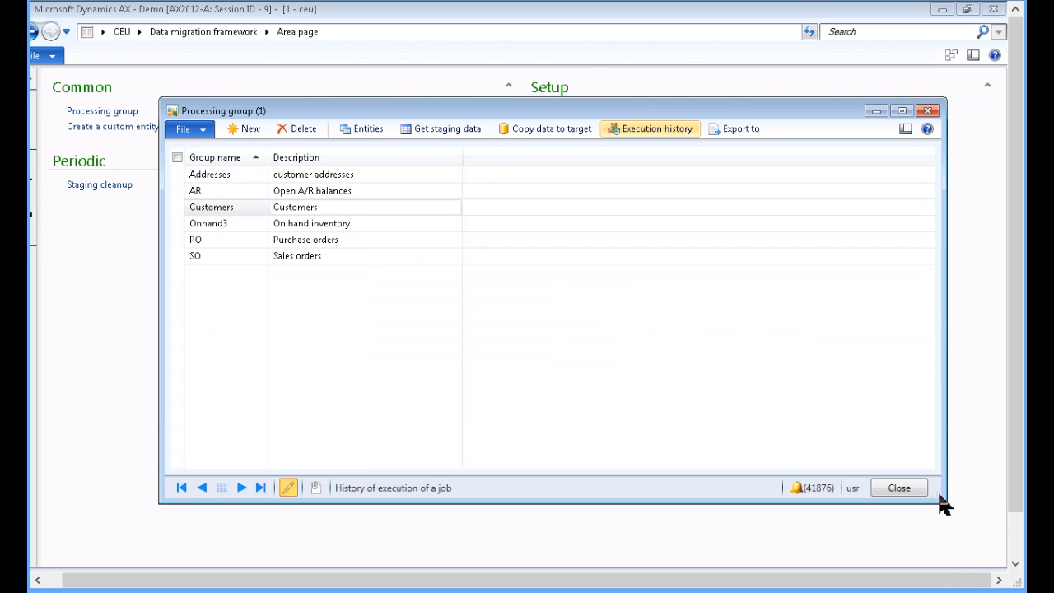
click(898, 487)
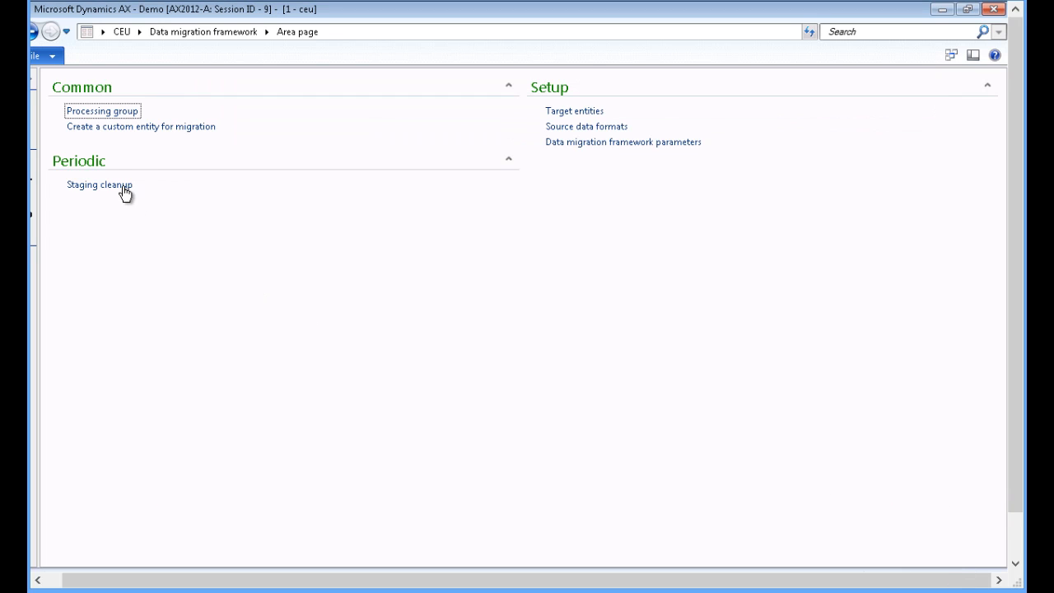
mouse_move(99, 184)
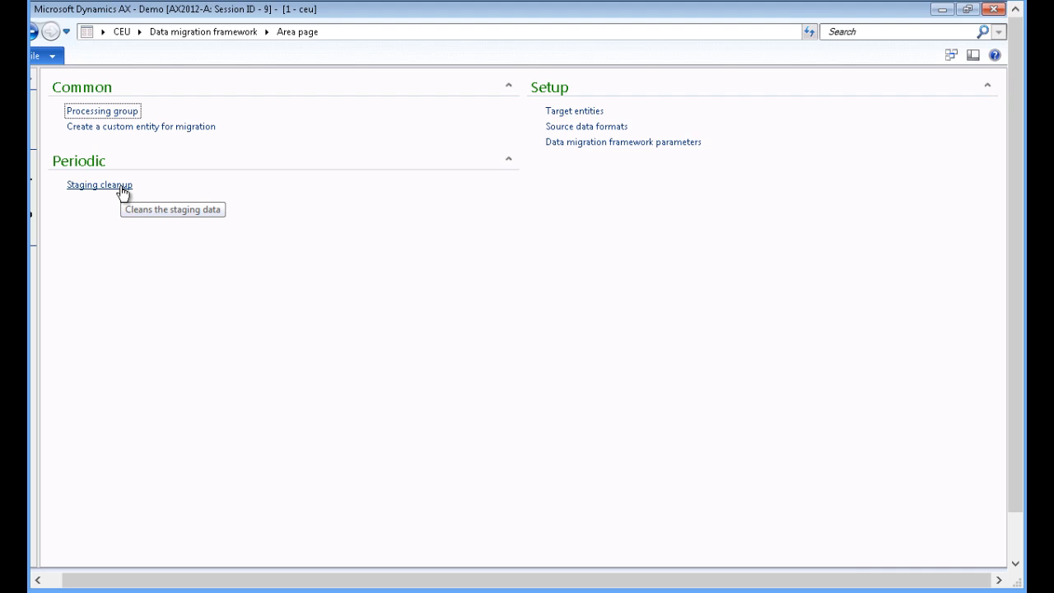